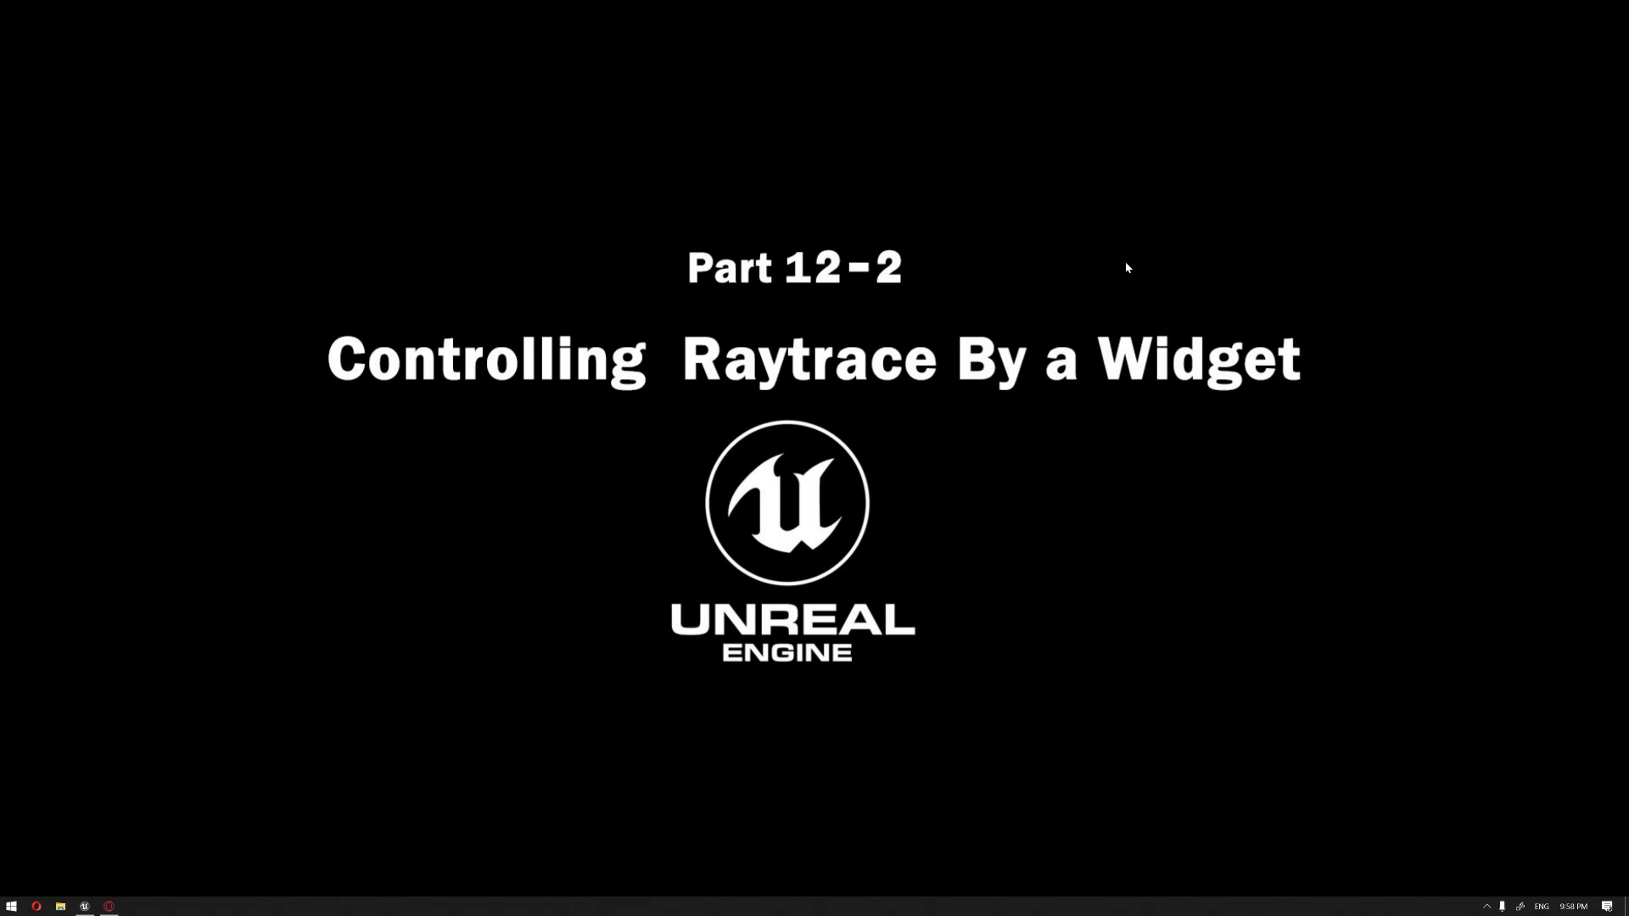
mouse_move(994, 325)
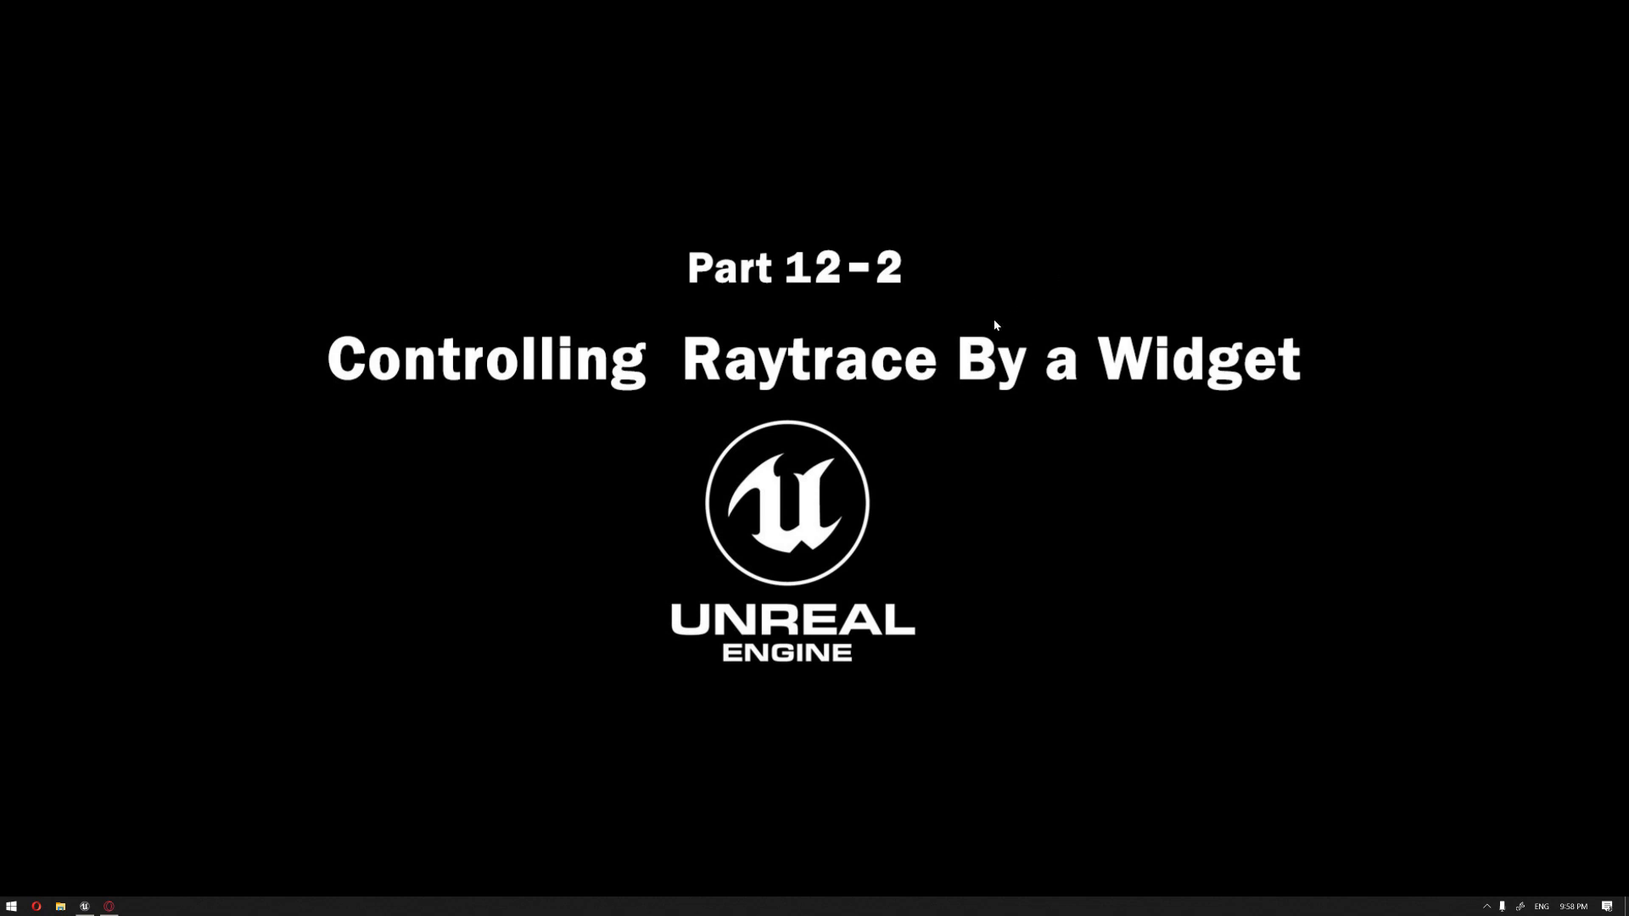
mouse_move(926, 393)
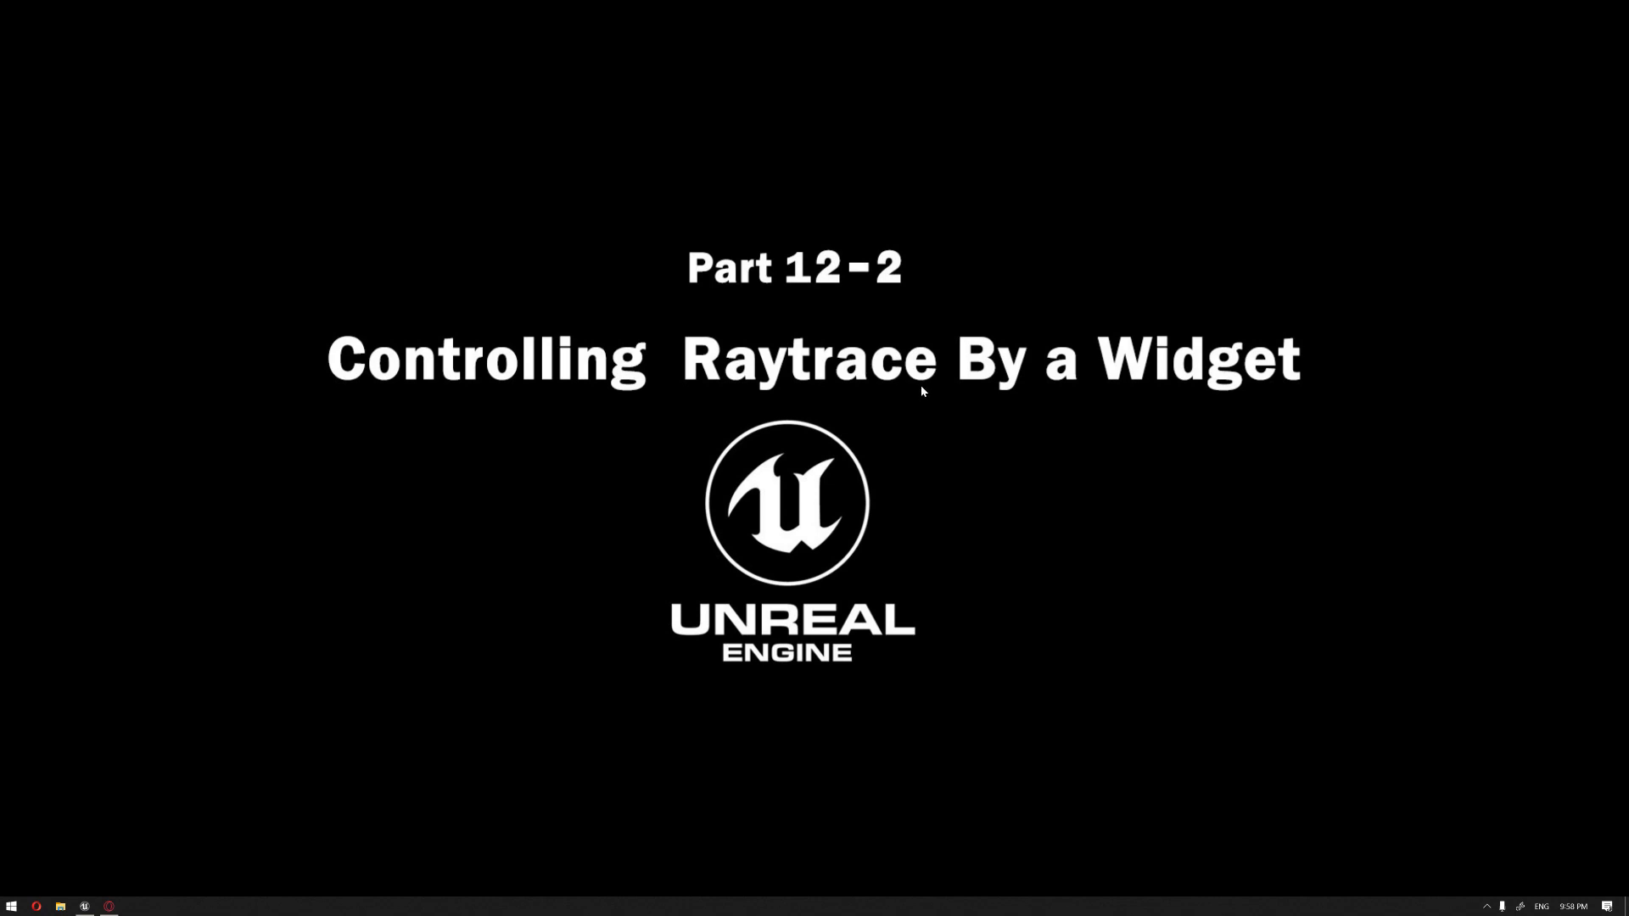
mouse_move(407, 630)
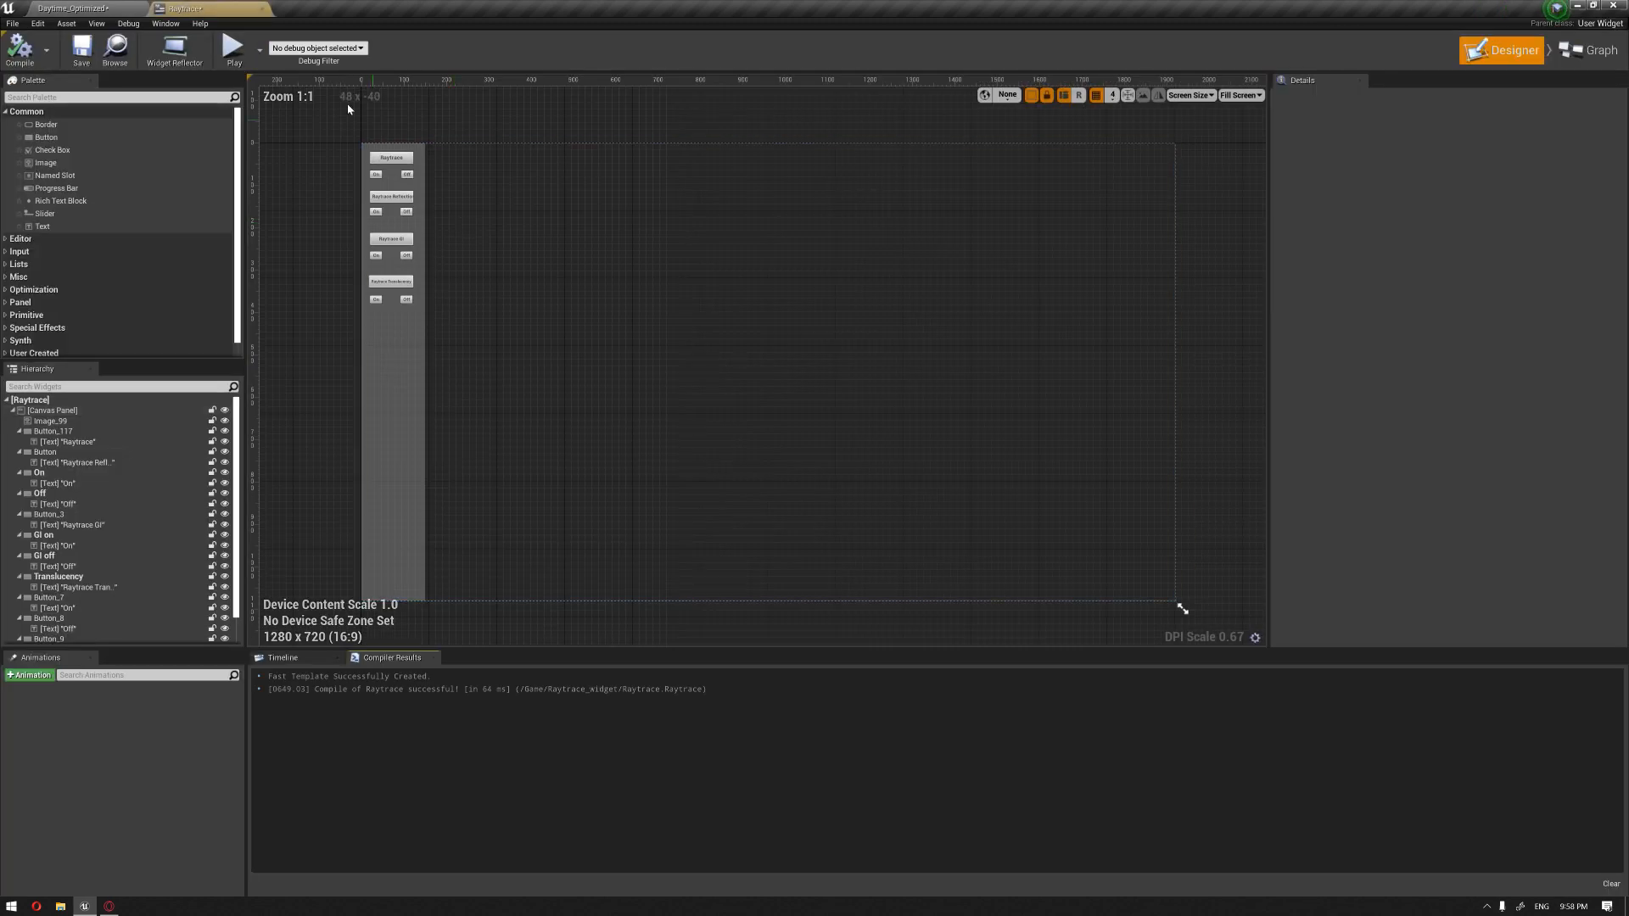
left_click(50, 408)
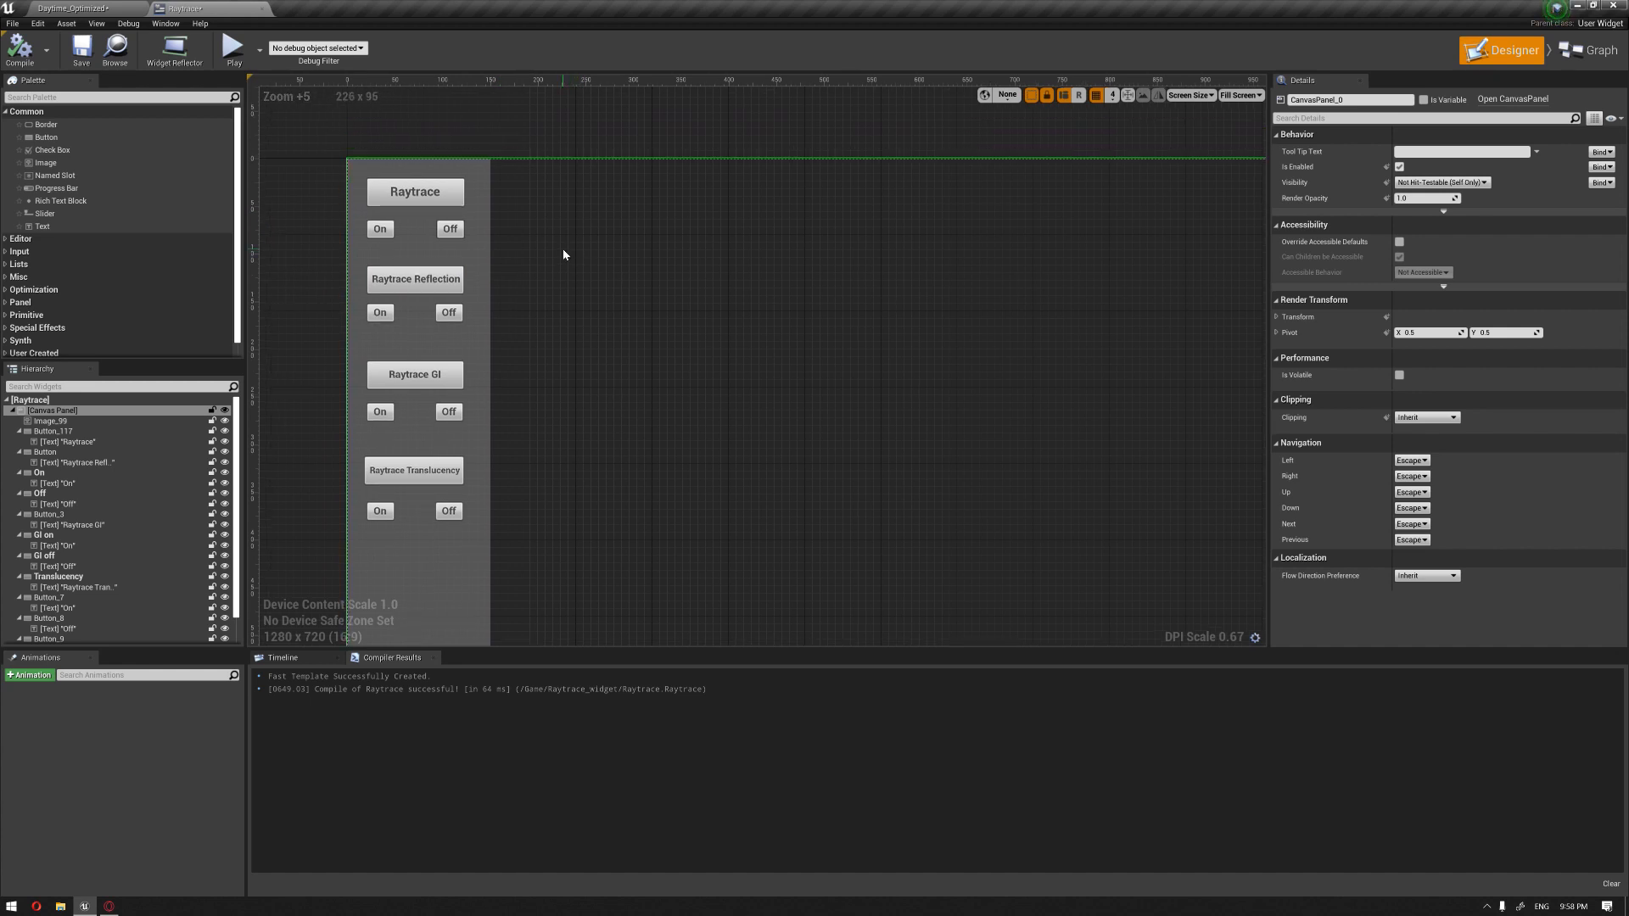
scroll("down", 3)
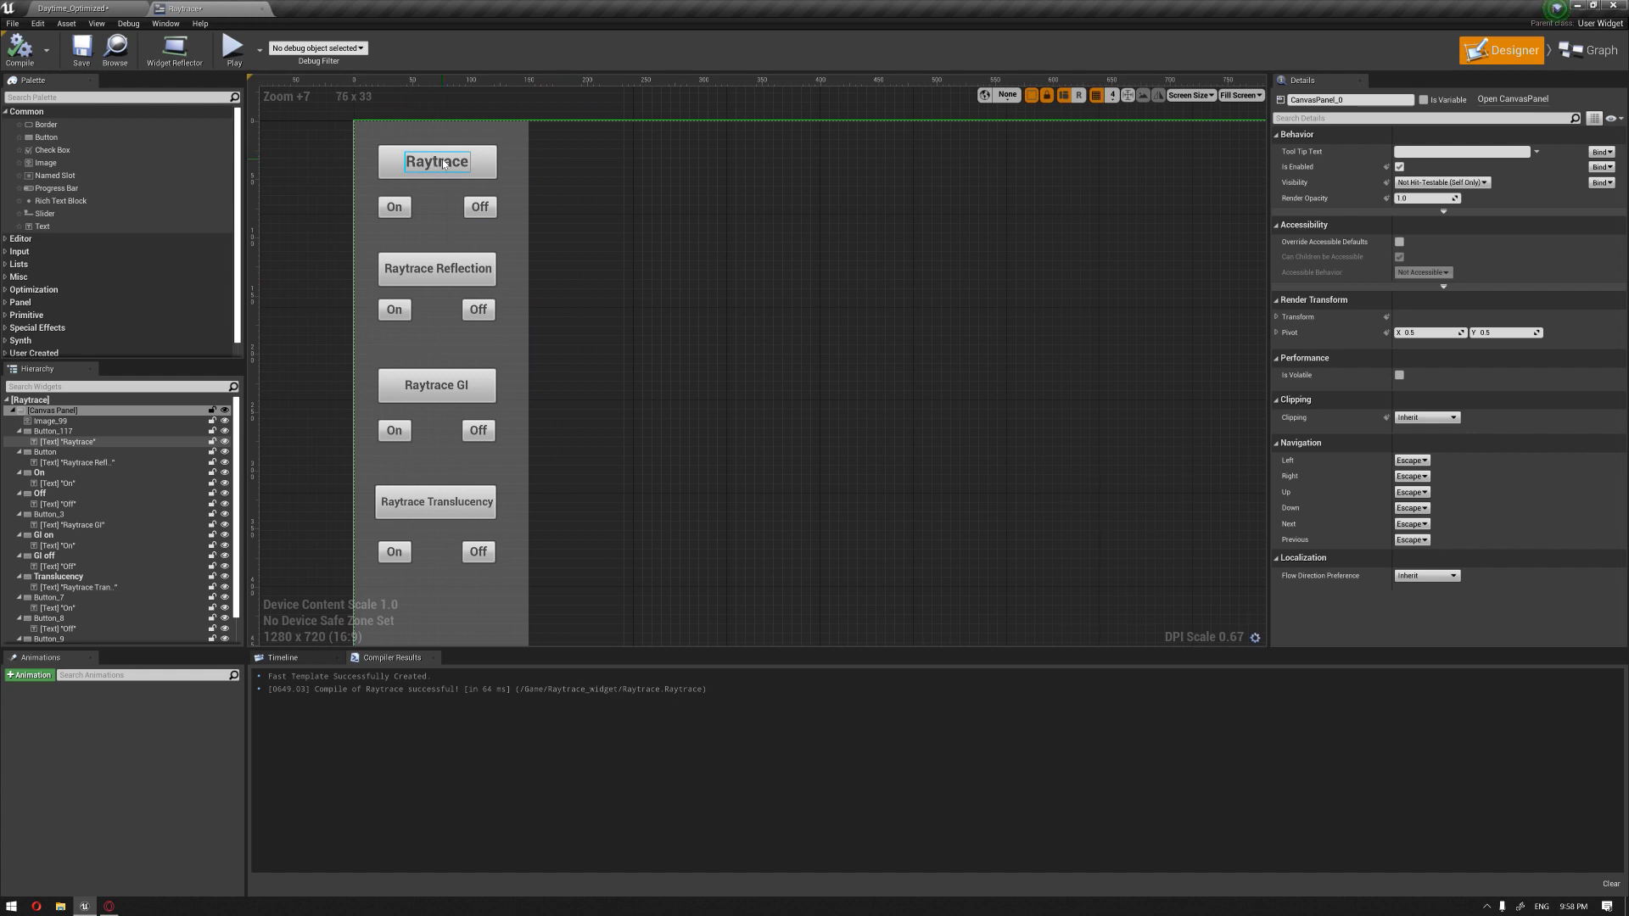
left_click(436, 384)
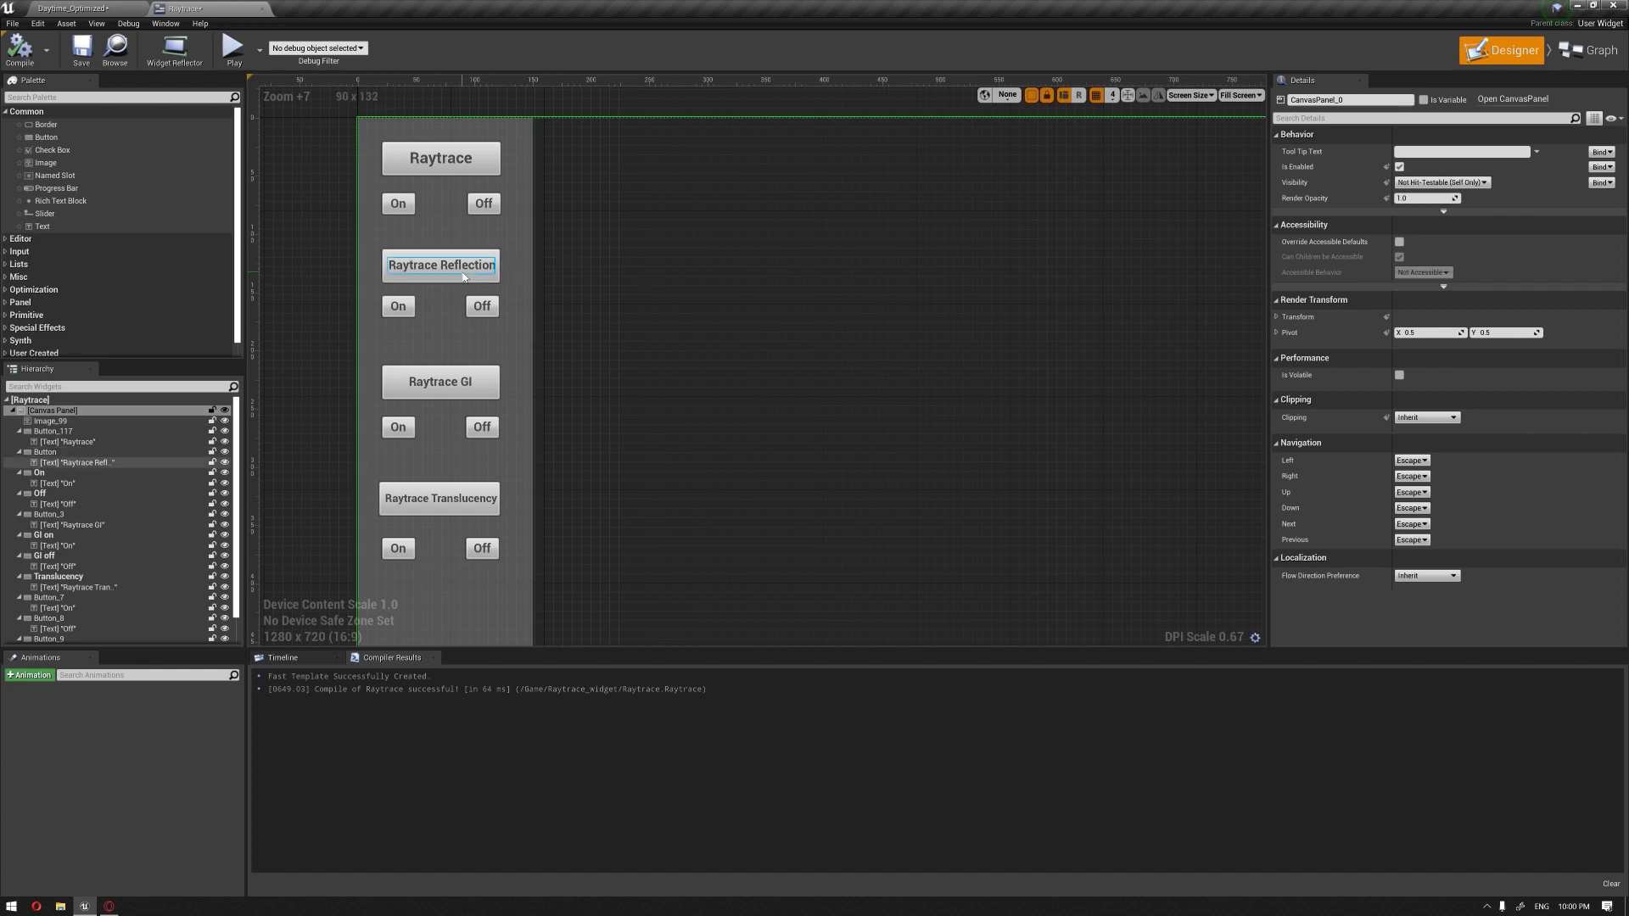
Browse the r.RayTracing console commands in the Output Log console line.
left_click(398, 306)
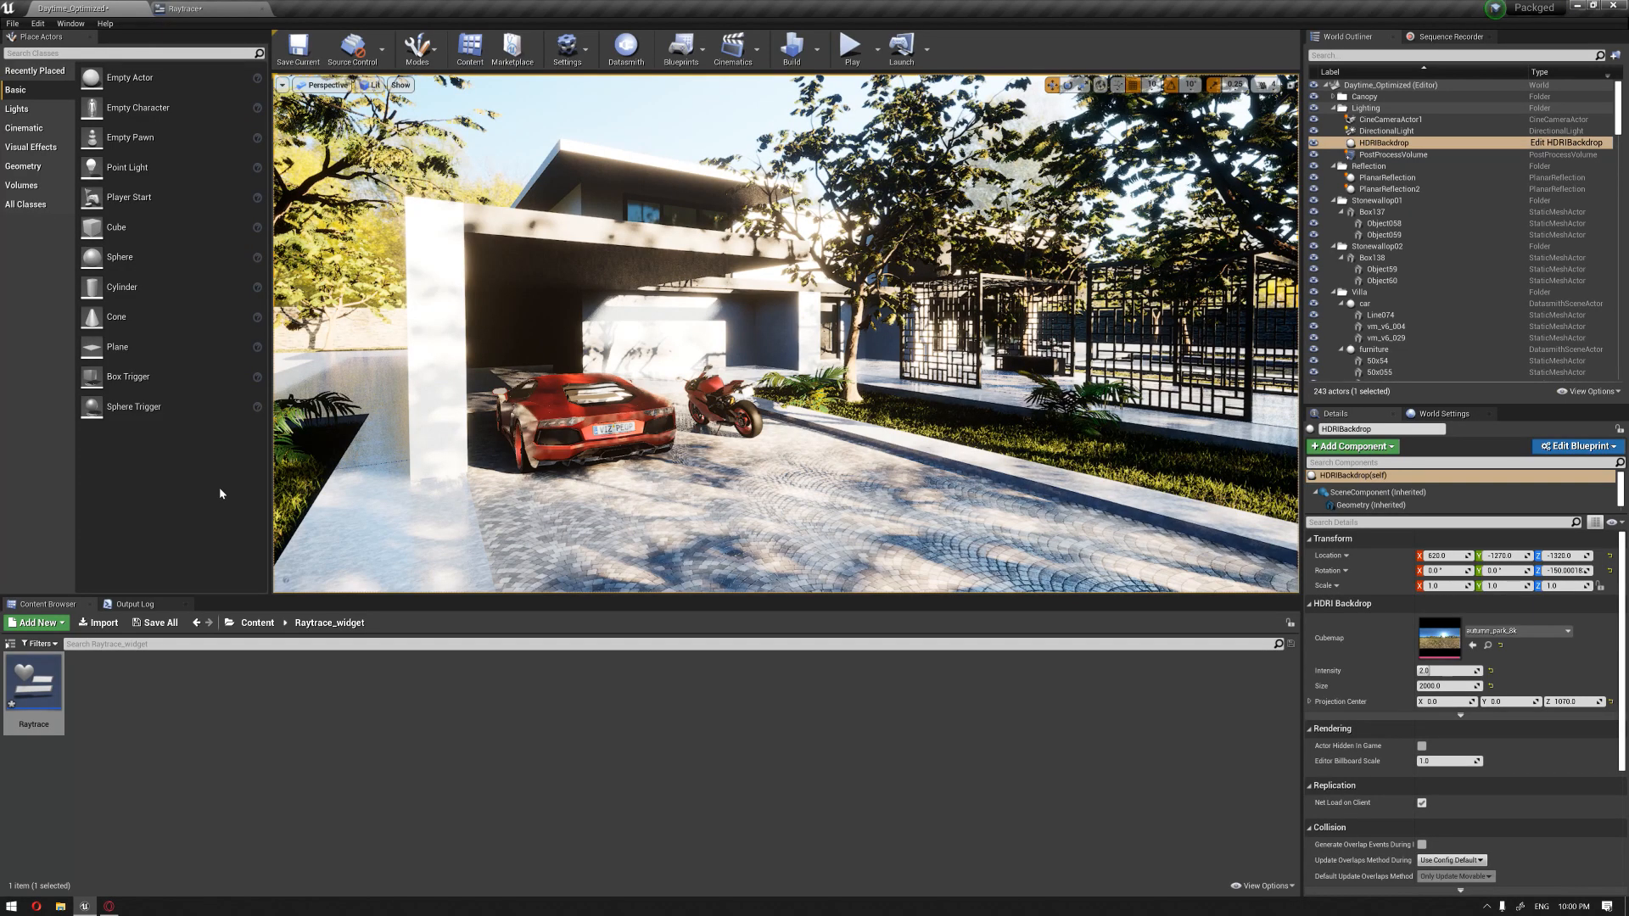
left_click(134, 603)
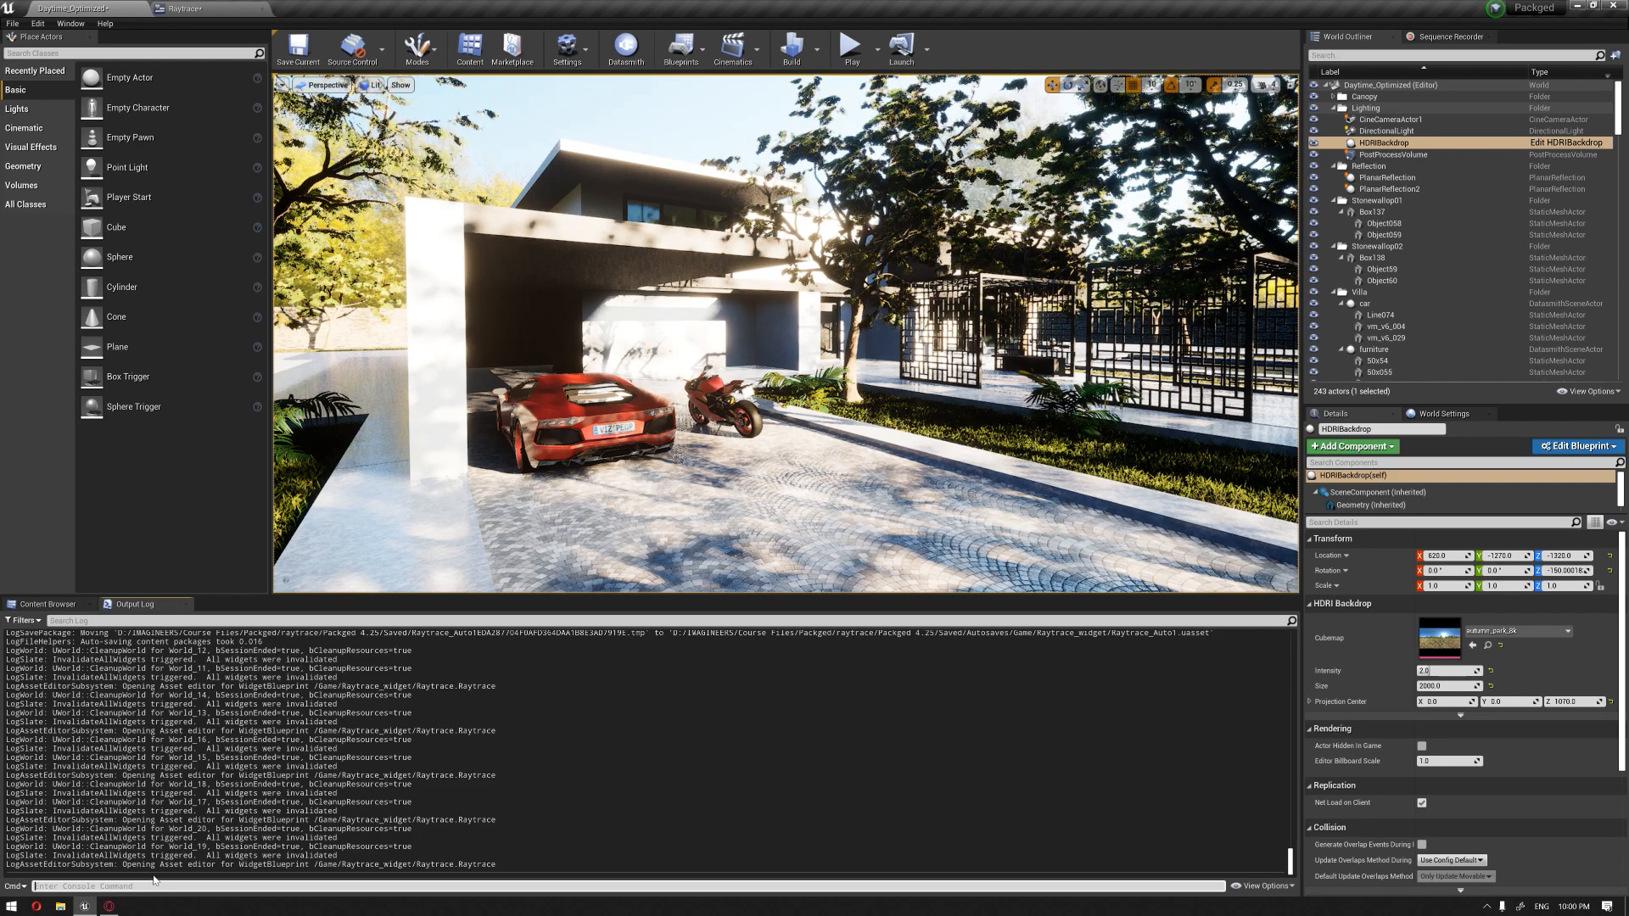
type("r.ra")
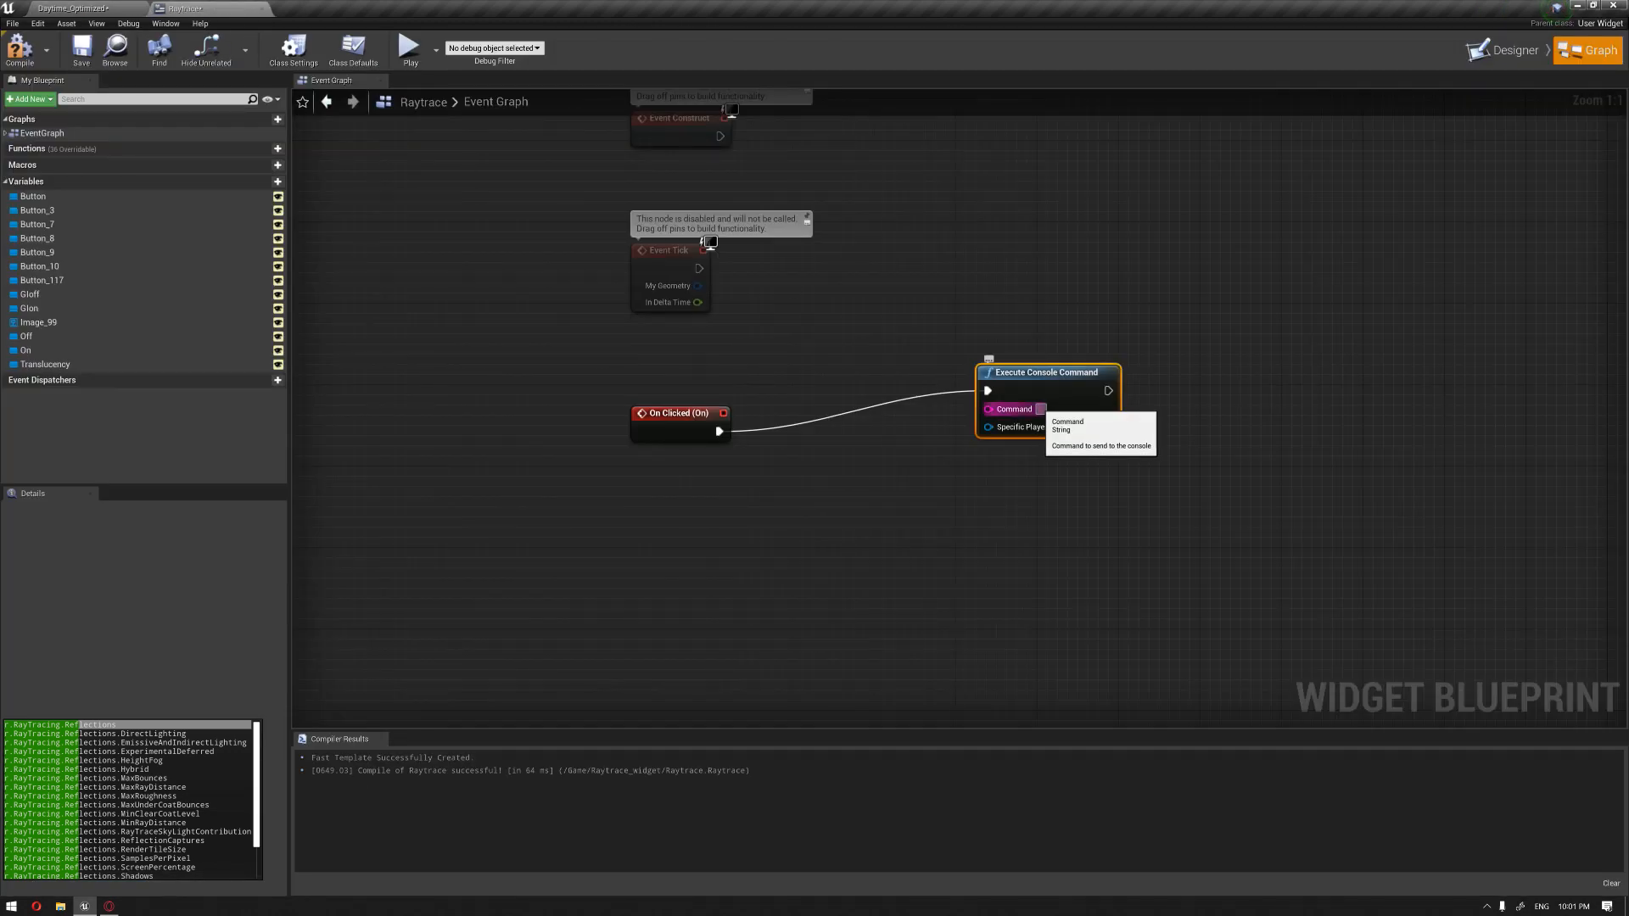
Wire On Clicked (On) to Execute Console Command 'r.RayTracing.Reflections 1'.
left_click(1041, 417)
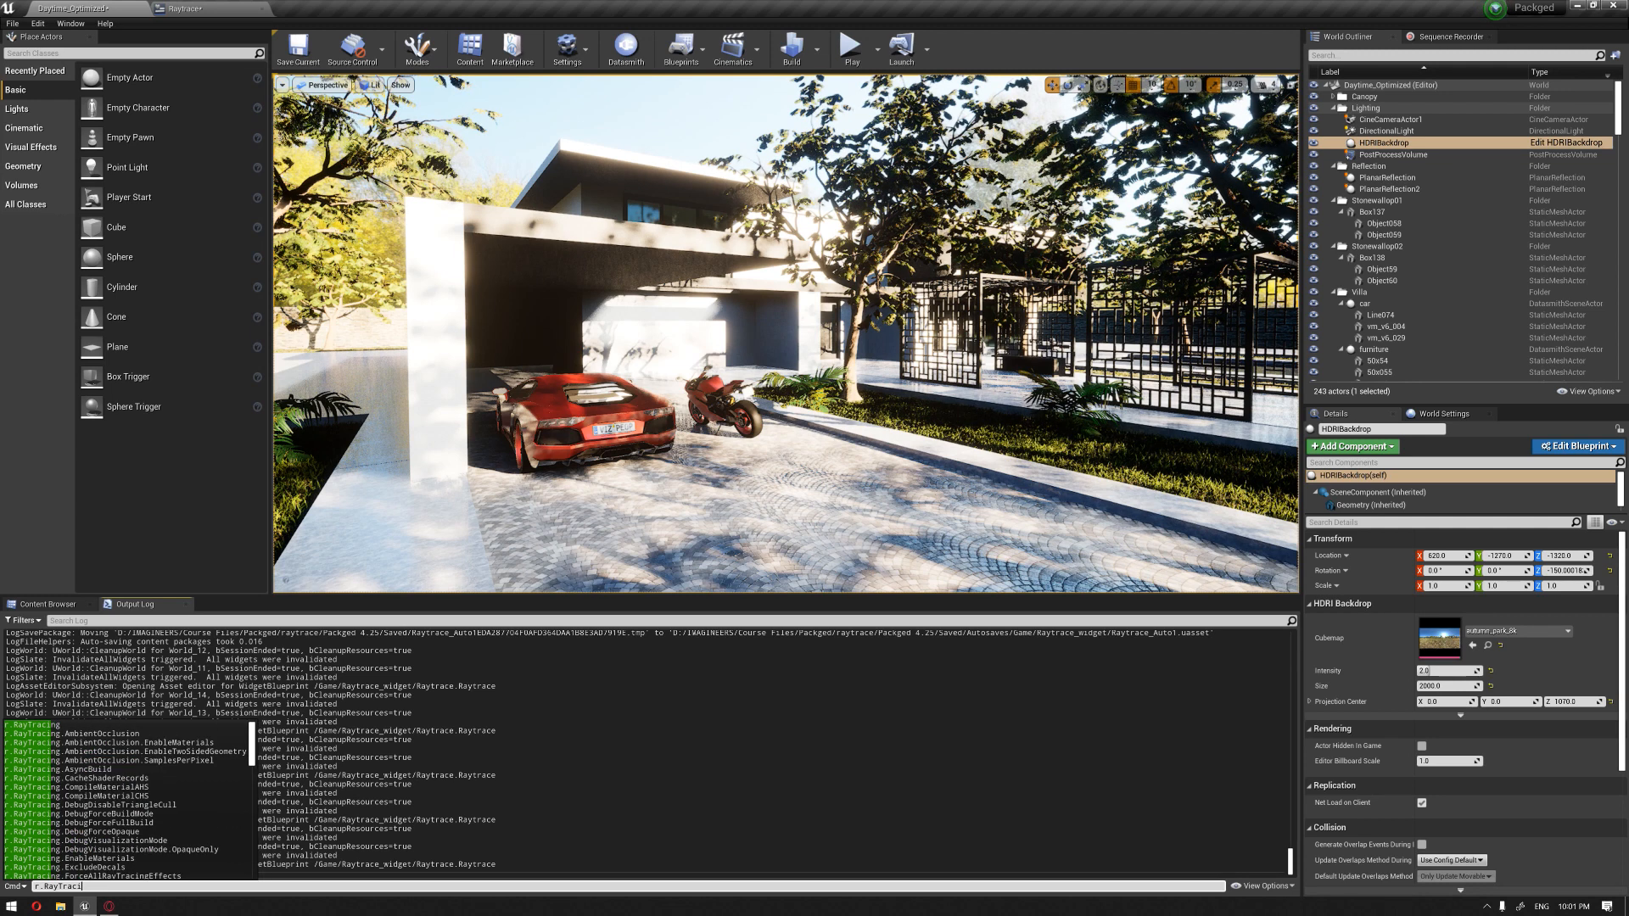
left_click(297, 49)
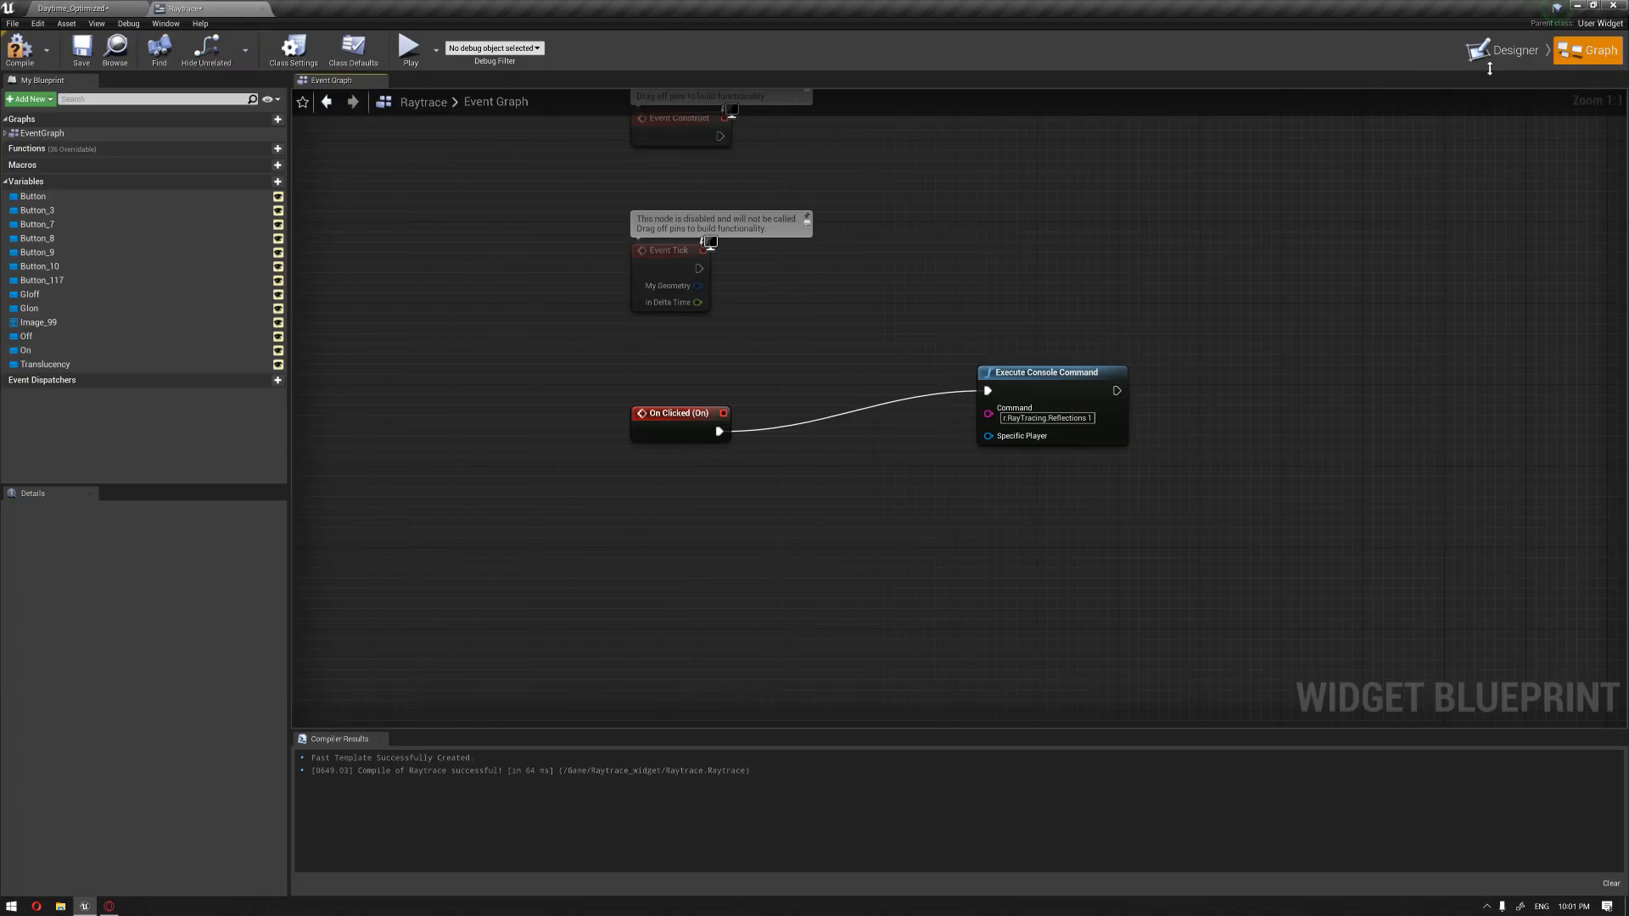
Wire the Off button's click to 'r.RayTracing.Reflections 0' and recompile the widget.
left_click(1513, 50)
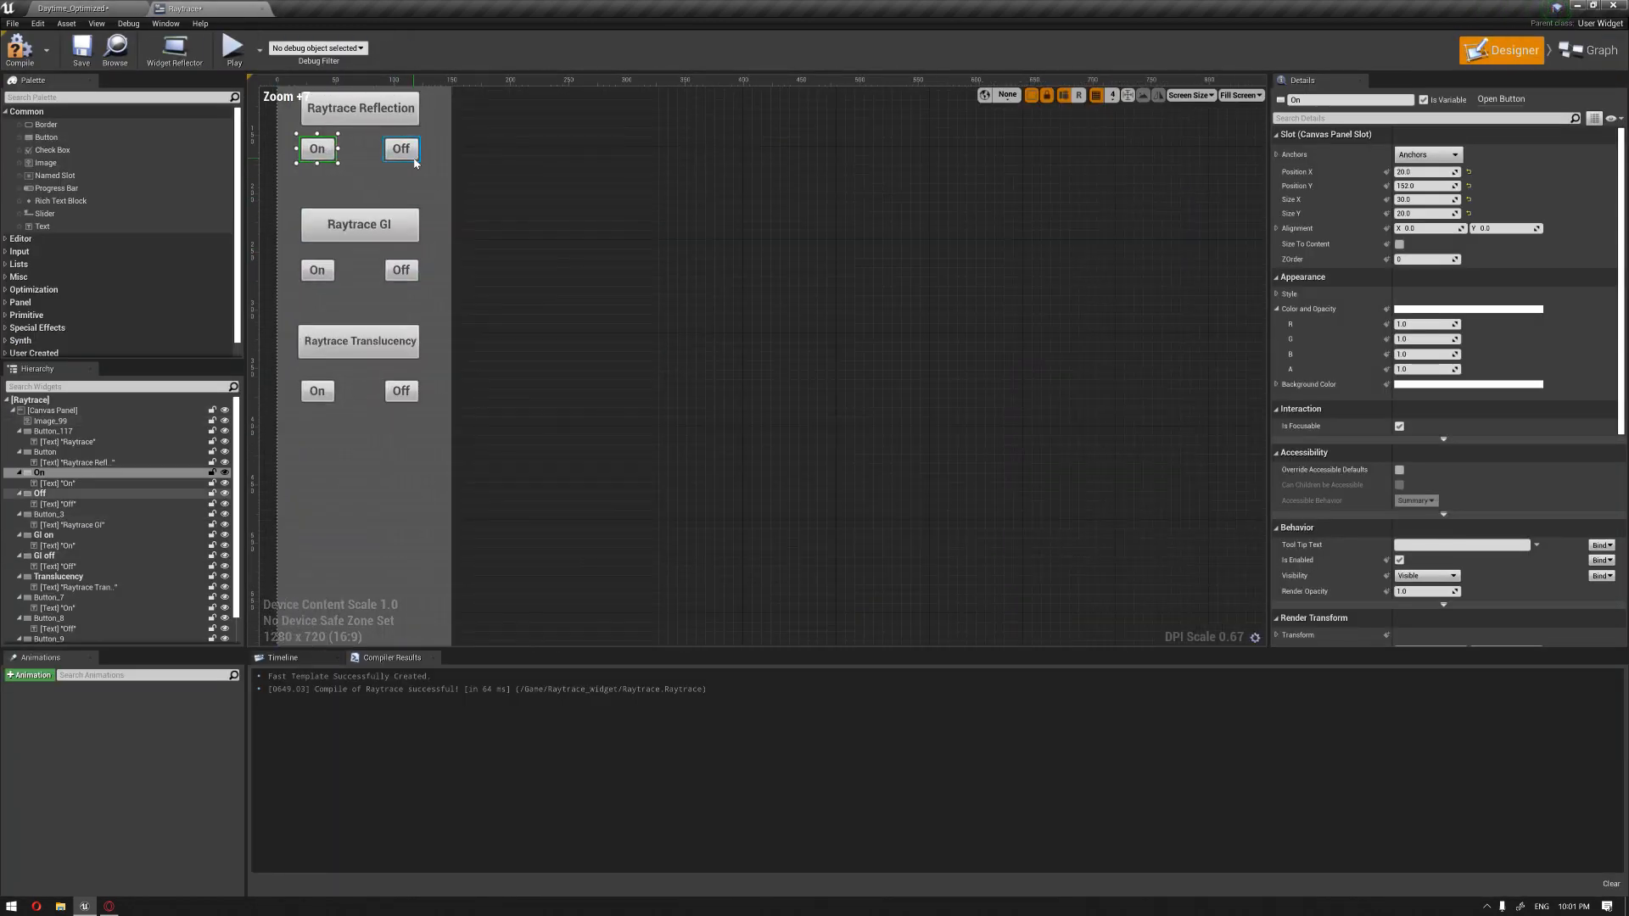
left_click(401, 147)
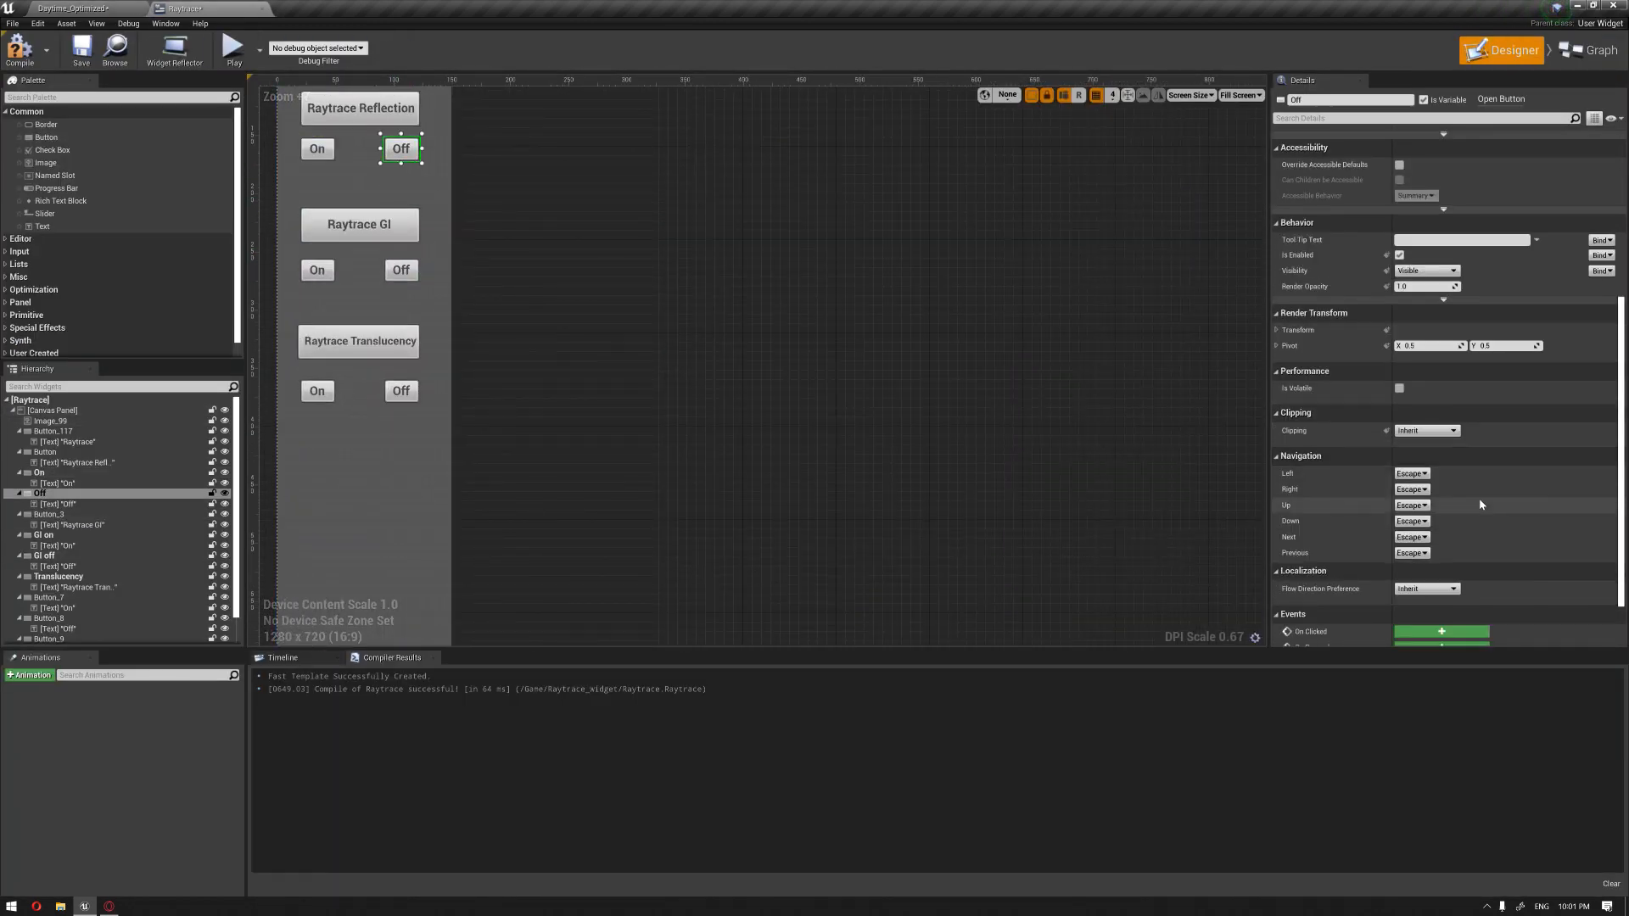
left_click(1595, 50)
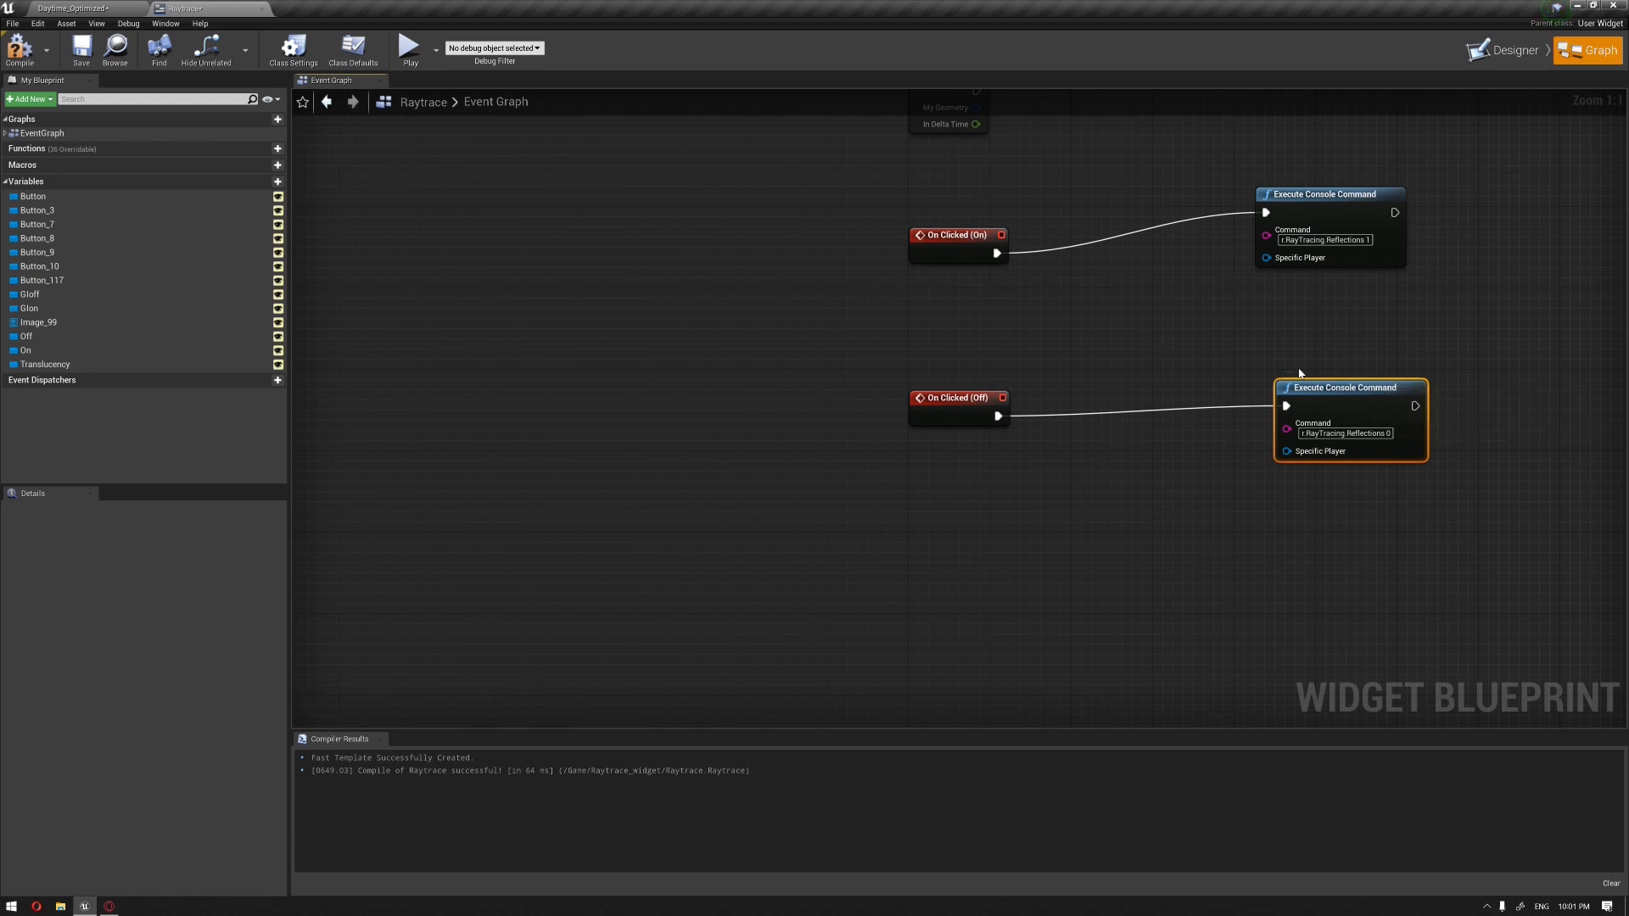
mouse_move(19, 49)
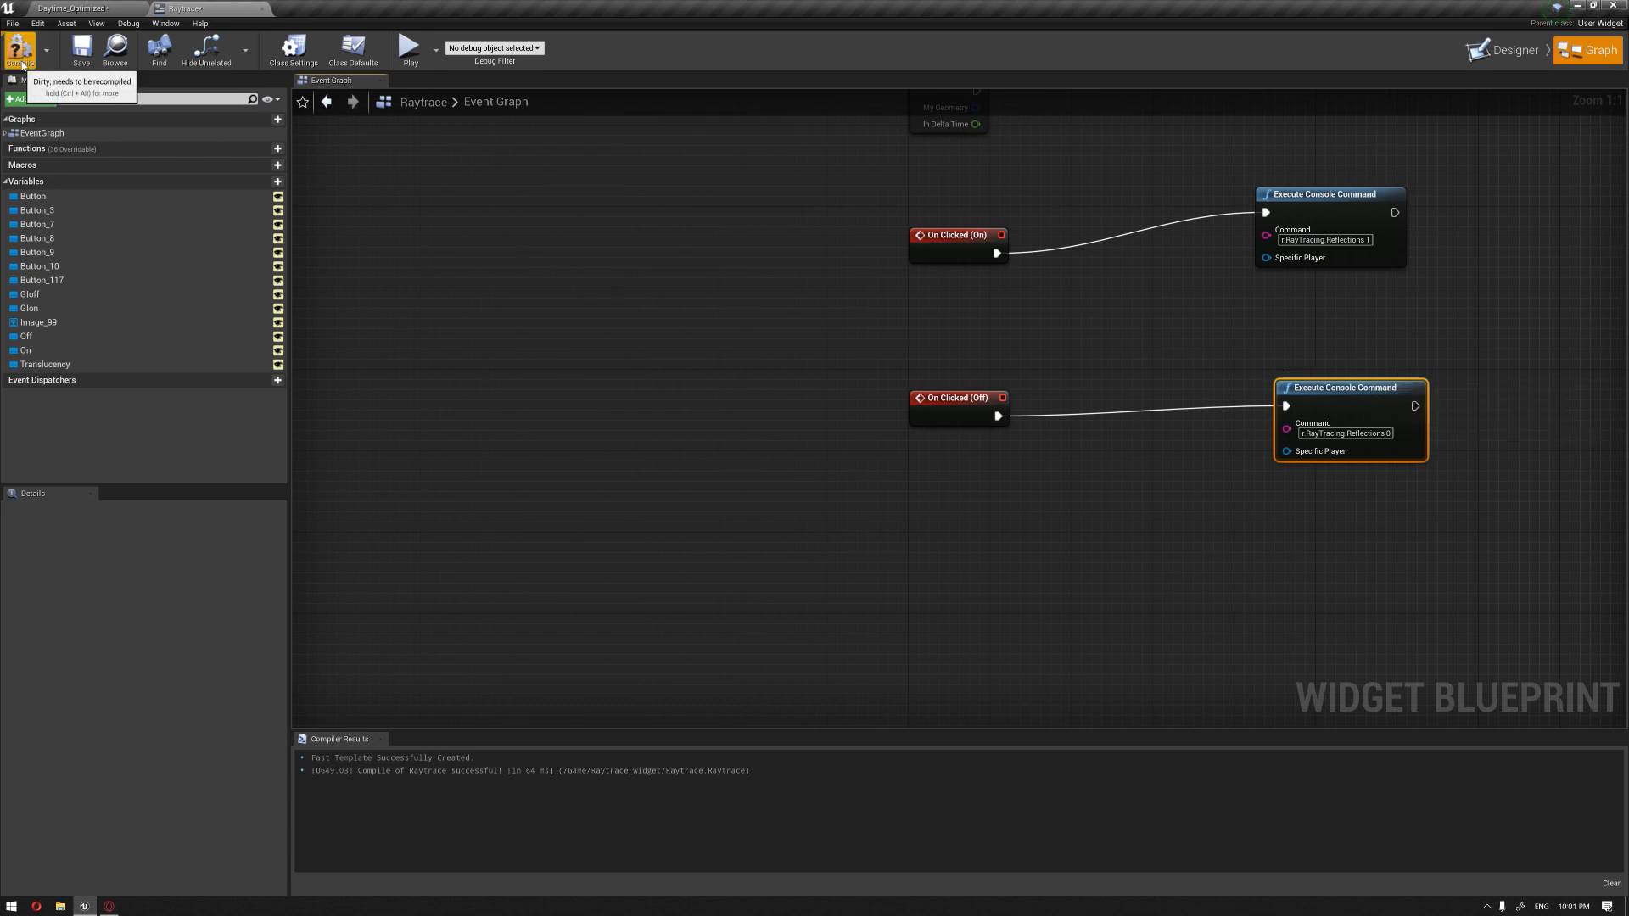
left_click(18, 49)
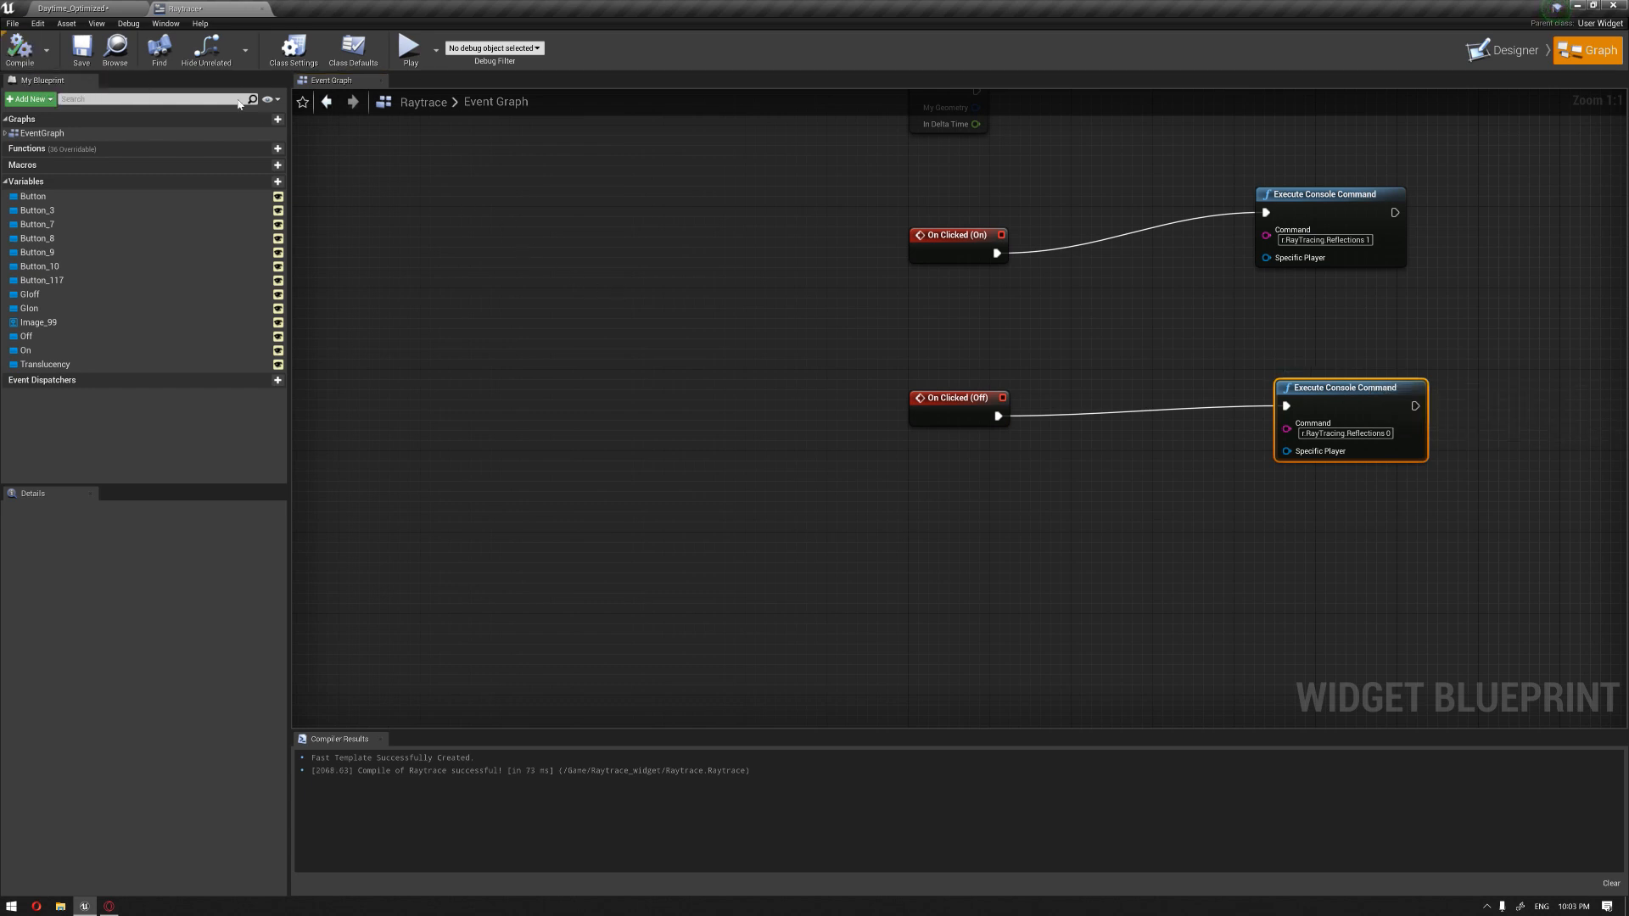
Wire the GI On button's click to 'r.RayTracing.GlobalIllumination 1'.
left_click(1515, 50)
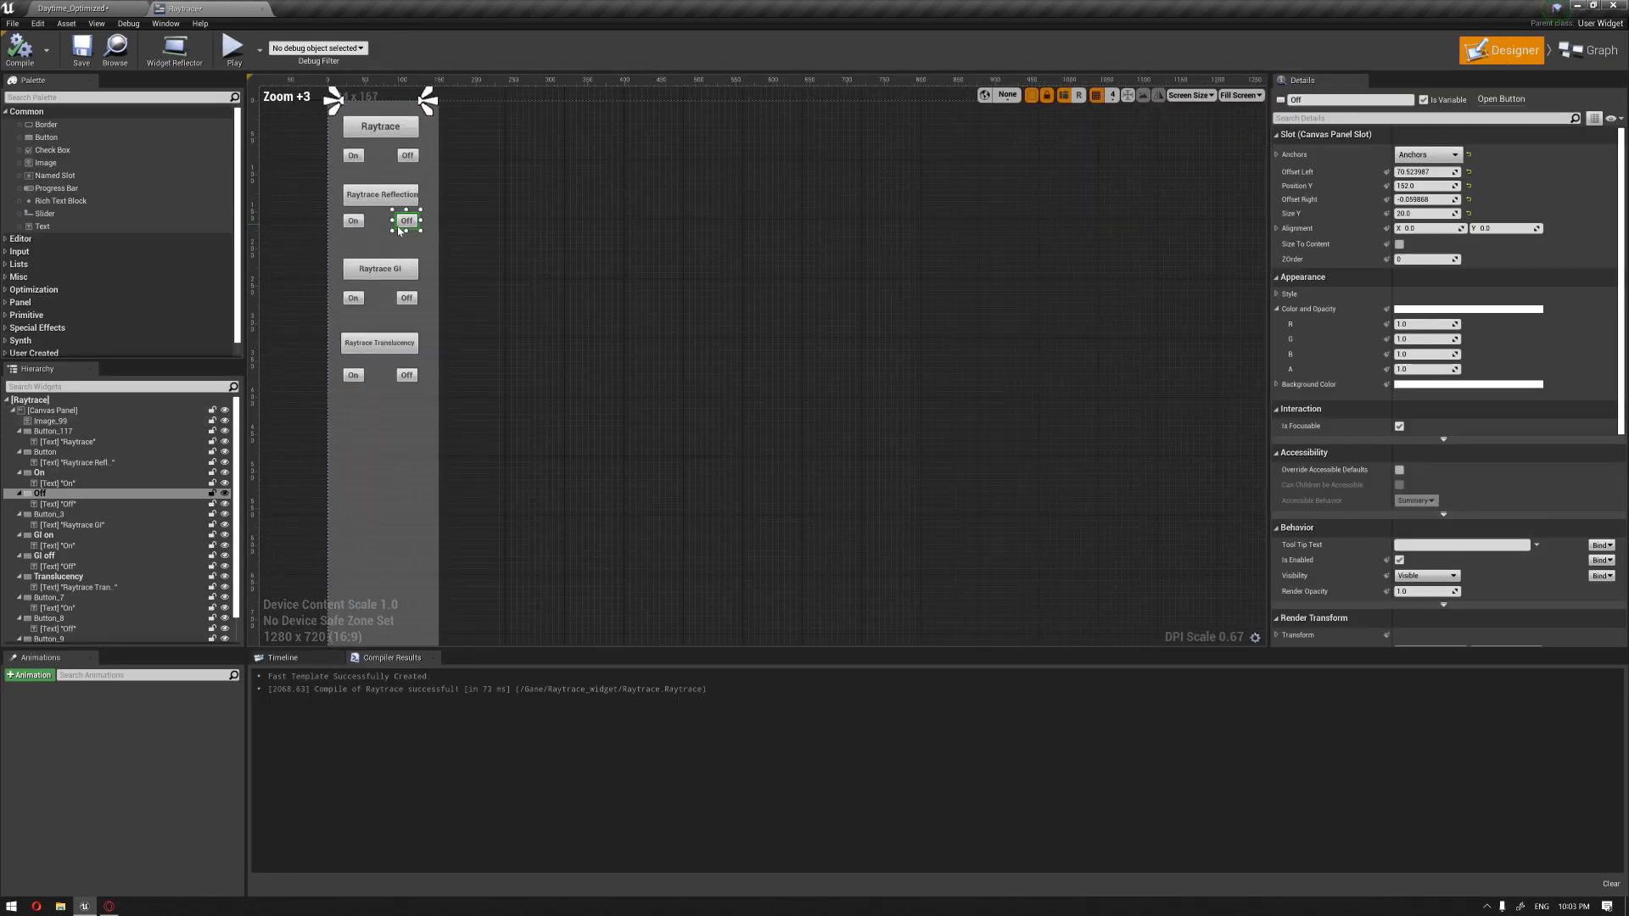
left_click(333, 301)
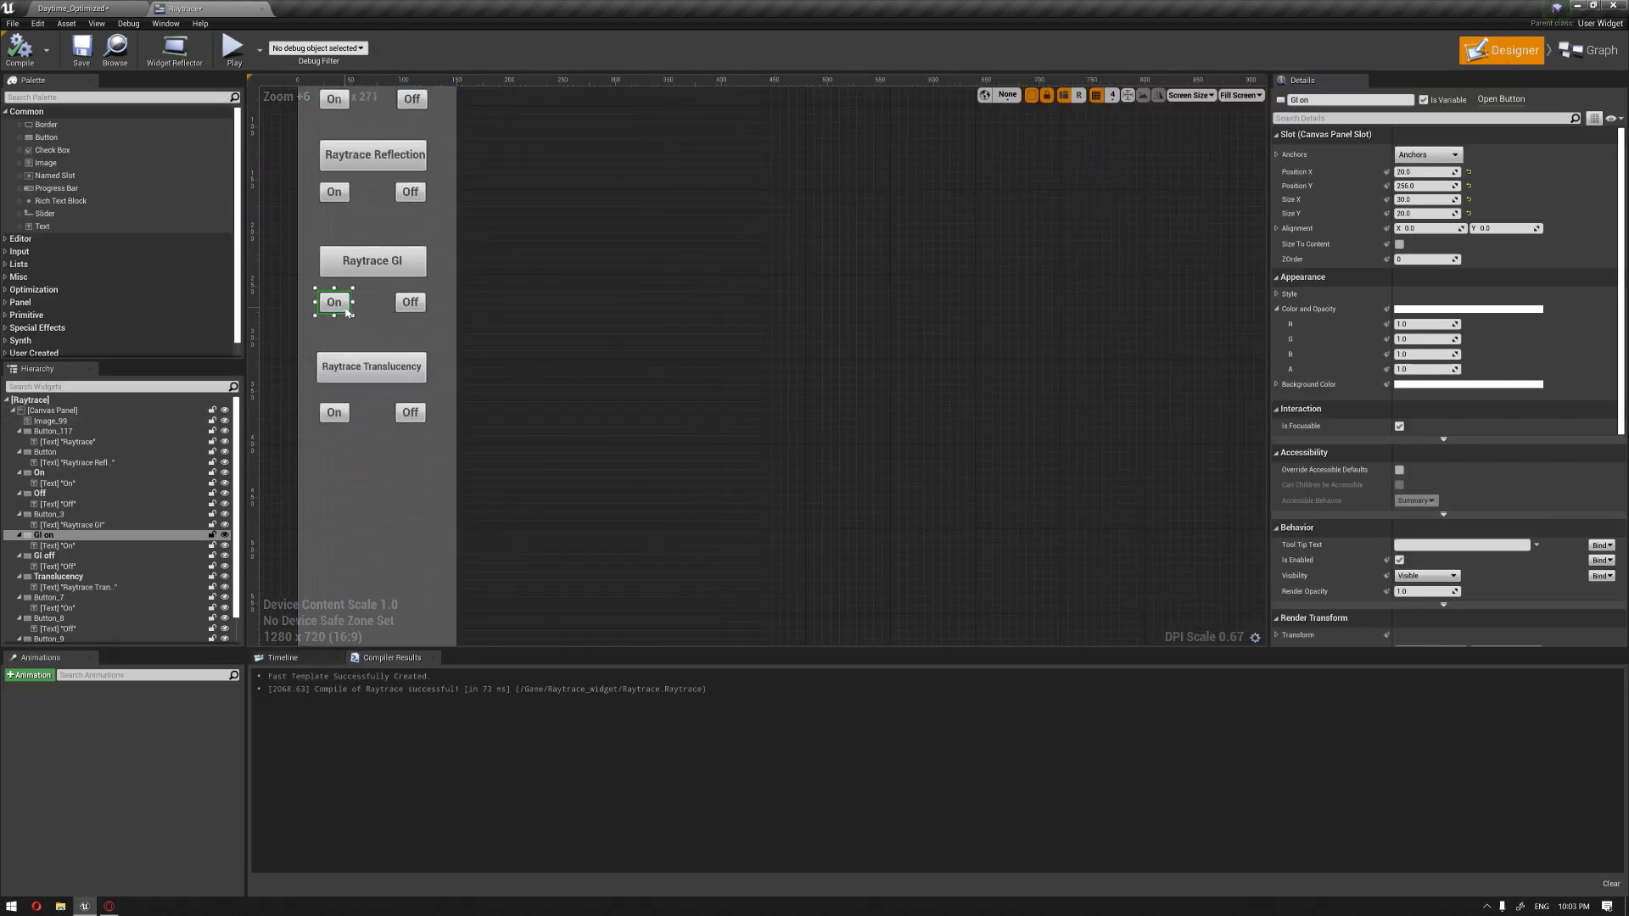
scroll("down", 3)
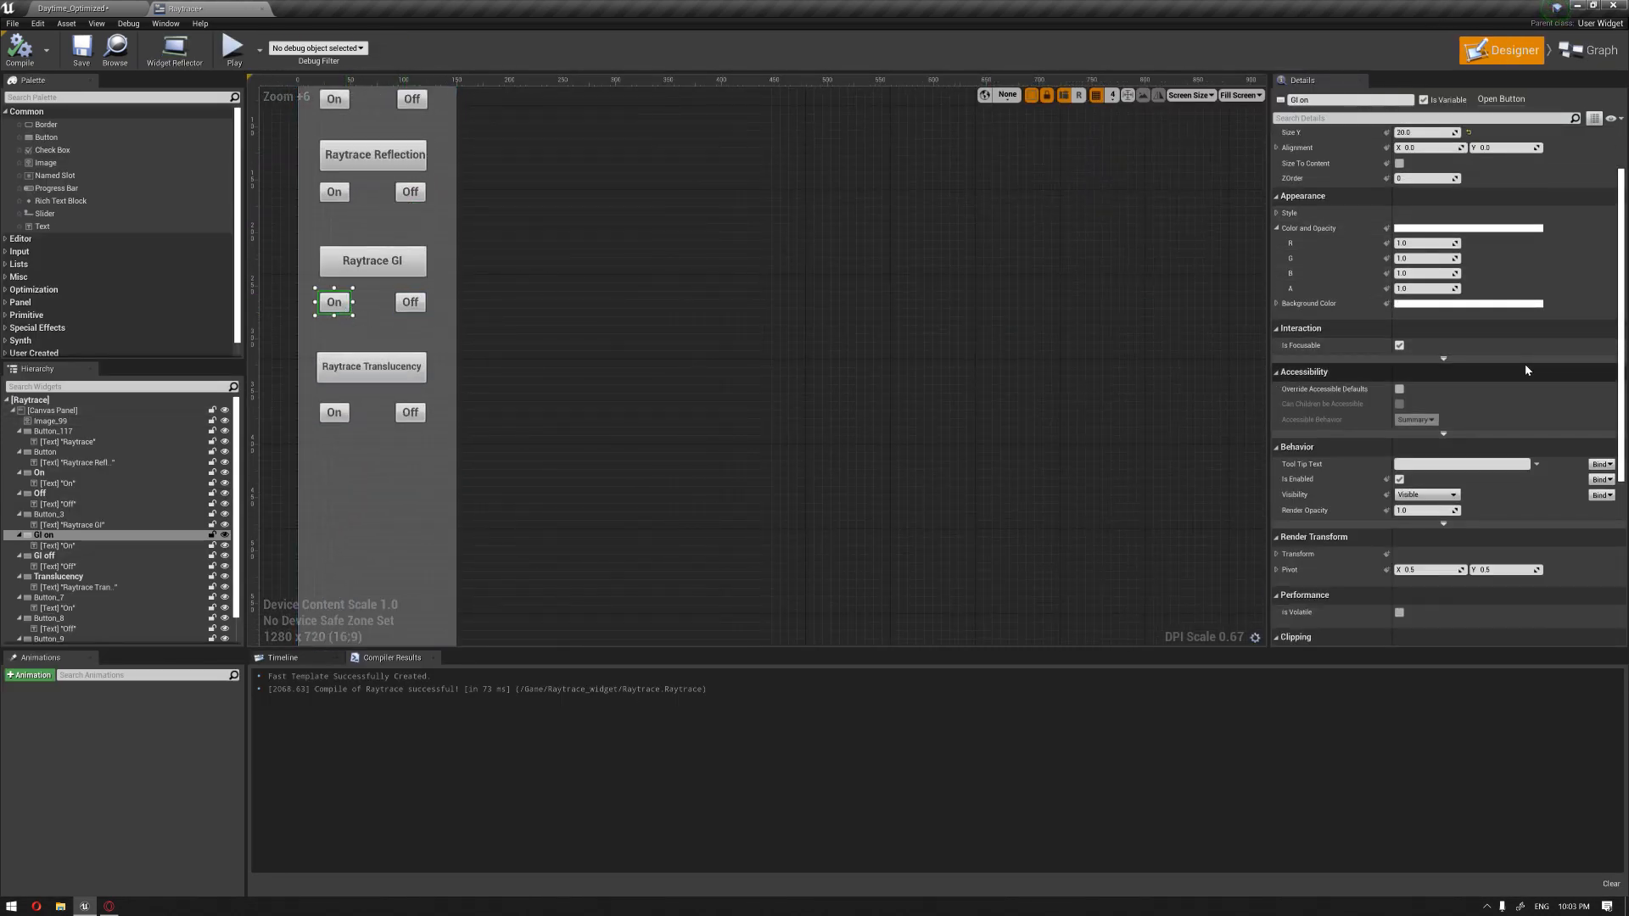
left_click(1591, 50)
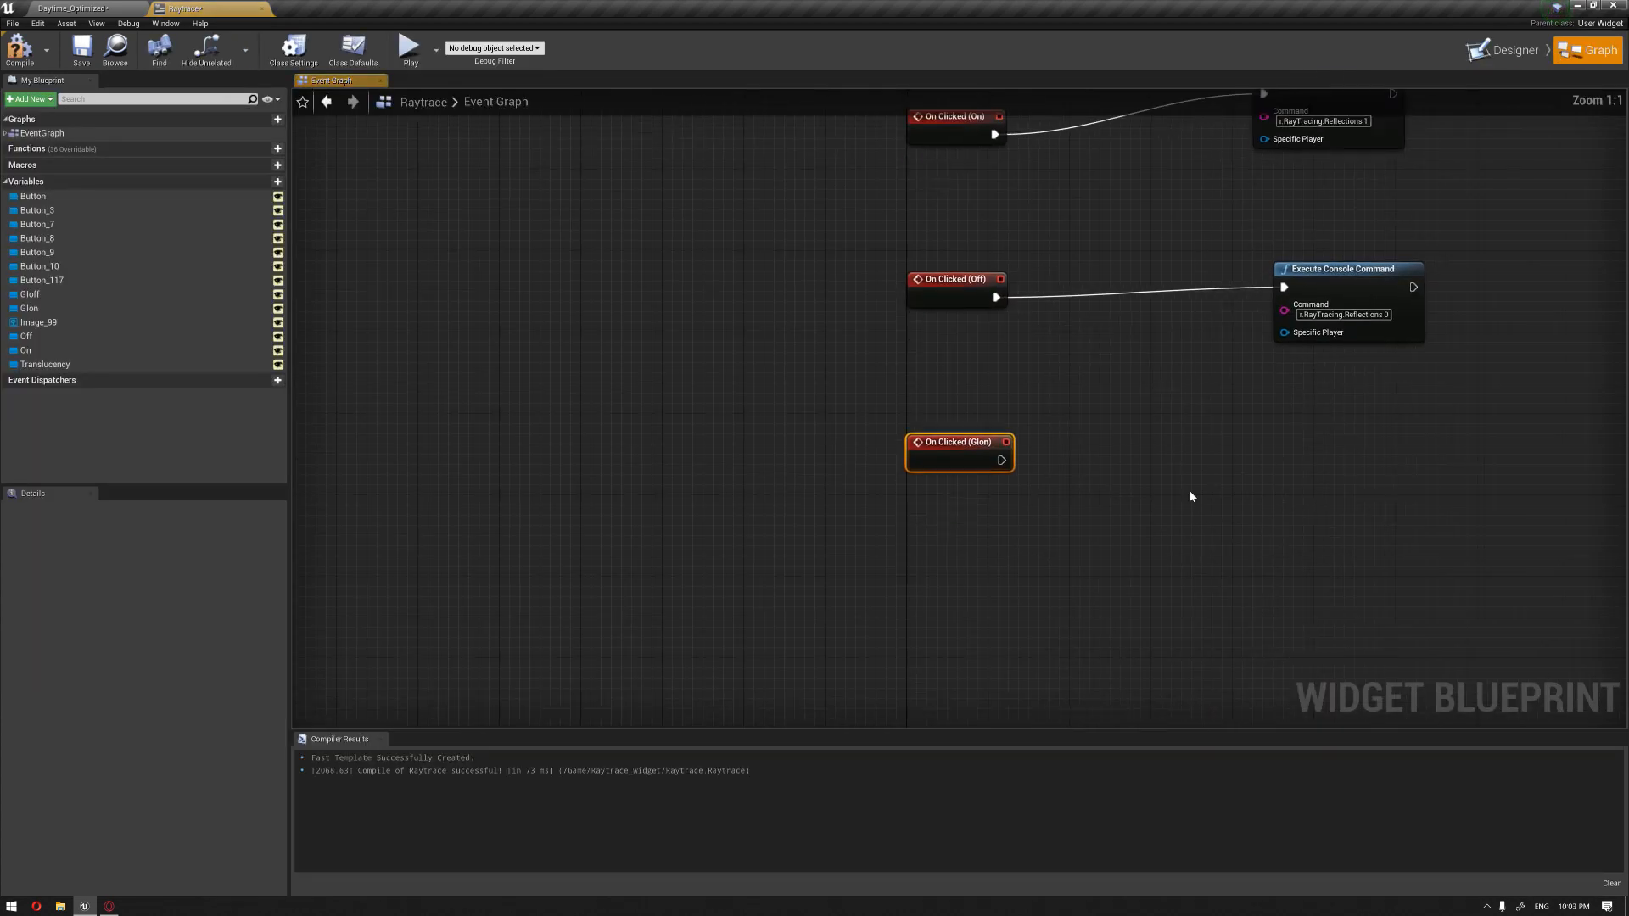
scroll("down", 3)
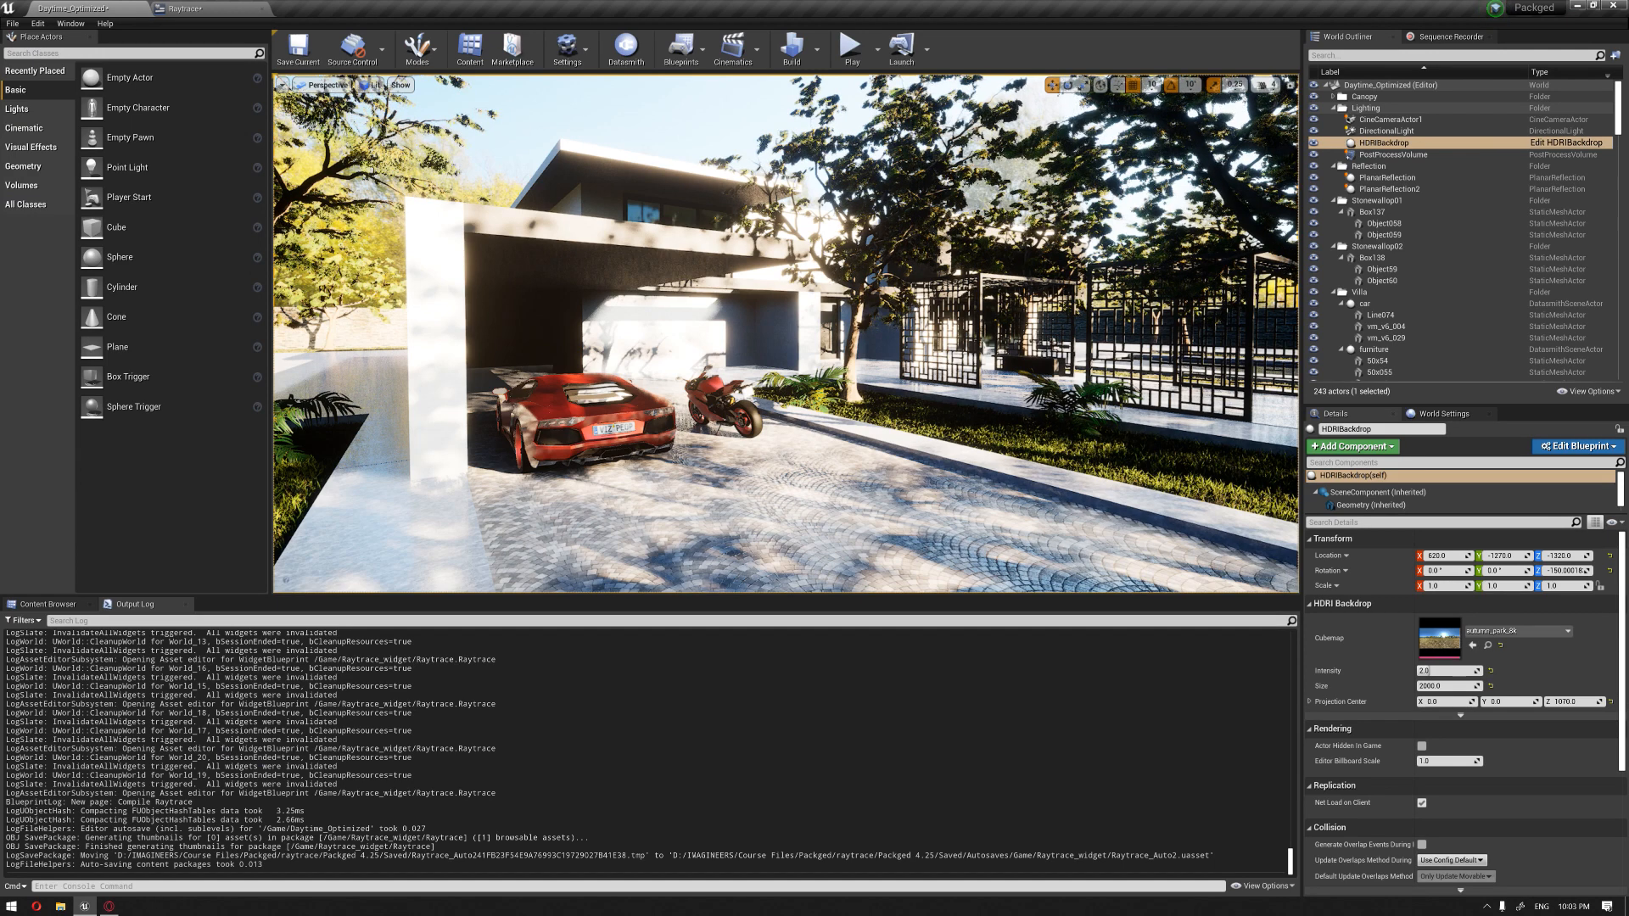
type("r.ra")
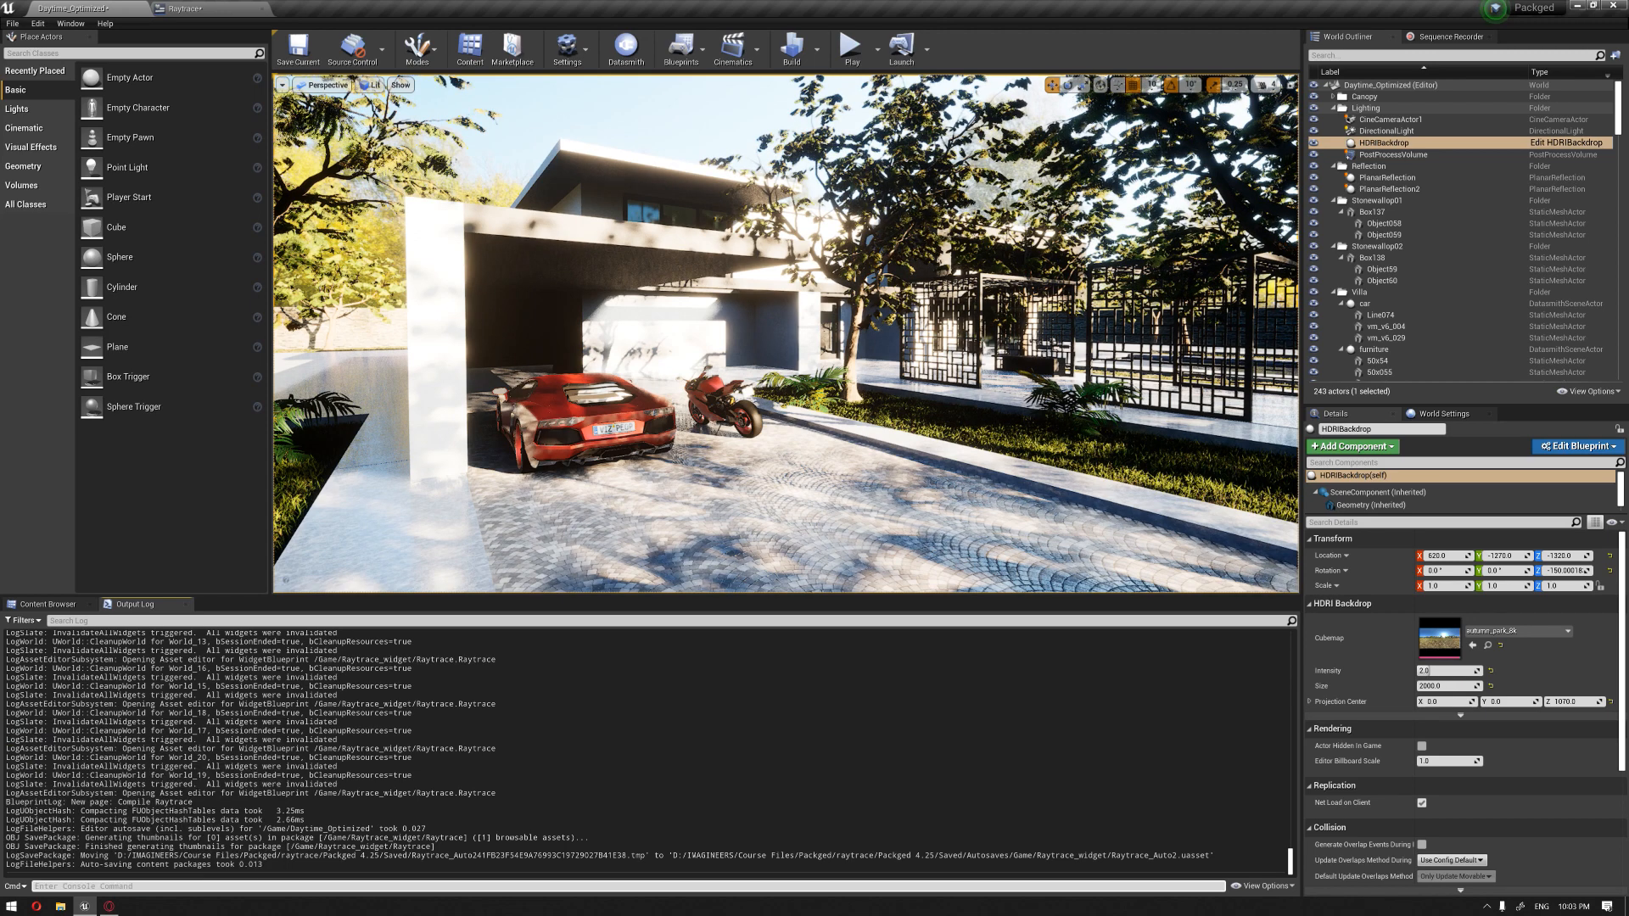
left_click(185, 9)
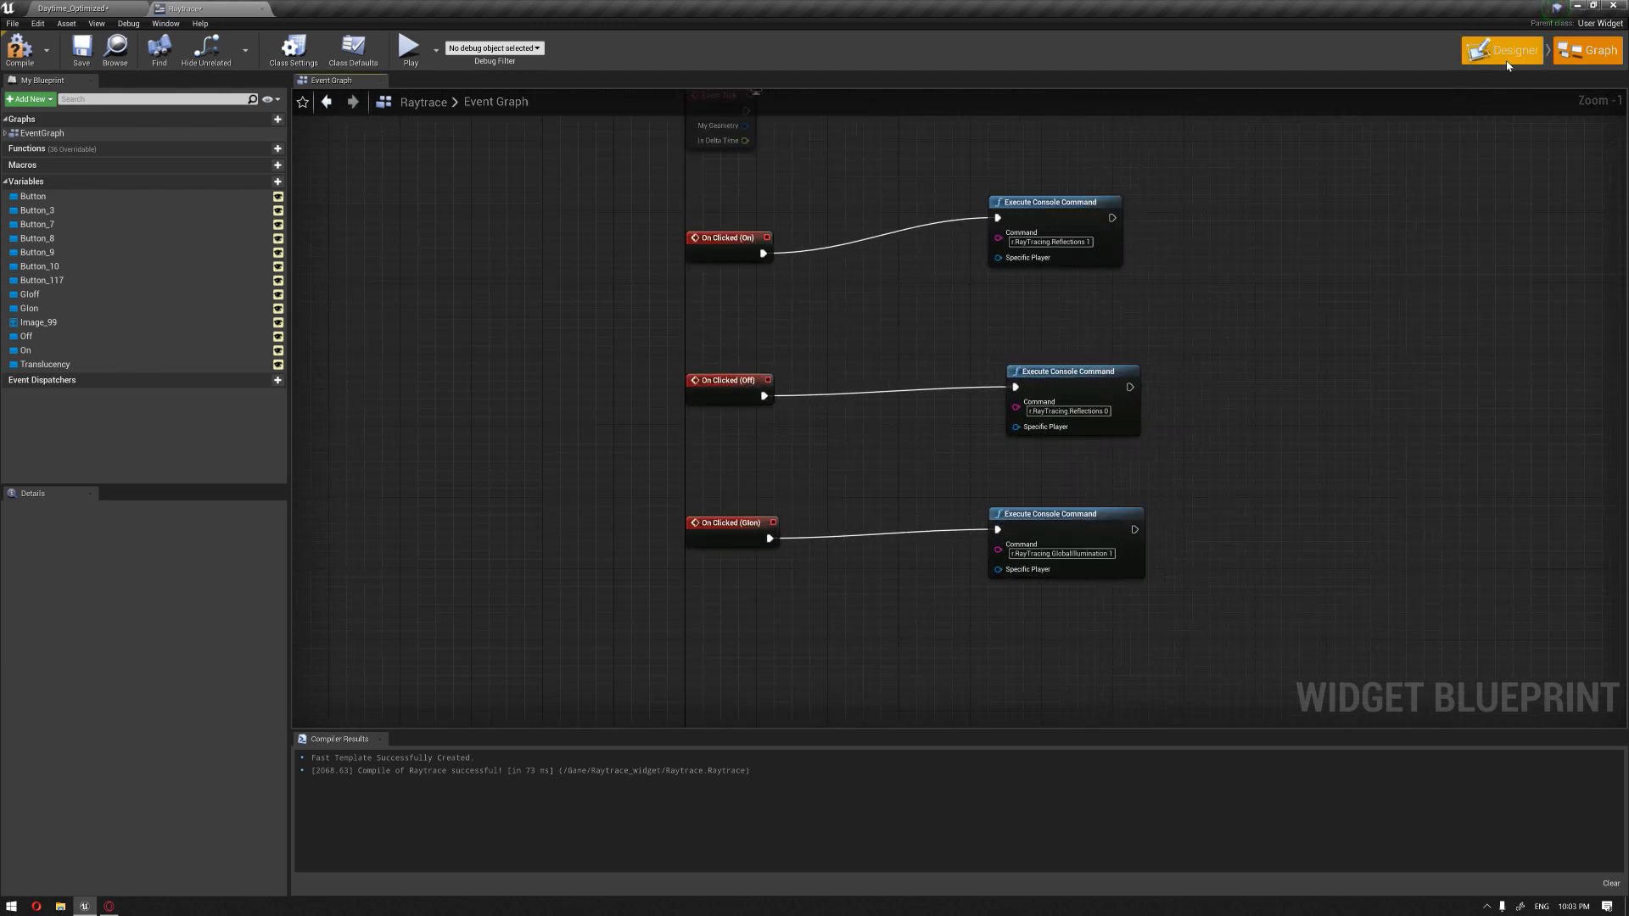
Wire the GI Off button's click to 'r.RayTracing.GlobalIllumination 0' and add the Translucency On click event.
left_click(1500, 50)
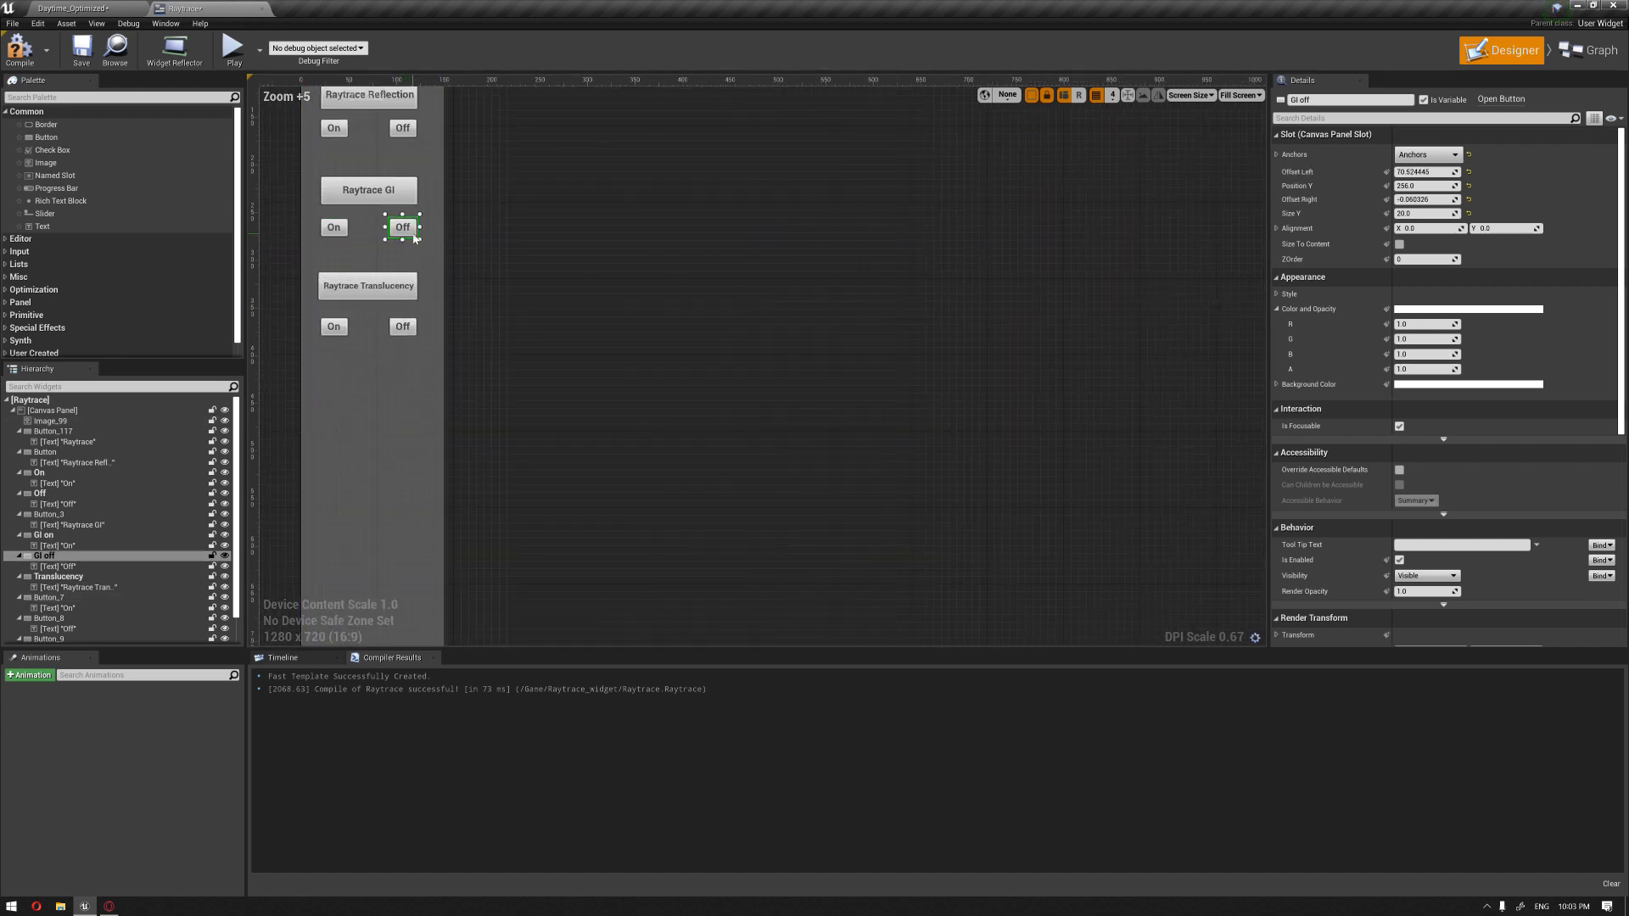
scroll("down", 3)
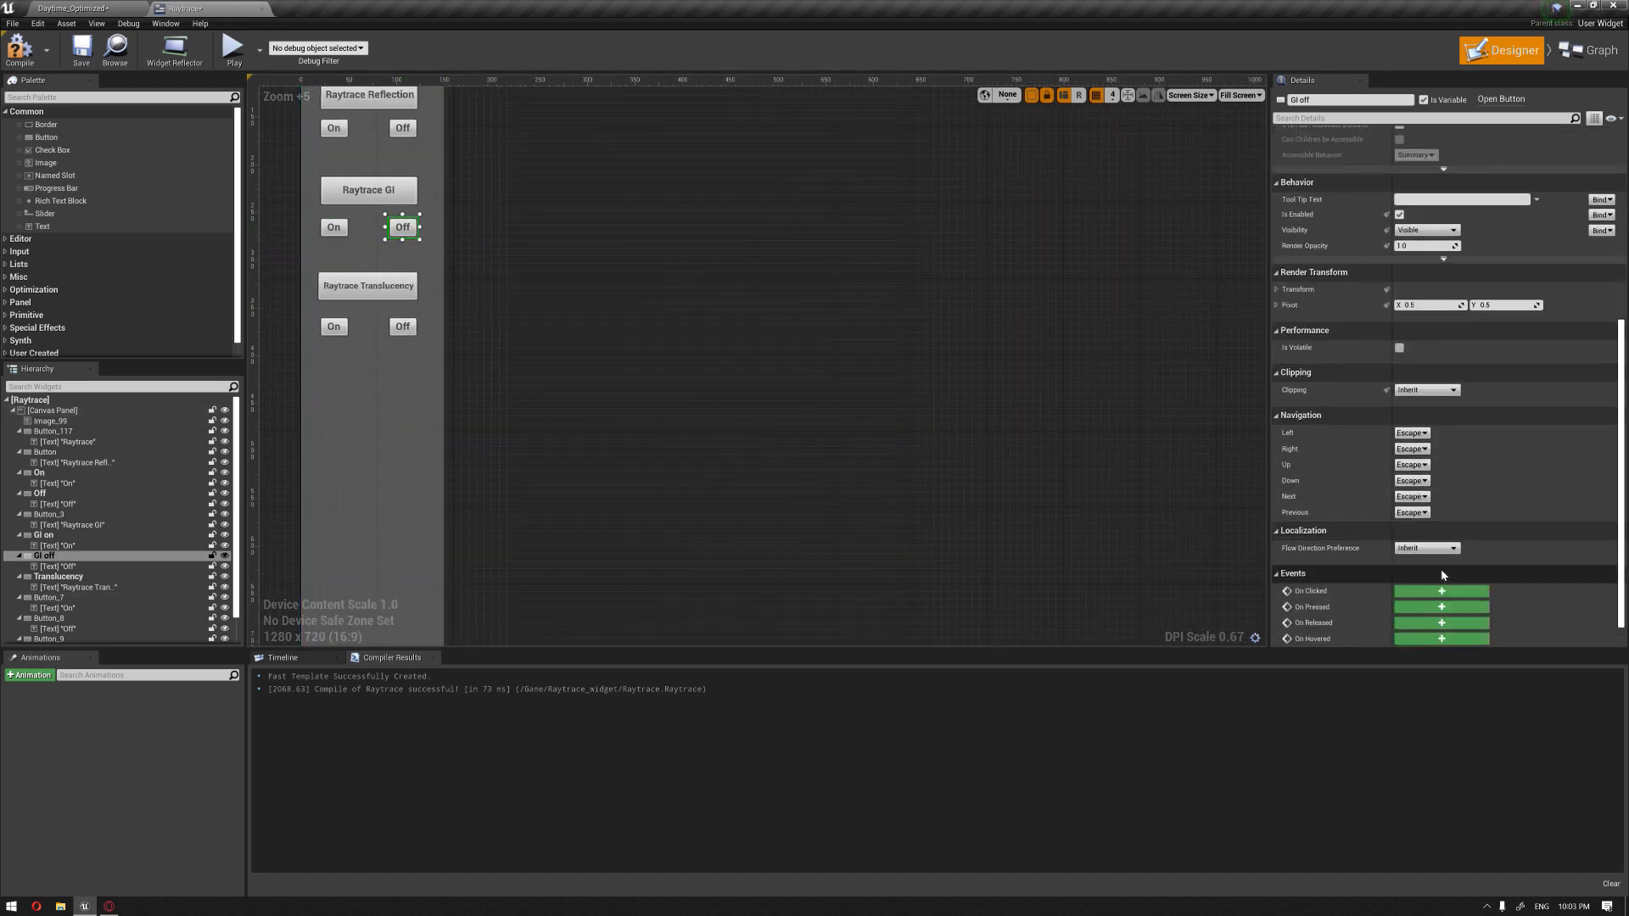
left_click(1587, 50)
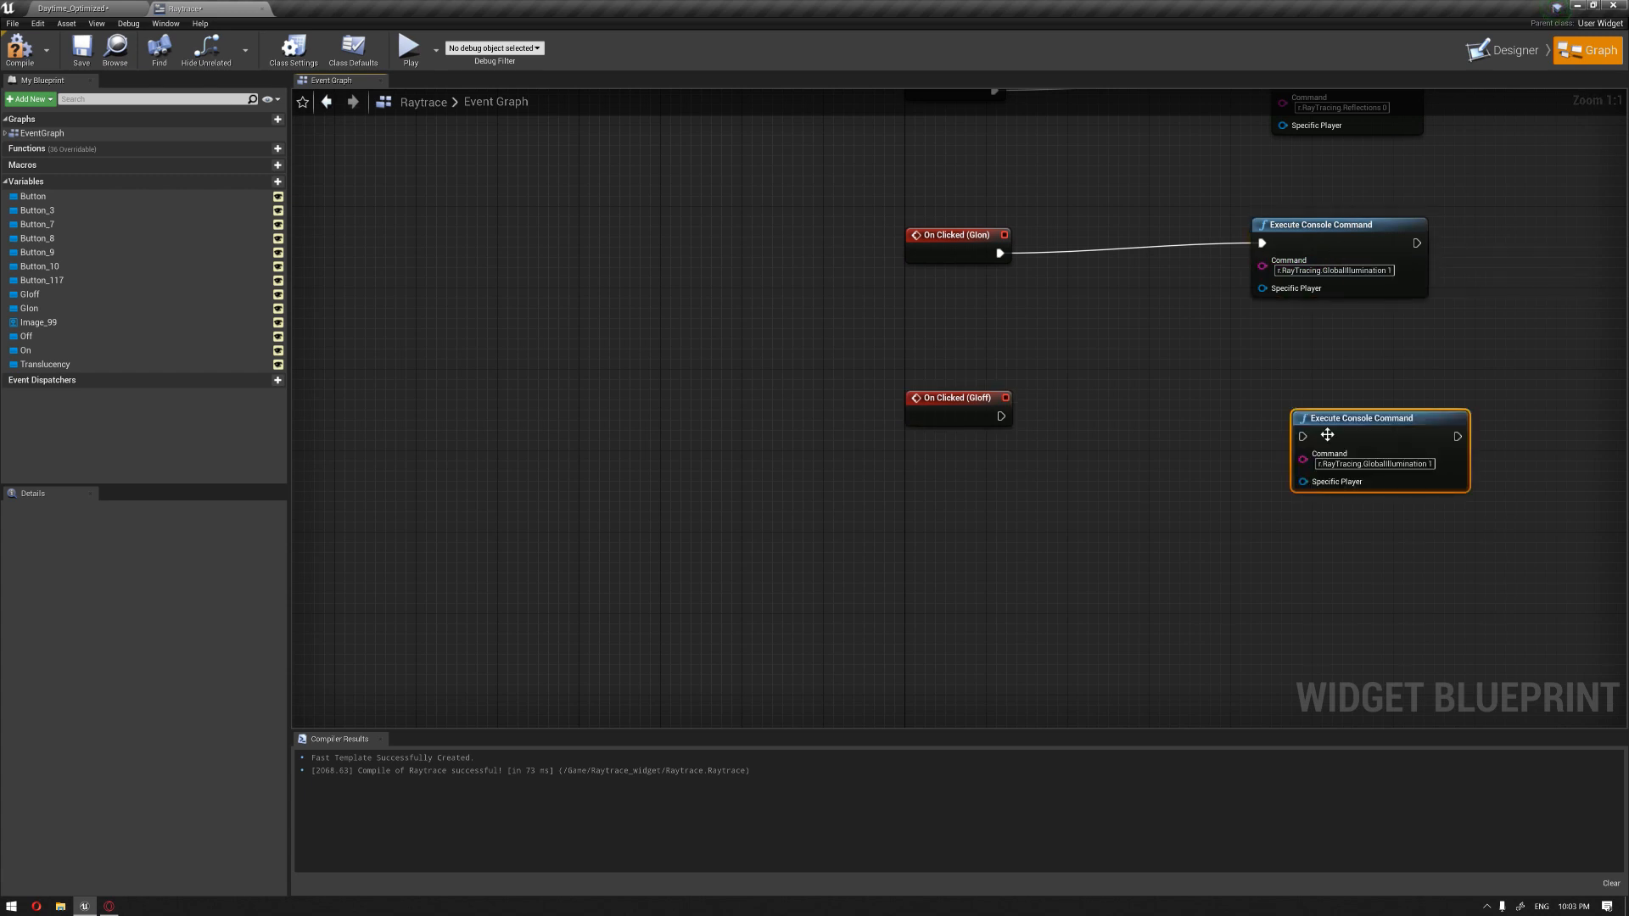
mouse_move(1303, 458)
type("0")
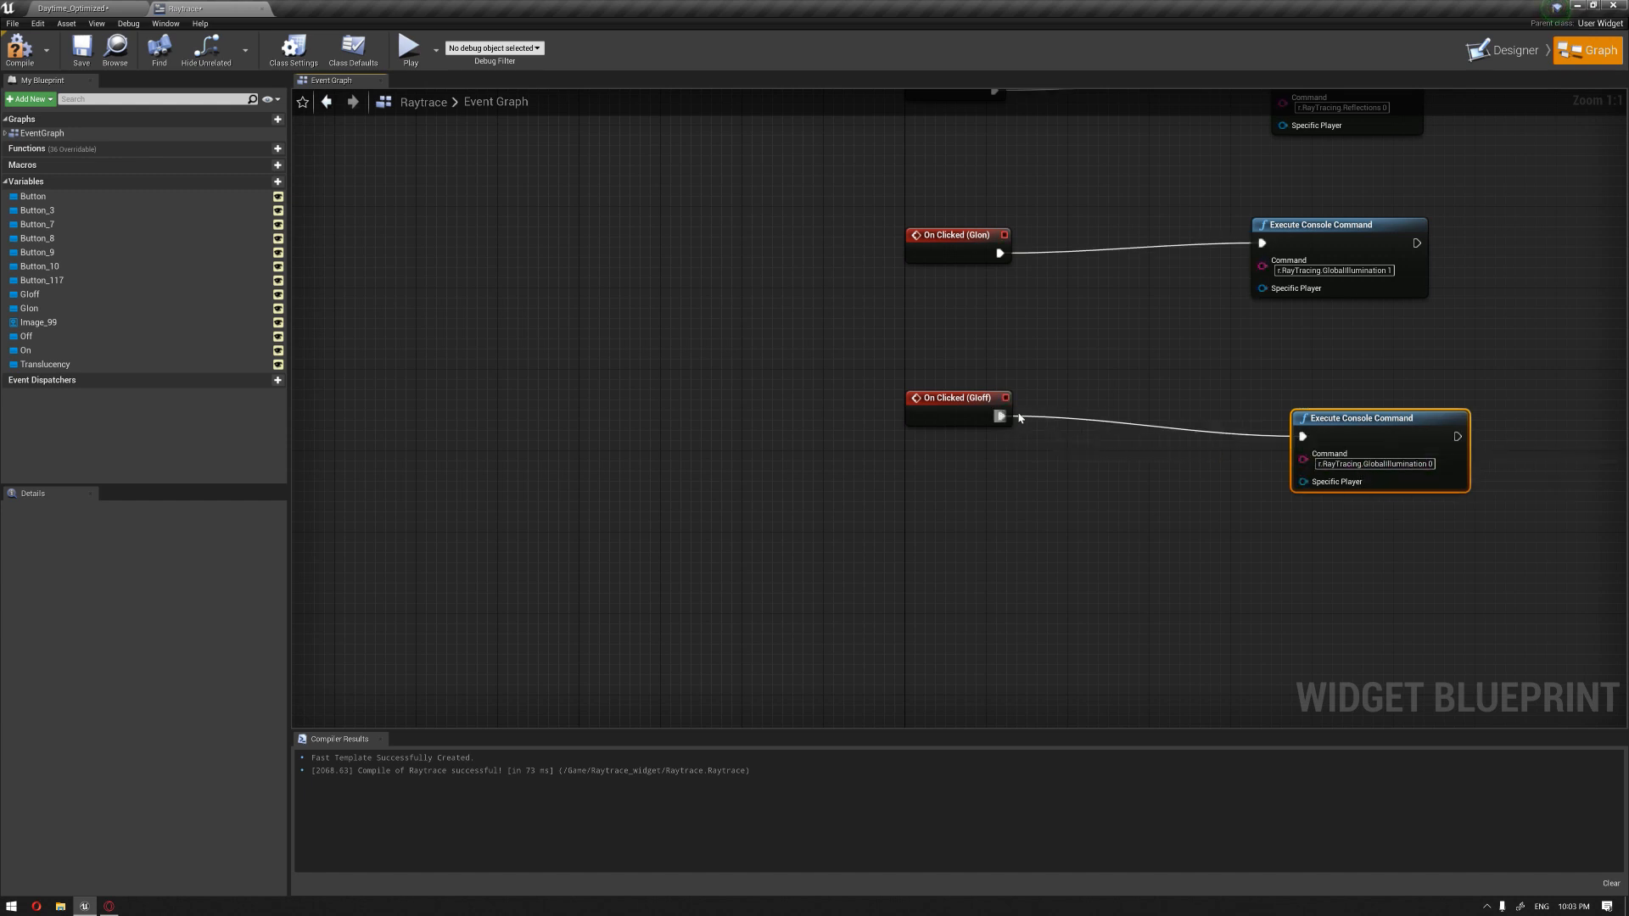
left_click(1514, 50)
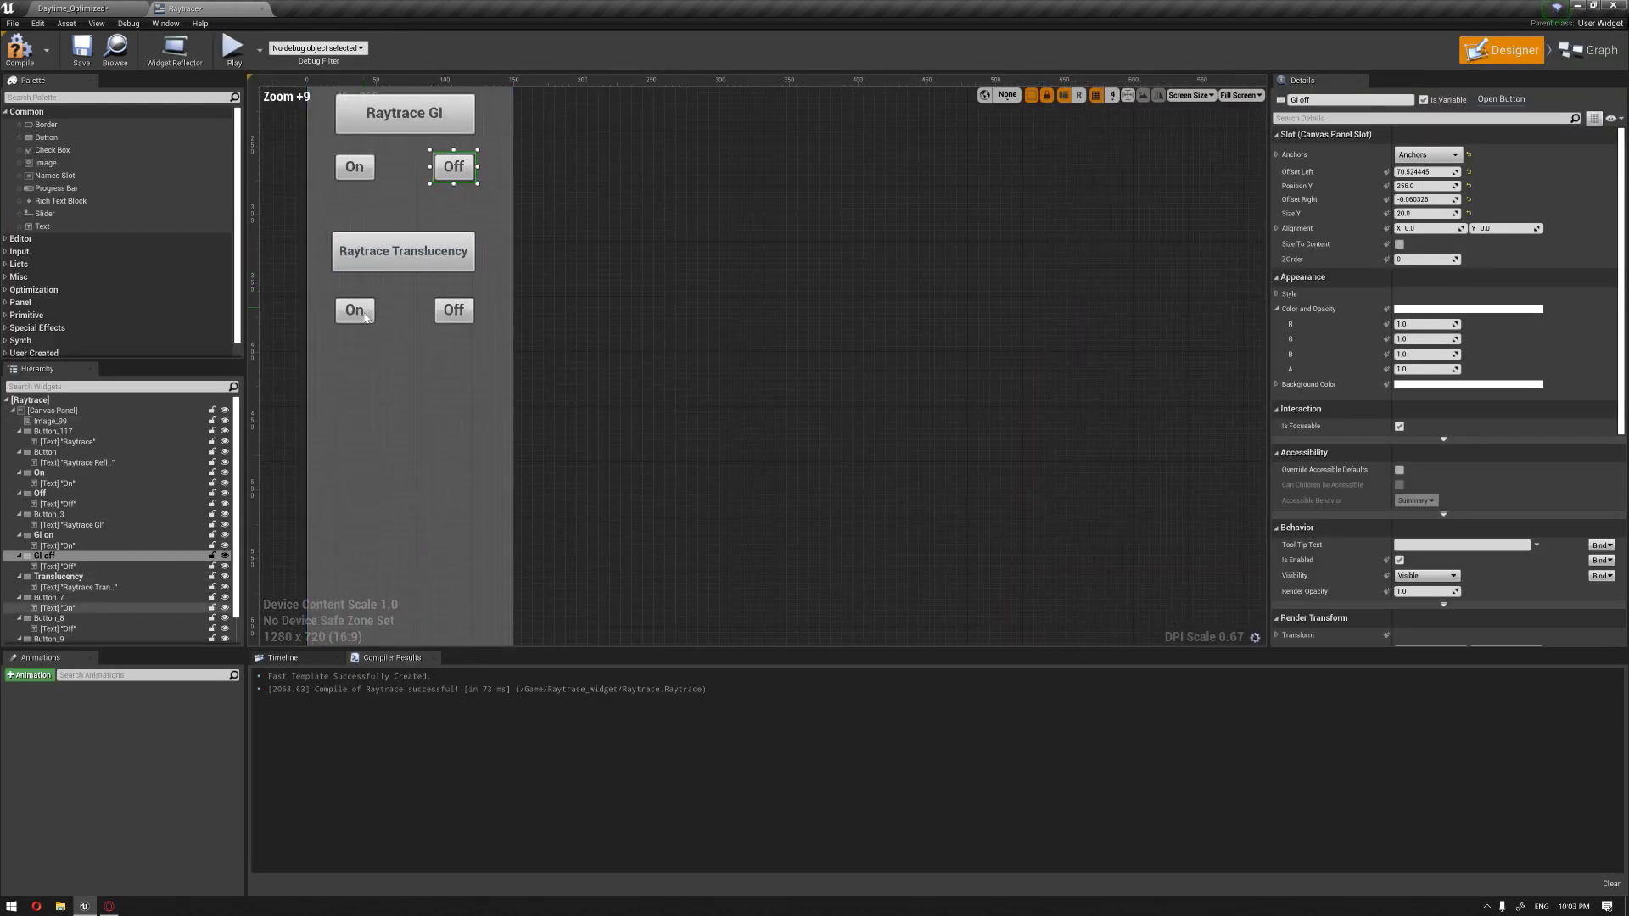
left_click(355, 310)
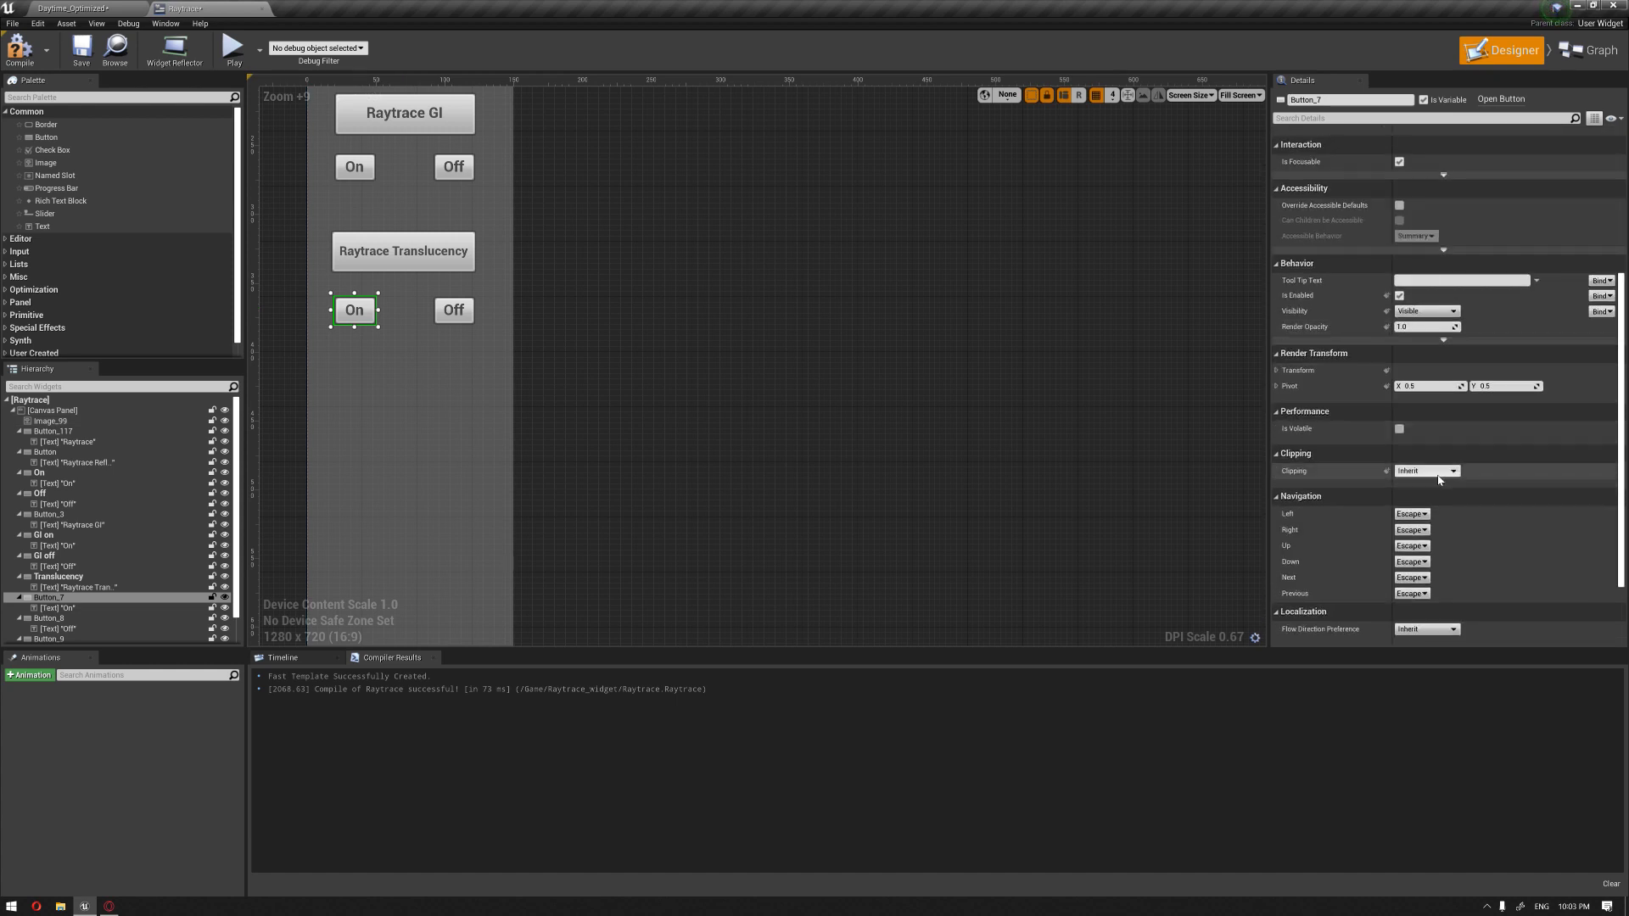
left_click(1594, 50)
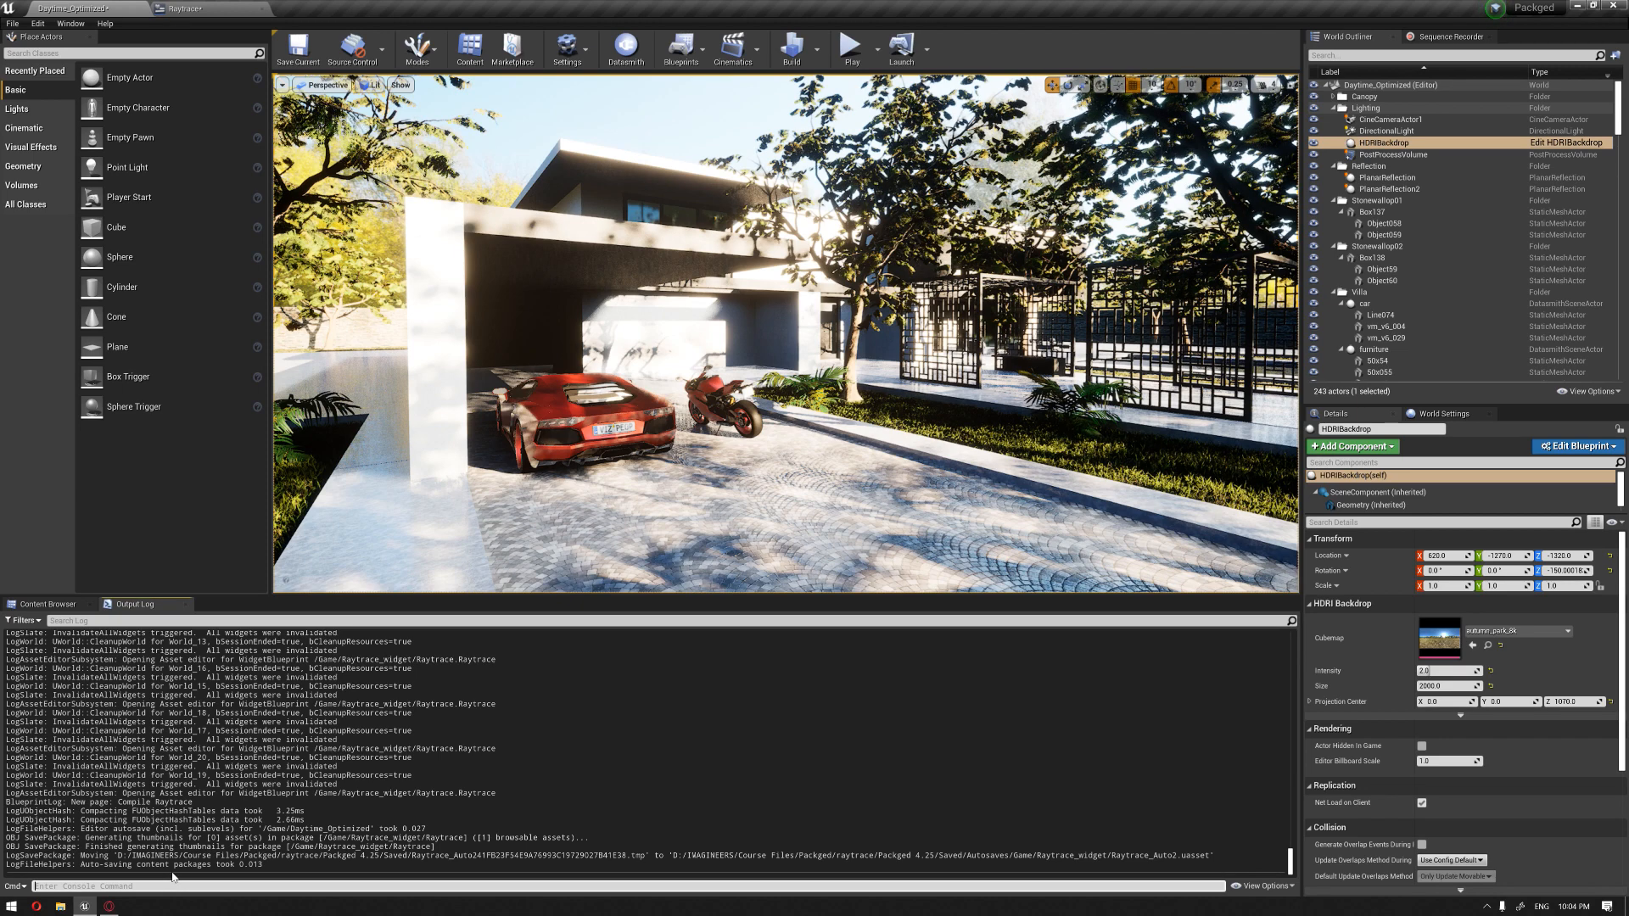
Look up the translucency cvar and wire Button_7's click to 'r.RayTracing.Translucency 1'.
type("r.ra")
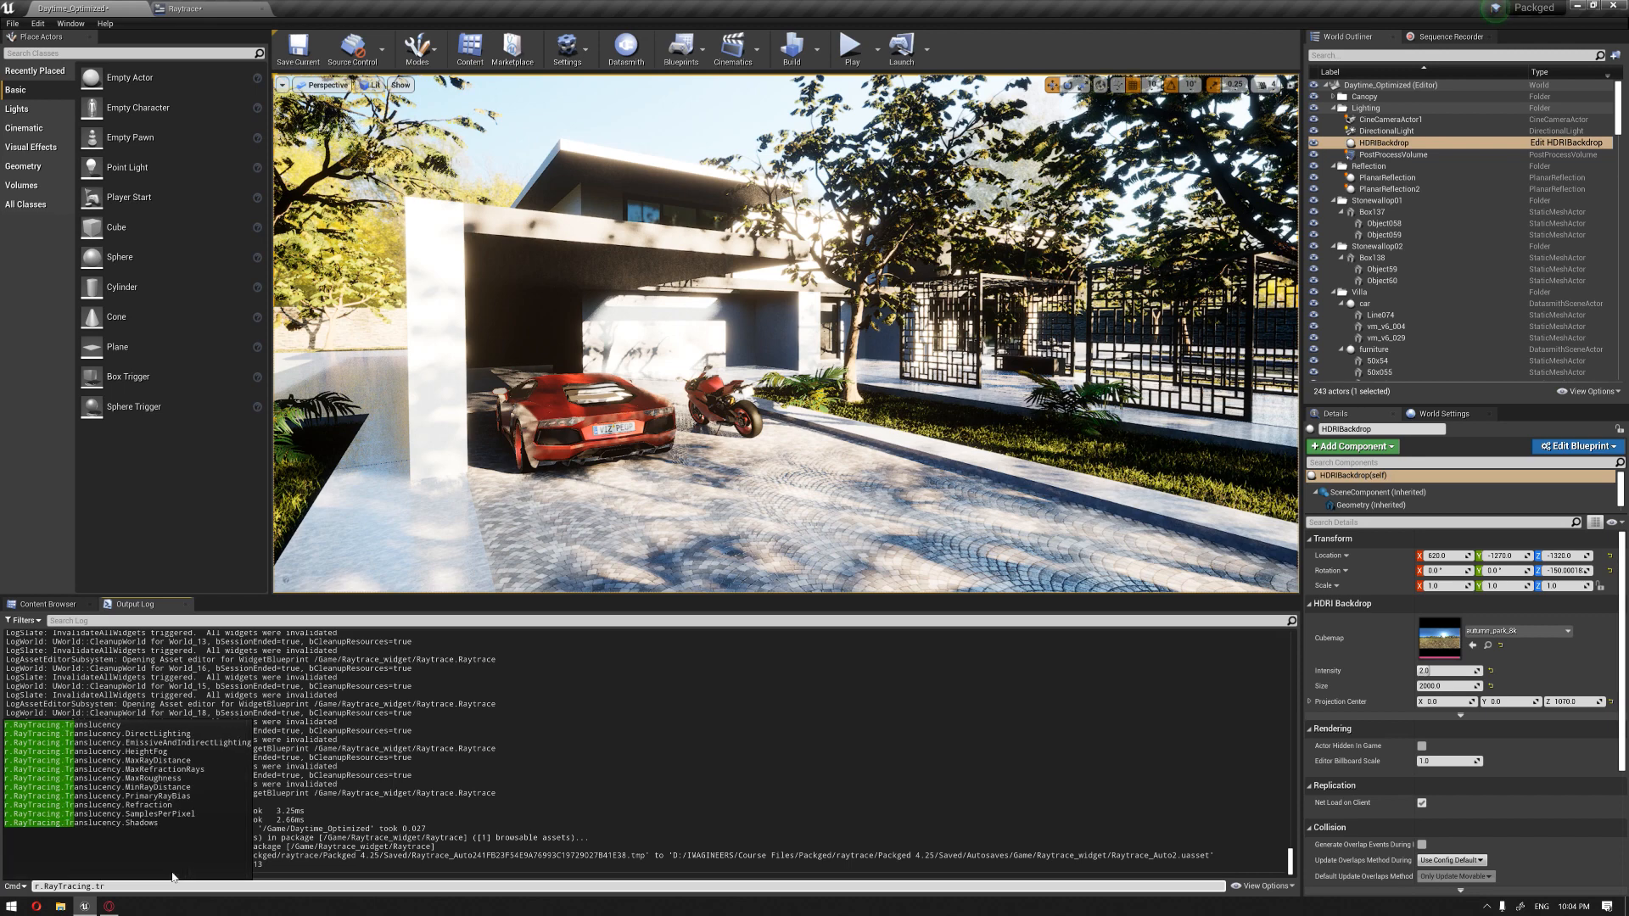
type("r.RayTracing.Translucency")
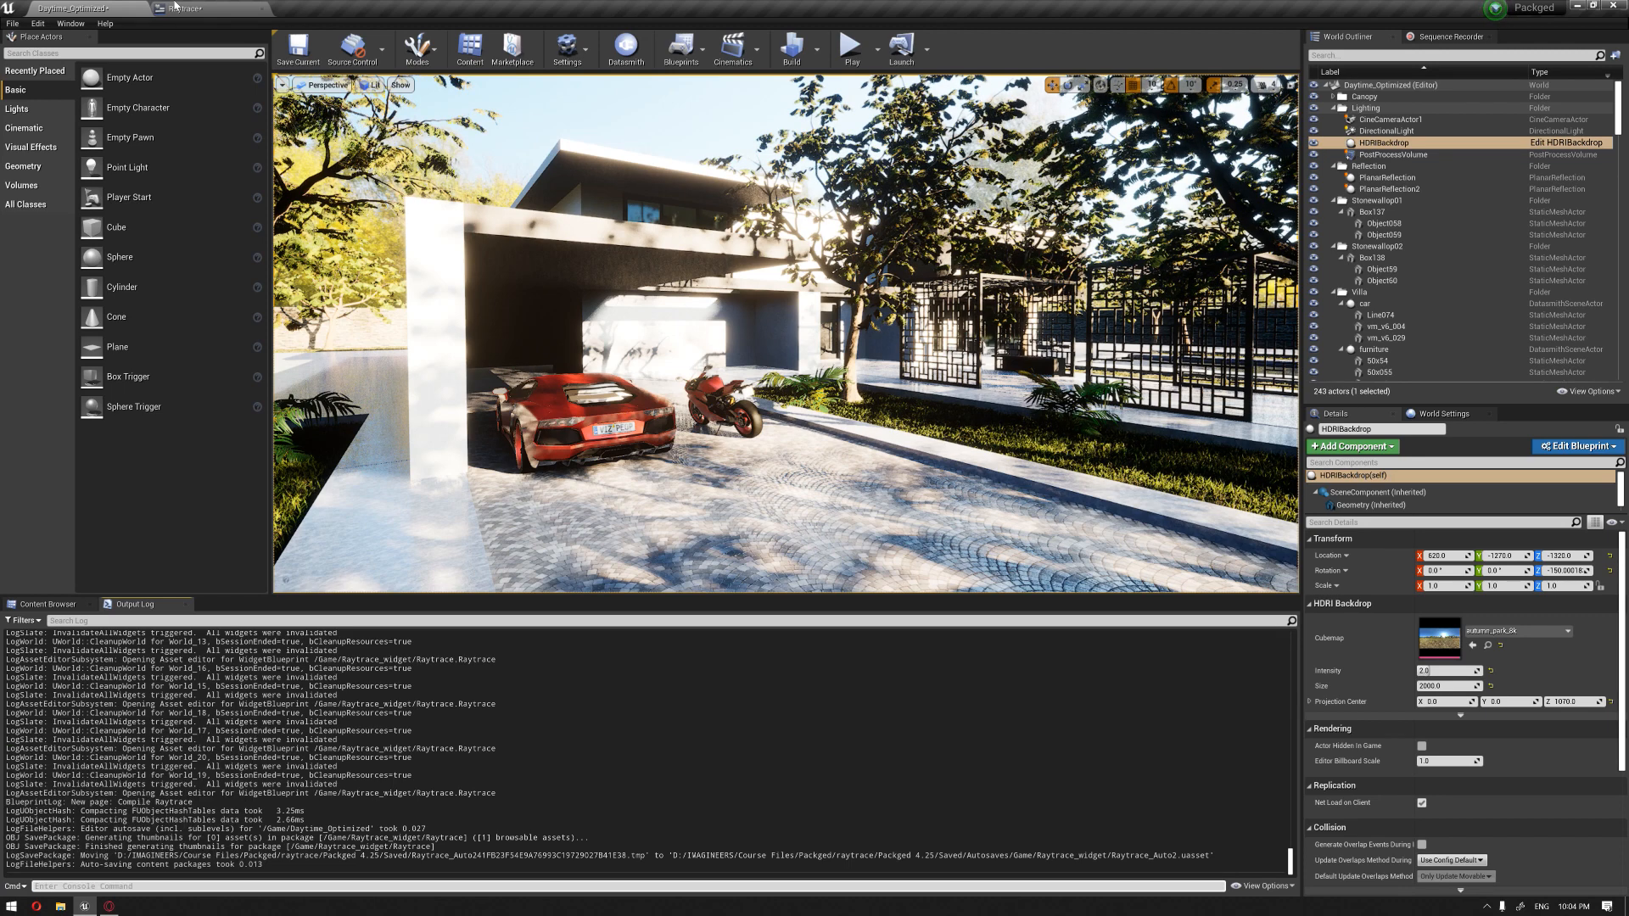
left_click(193, 9)
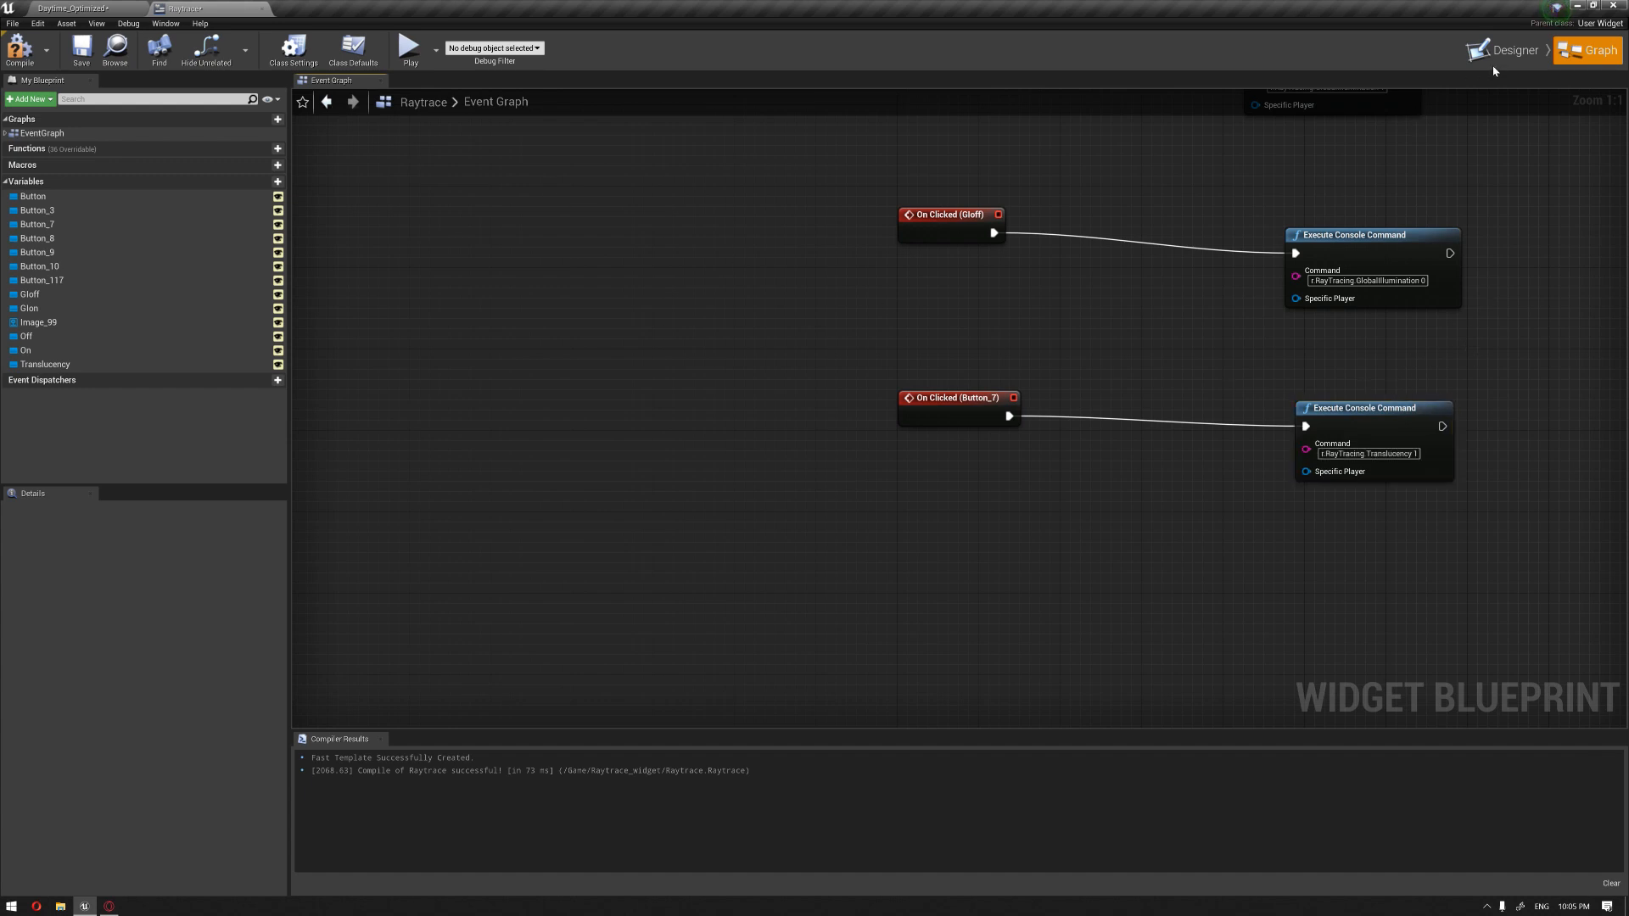
left_click(1509, 51)
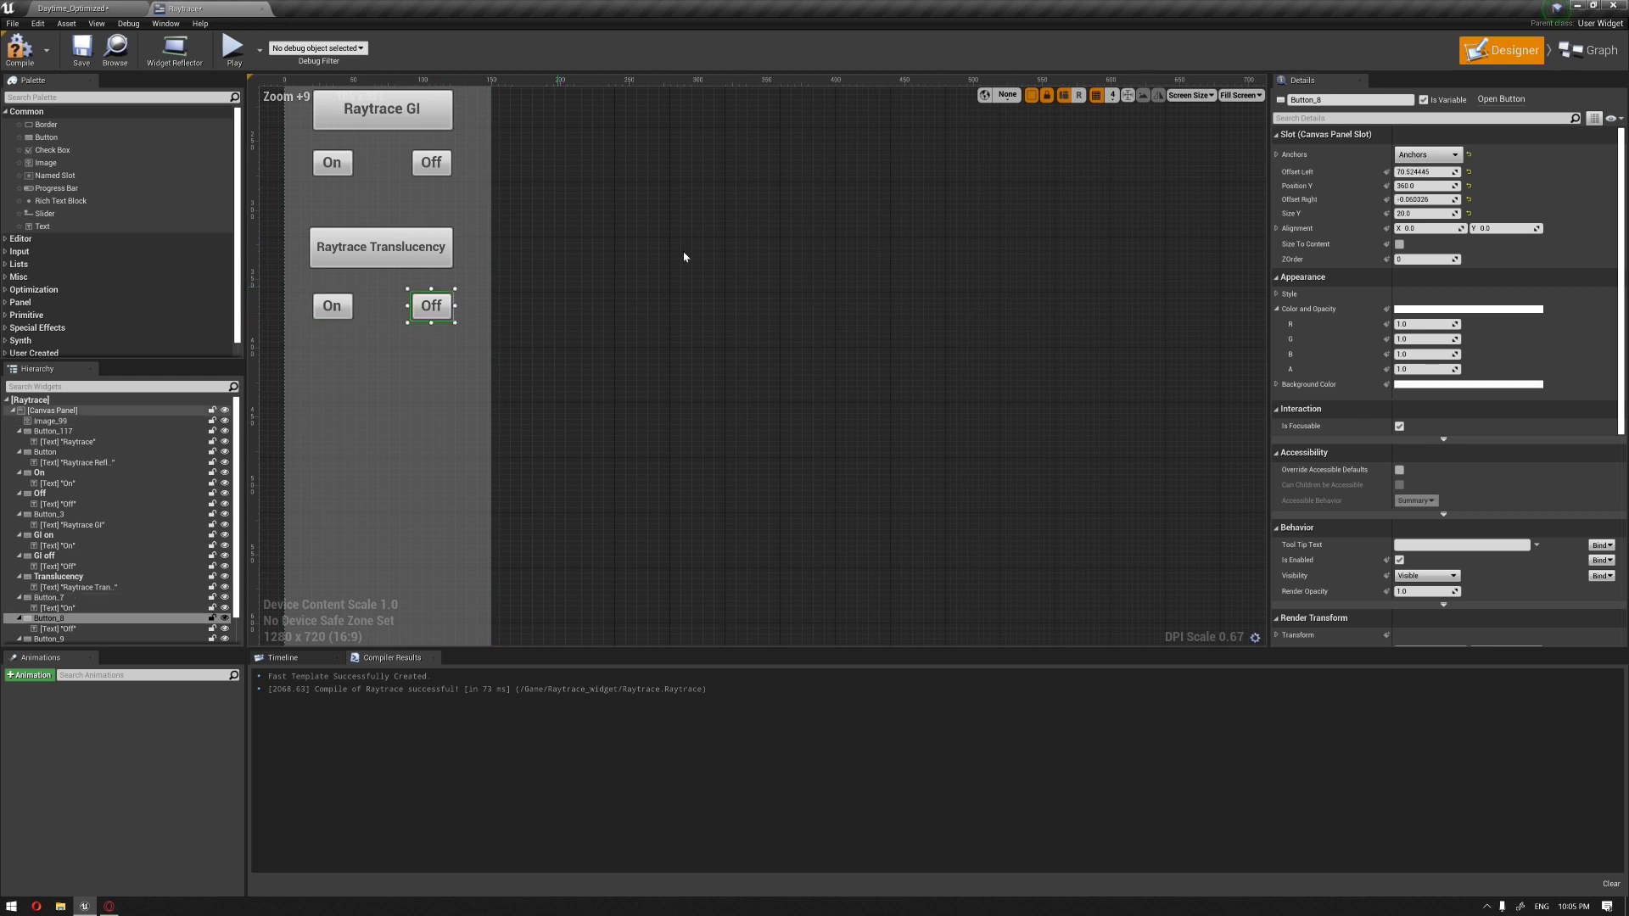
scroll("down", 3)
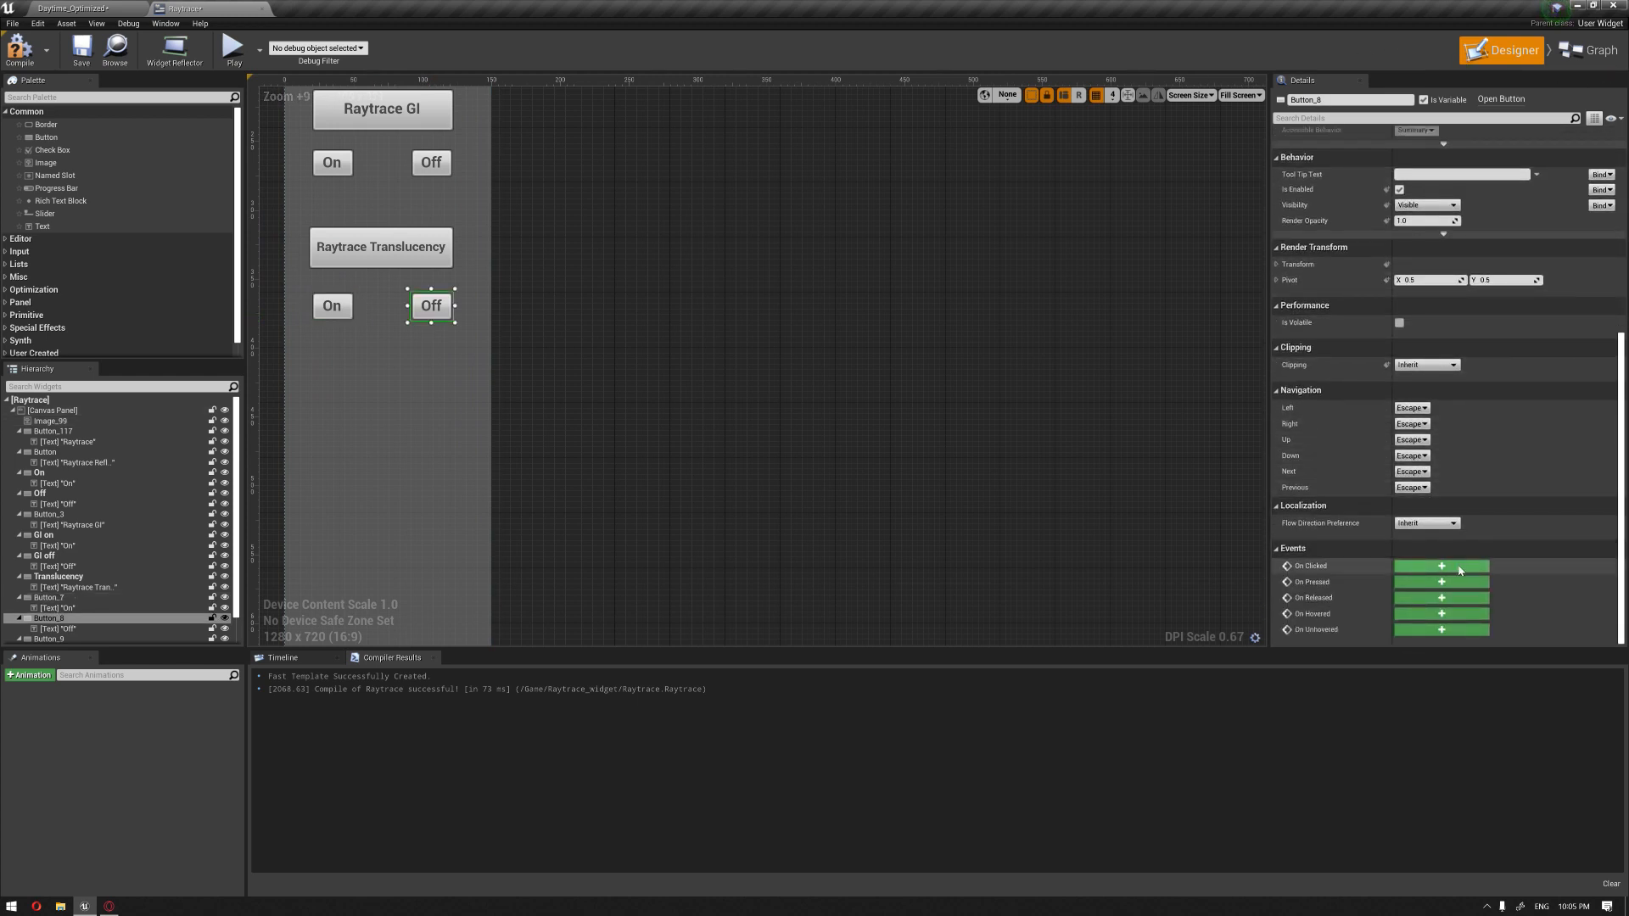
left_click(1594, 50)
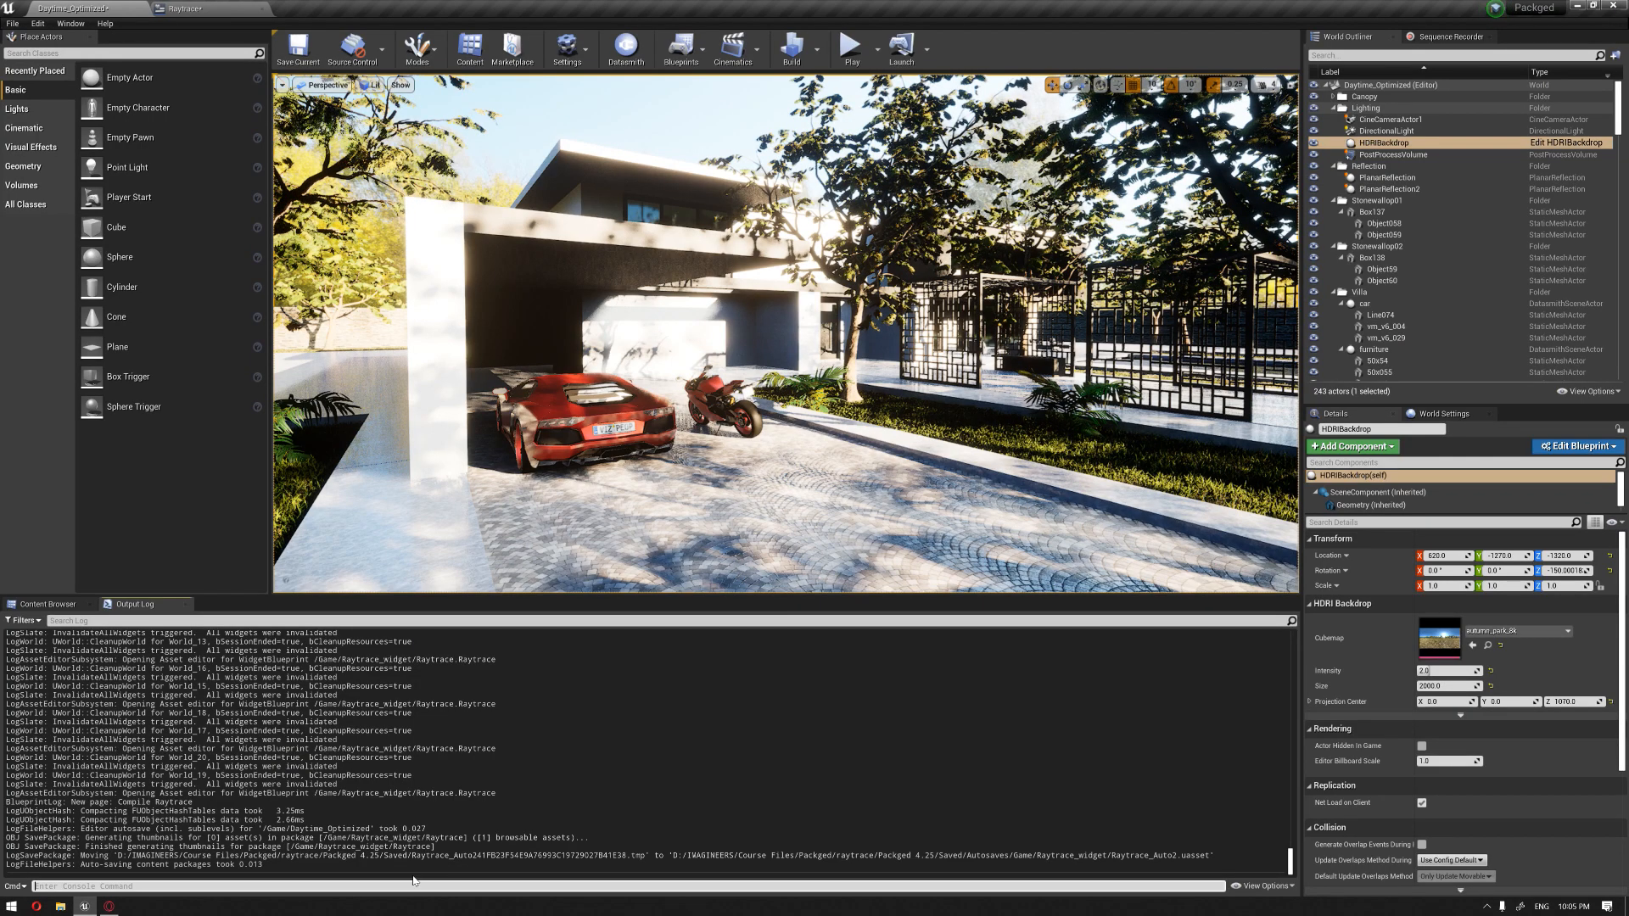
Wire Translucency Off to 'r.RayTracing.Translucency 0' and Raytrace On to 'r.RayTracing.ForceAllRayTracingEffects 1'.
type("r.ra")
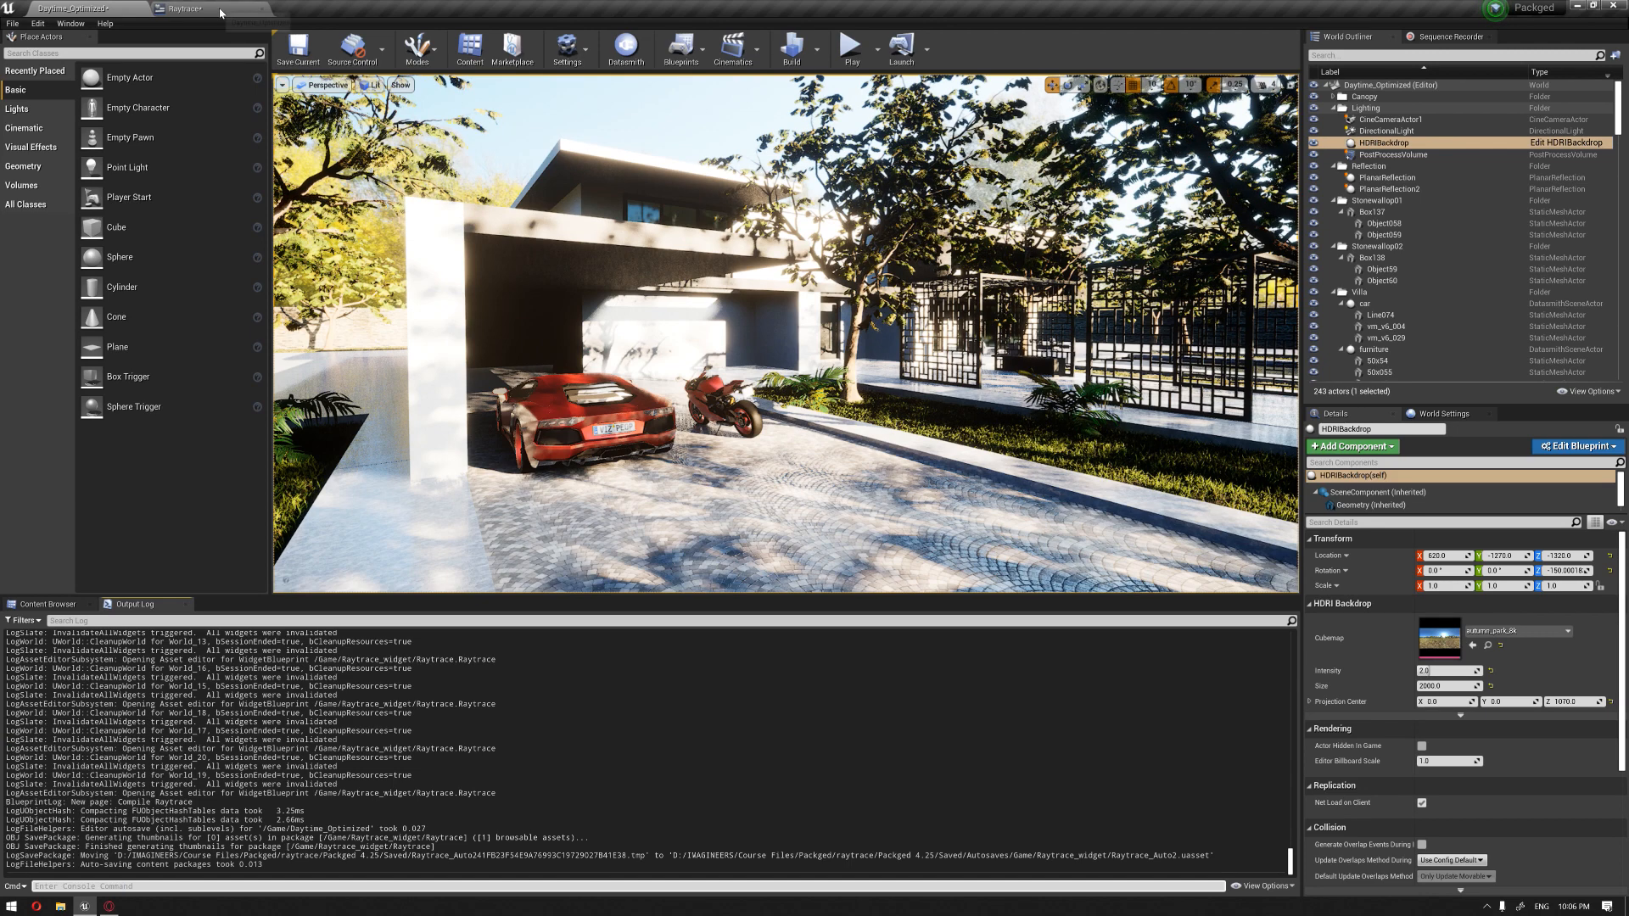
left_click(185, 9)
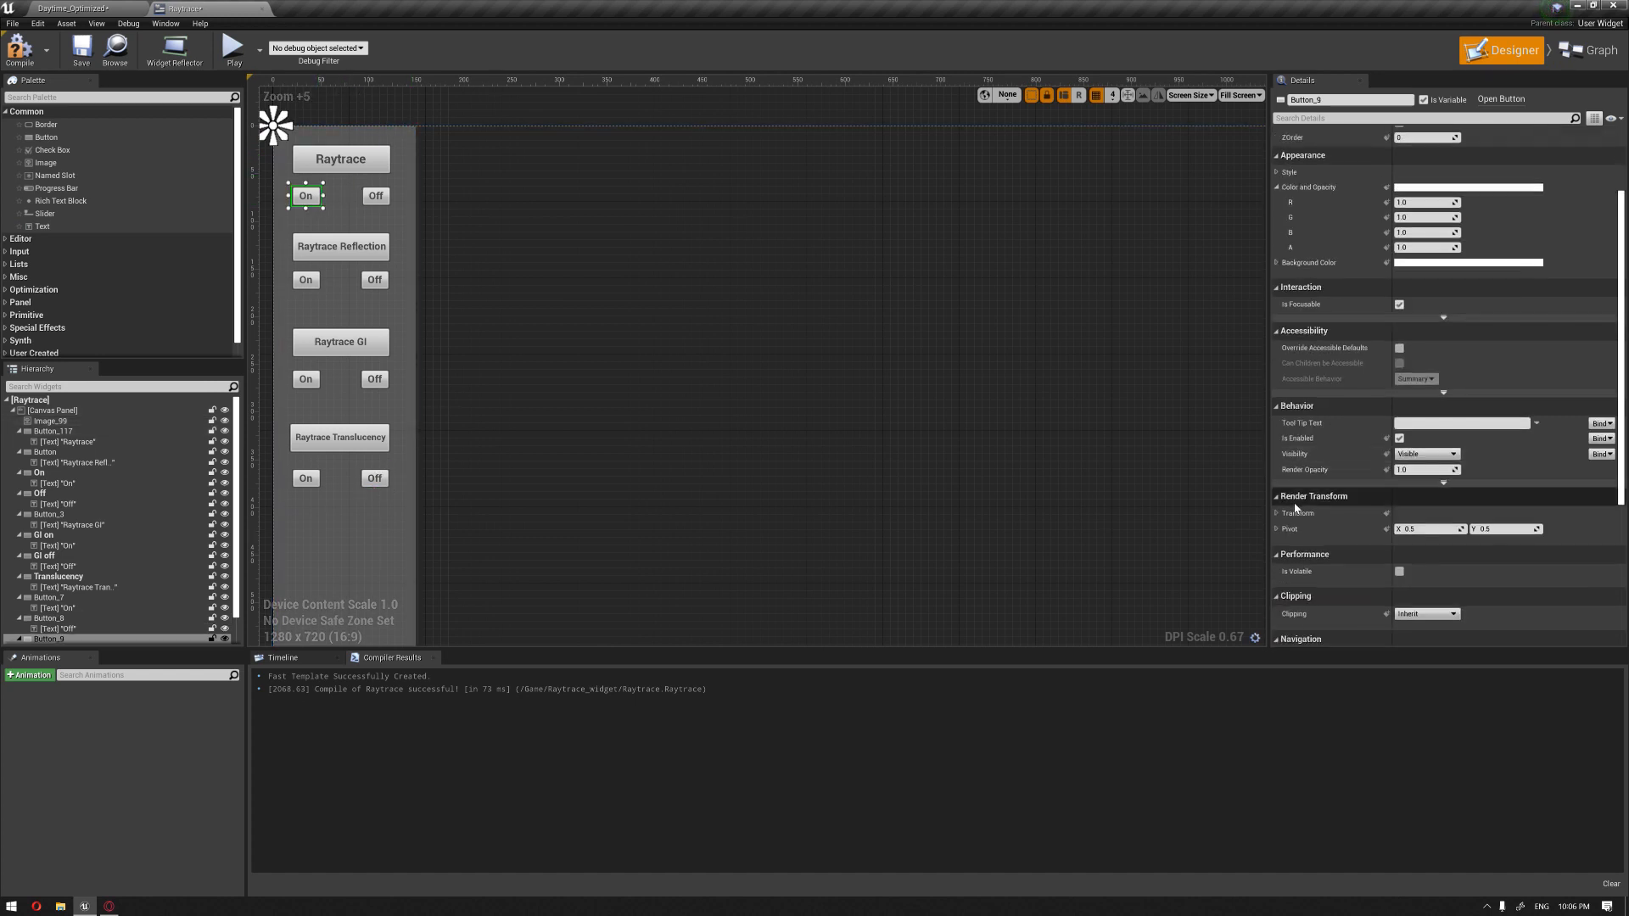
left_click(1592, 50)
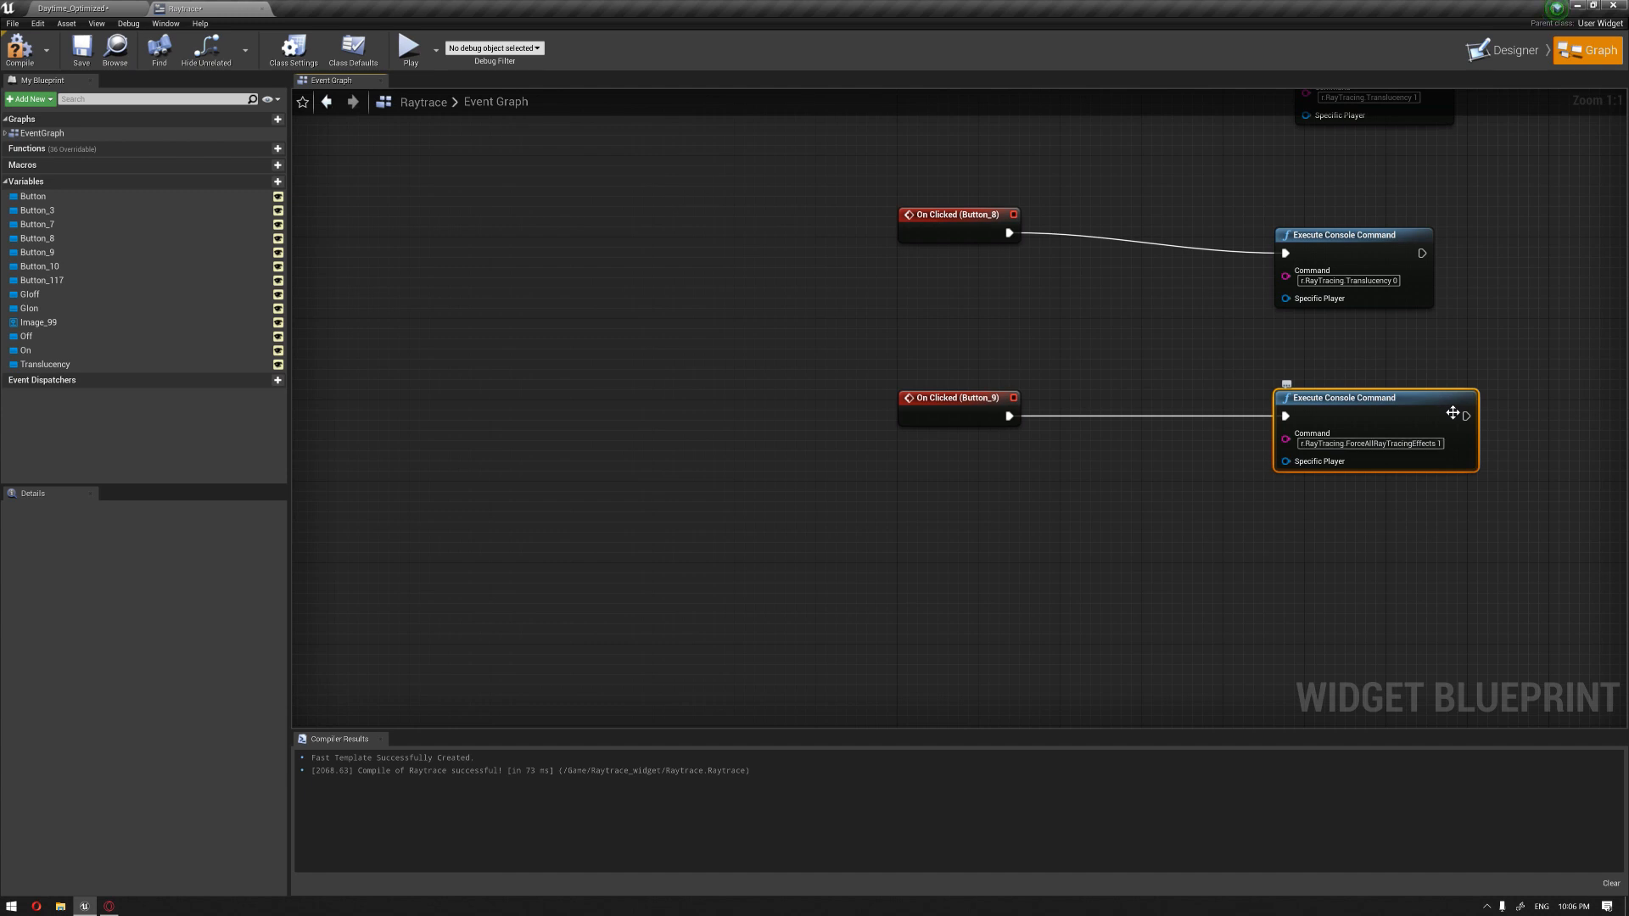
Wire Raytrace Off to 'r.RayTracing.ForceAllRayTracingEffects 0' and compile the widget.
left_click(1514, 50)
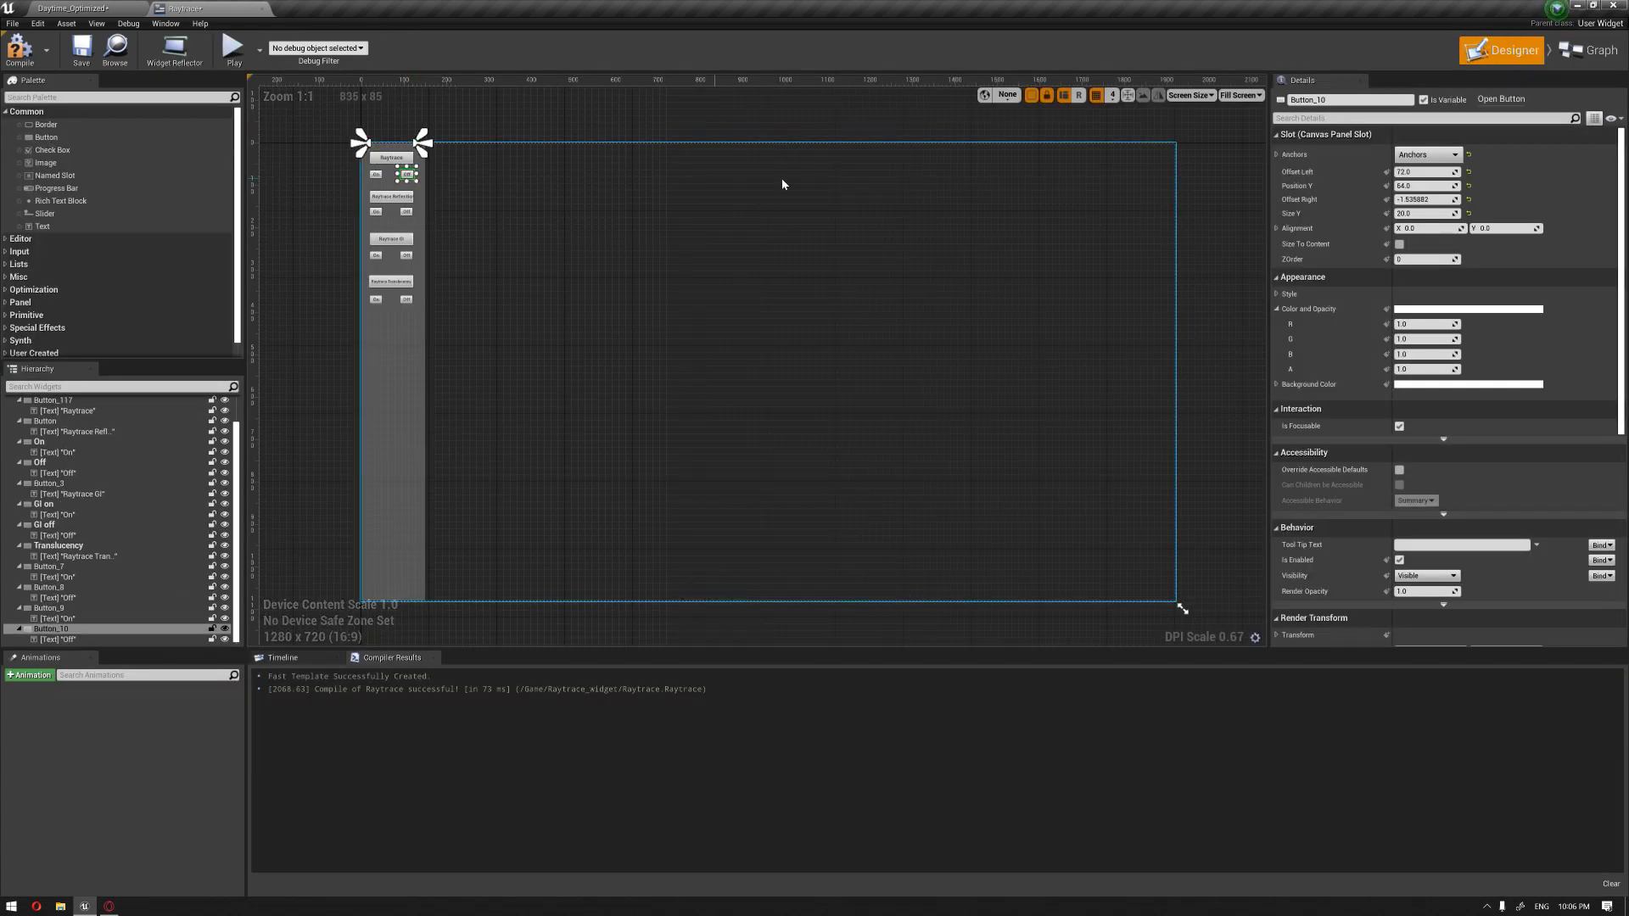
scroll("down", 3)
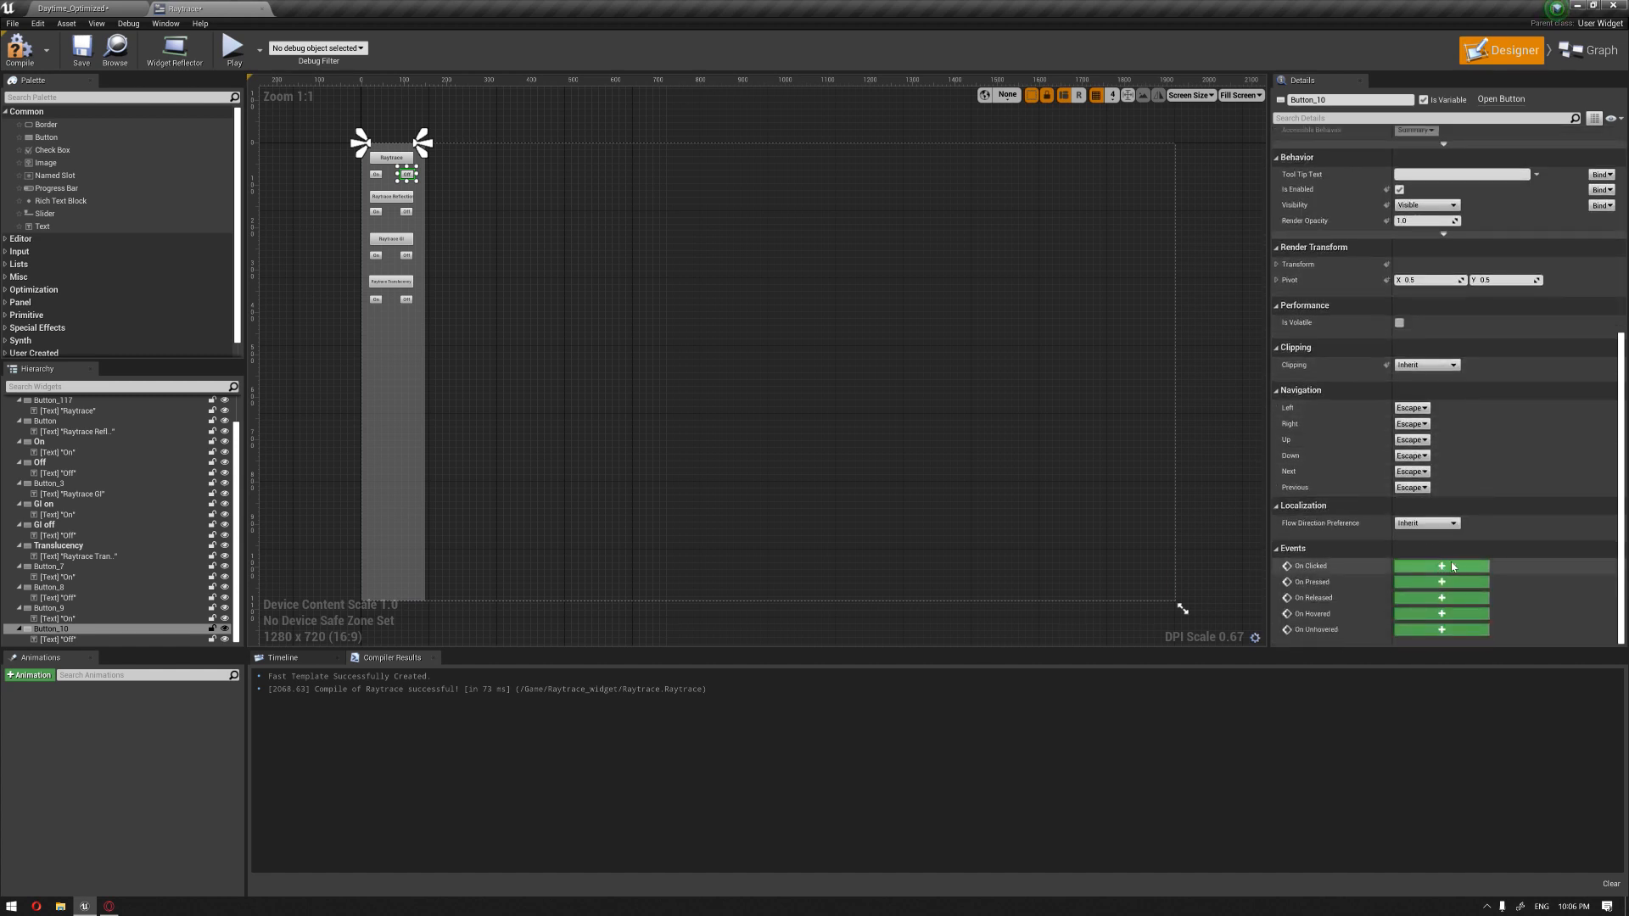
left_click(1592, 49)
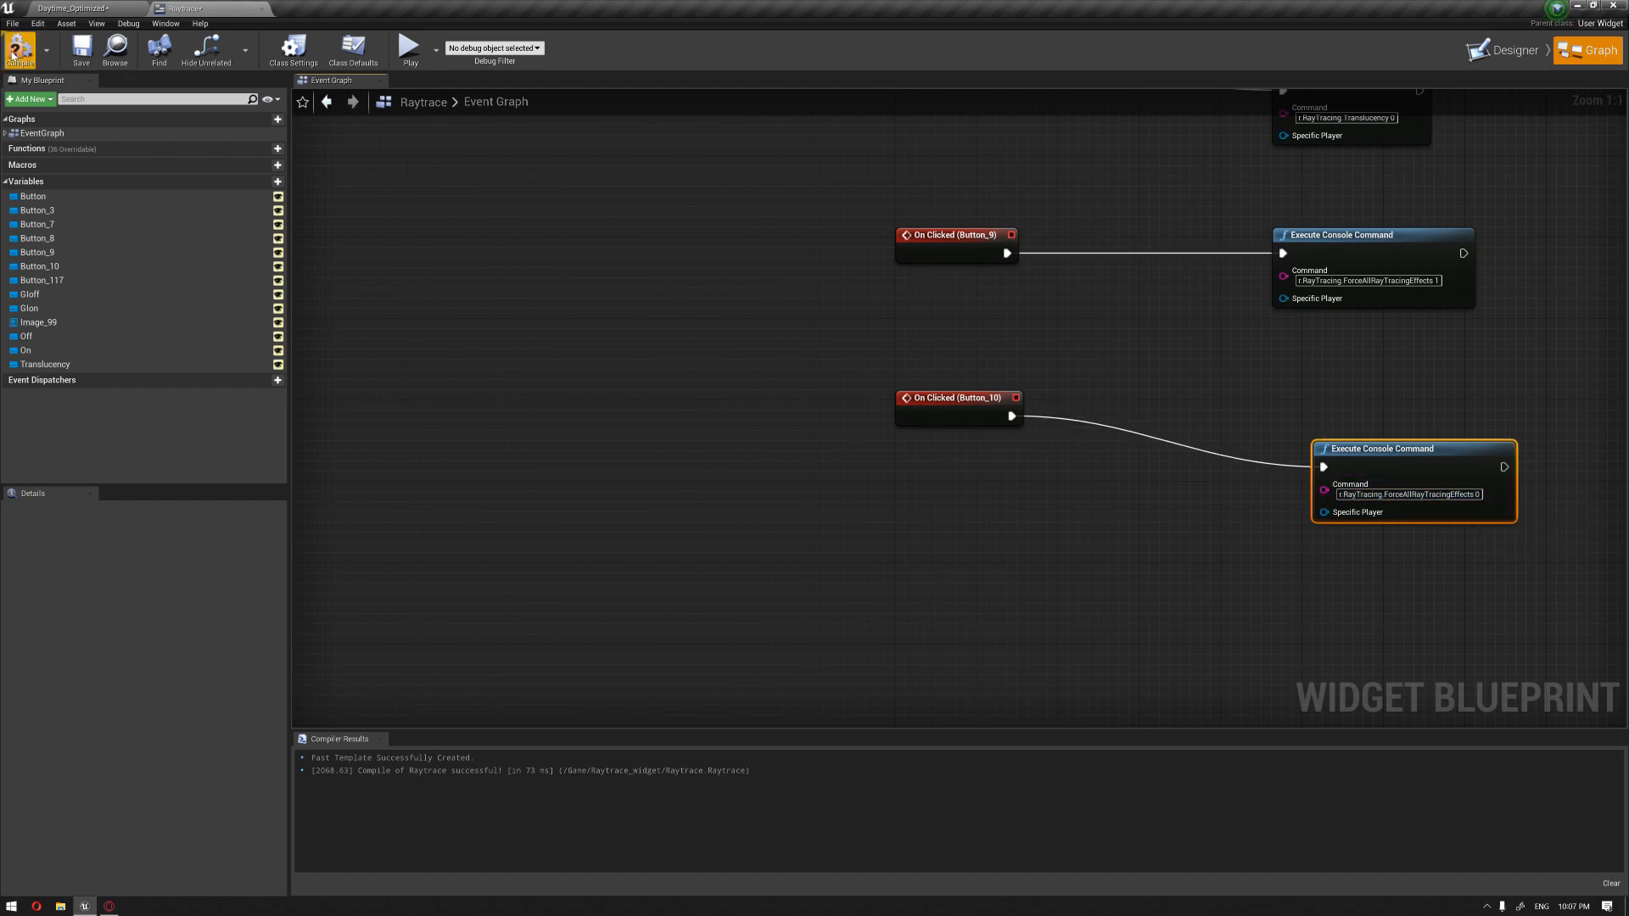
left_click(73, 9)
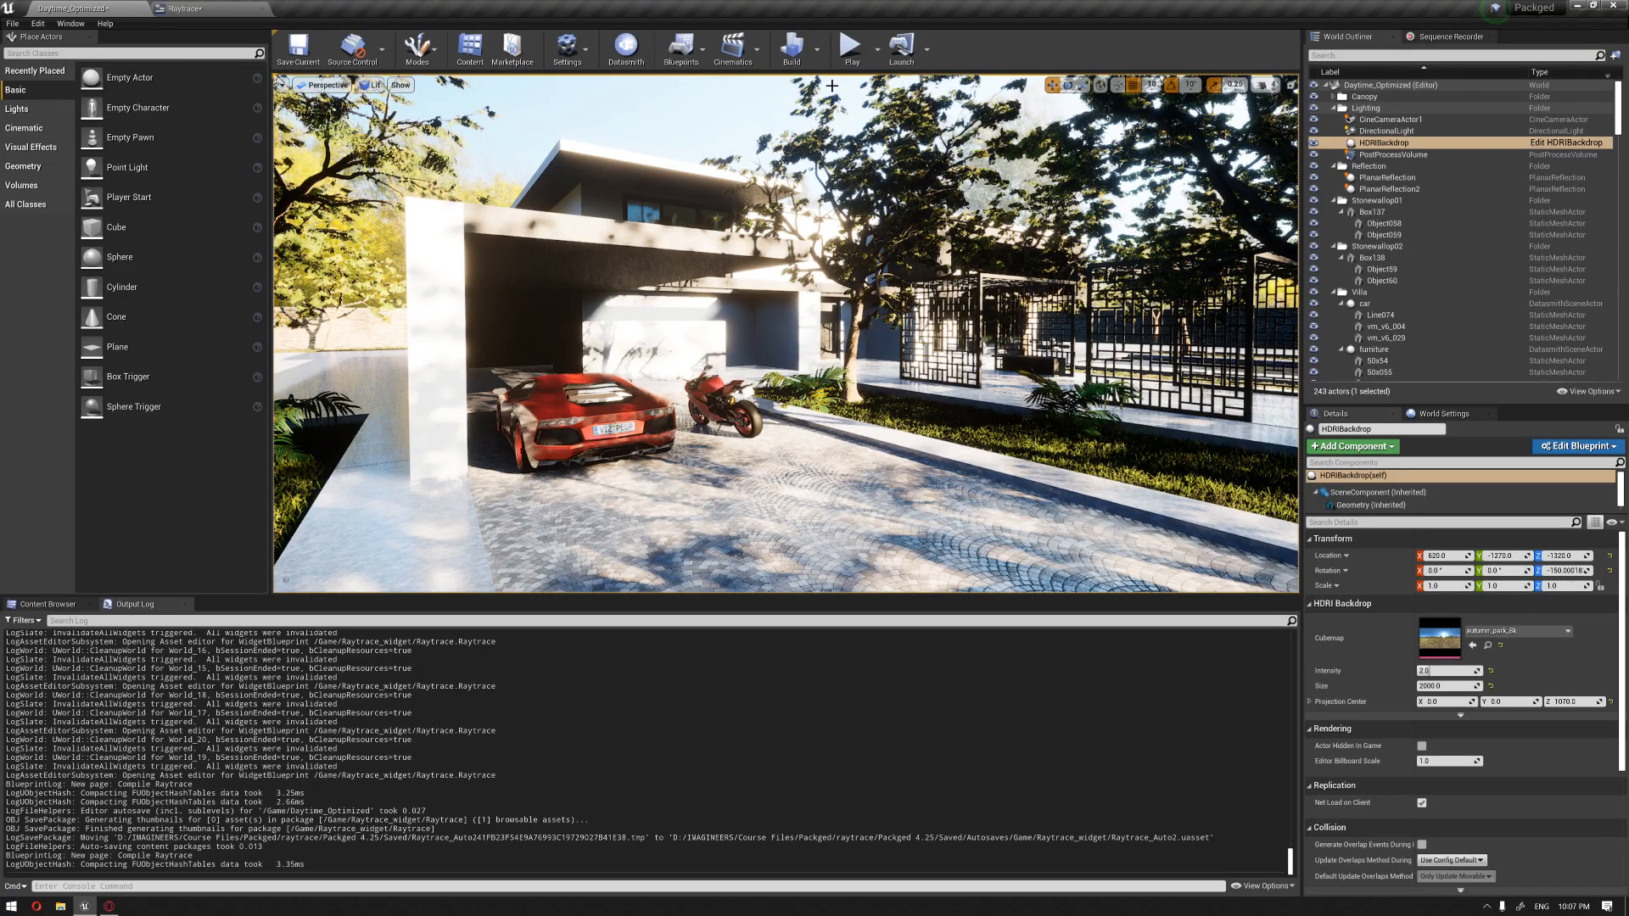
Play the level fullscreen with the Raytrace On/Off panel overlaying the villa scene.
left_click(850, 49)
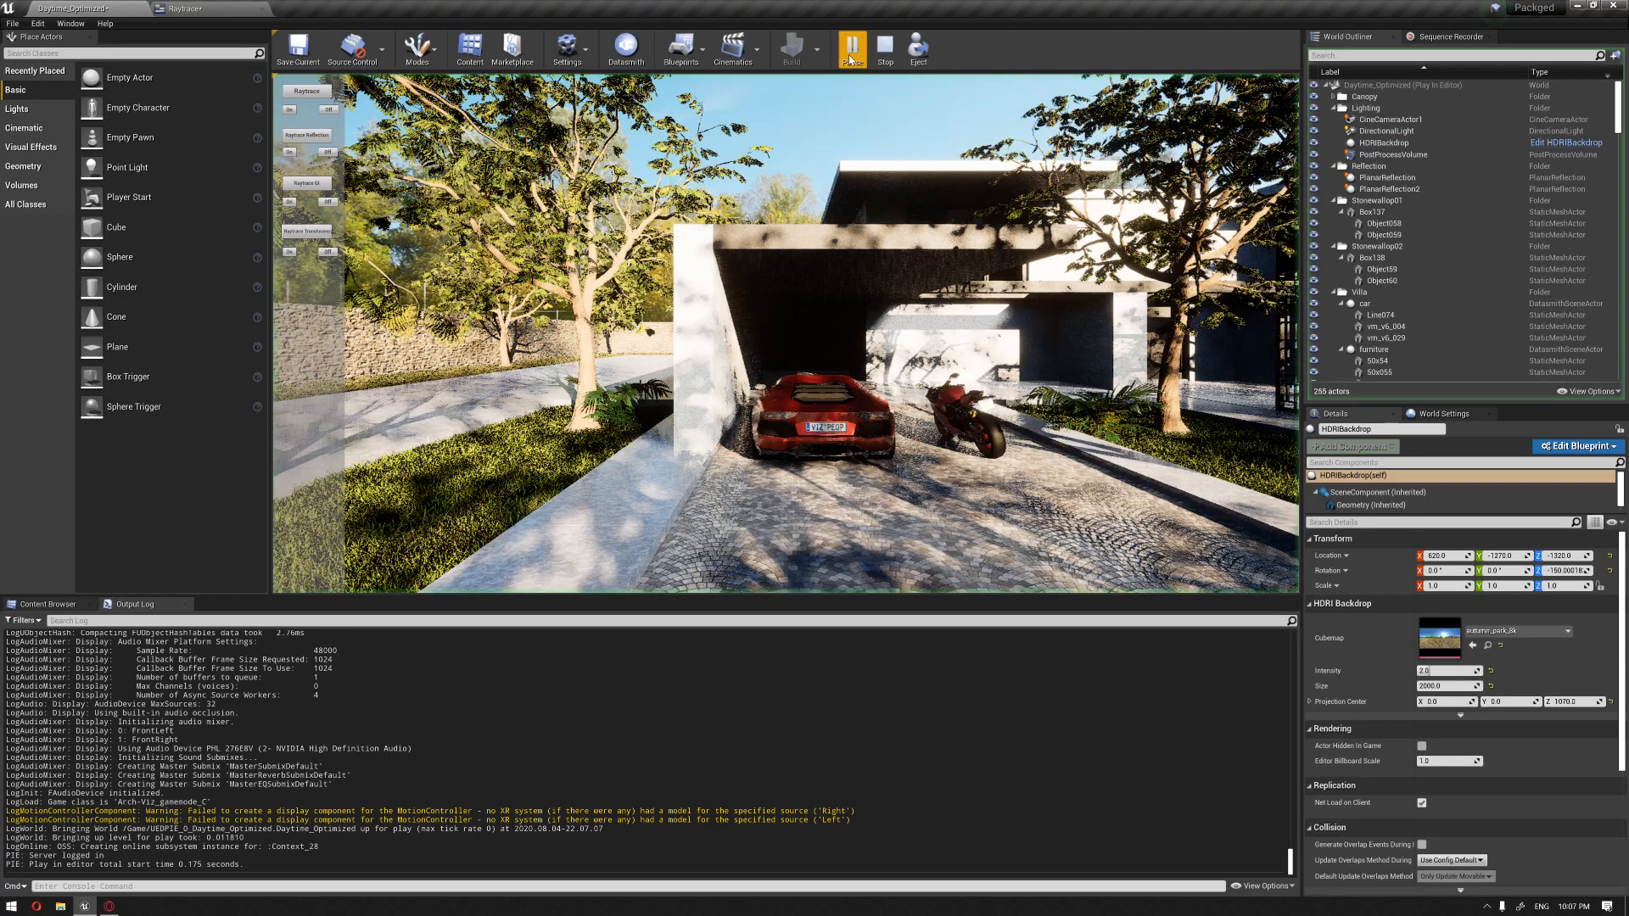
left_click(851, 47)
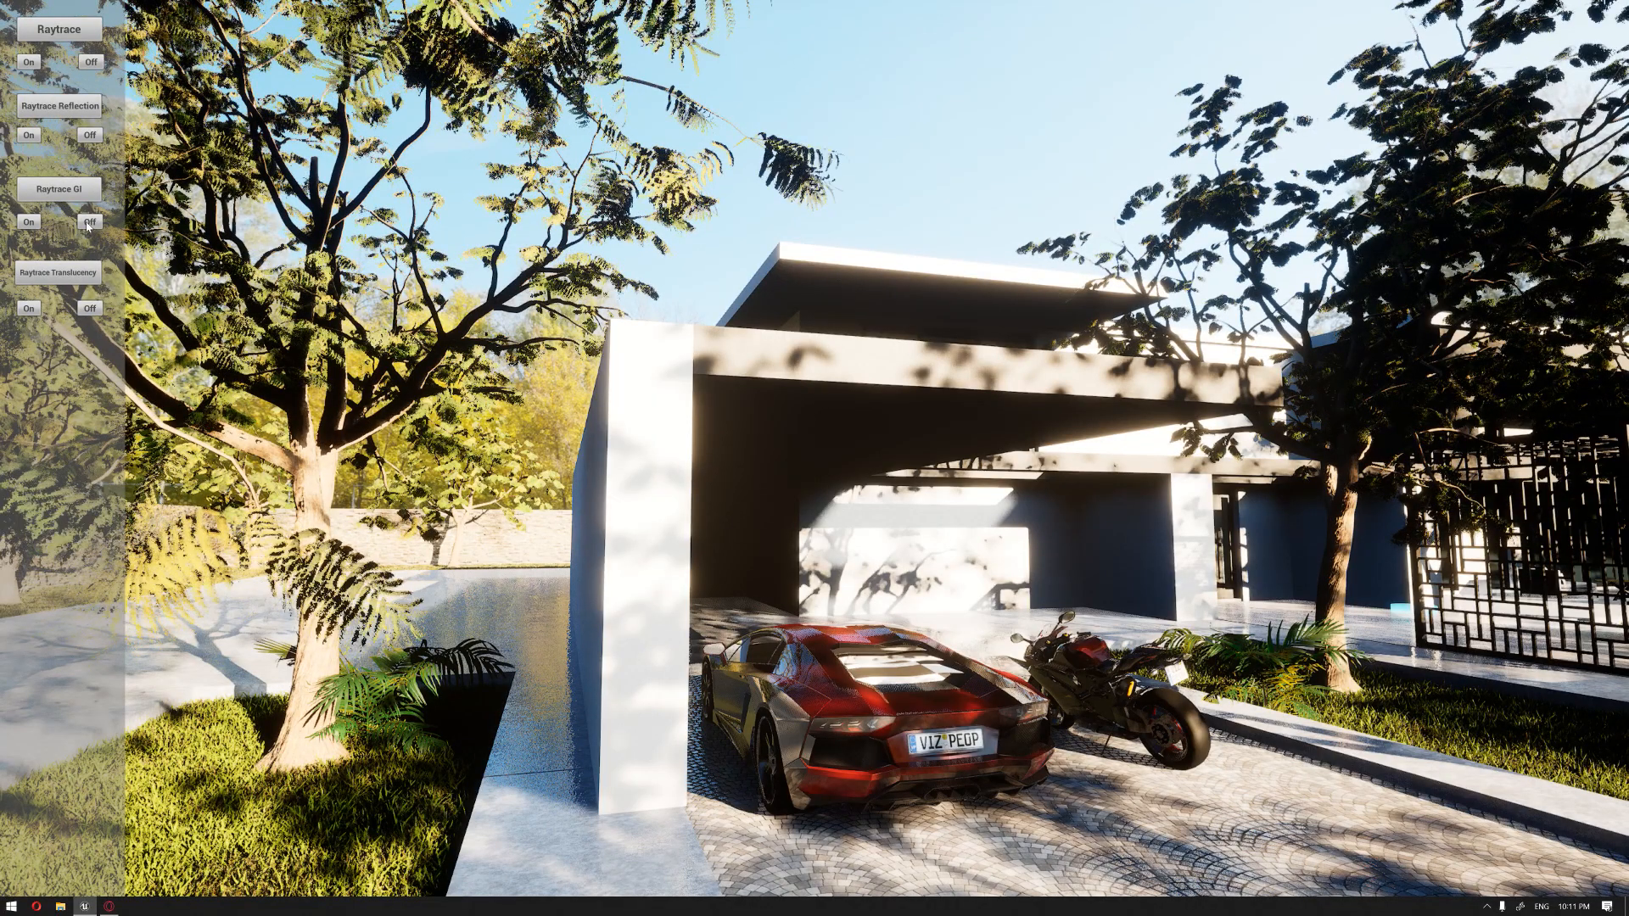
left_click(28, 222)
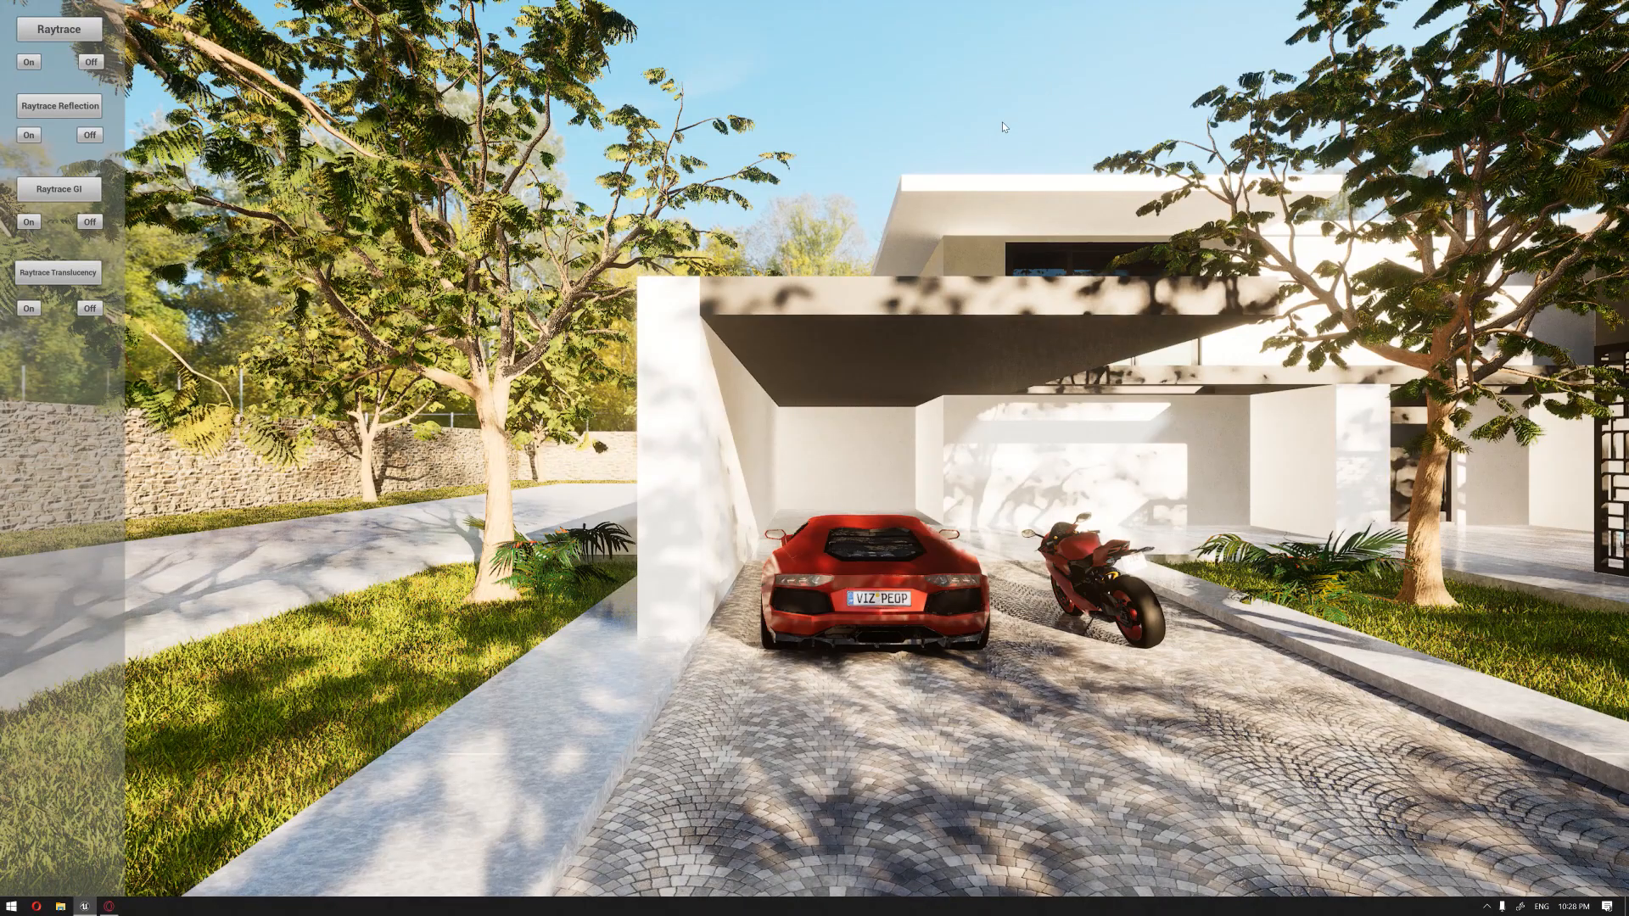
mouse_move(987, 139)
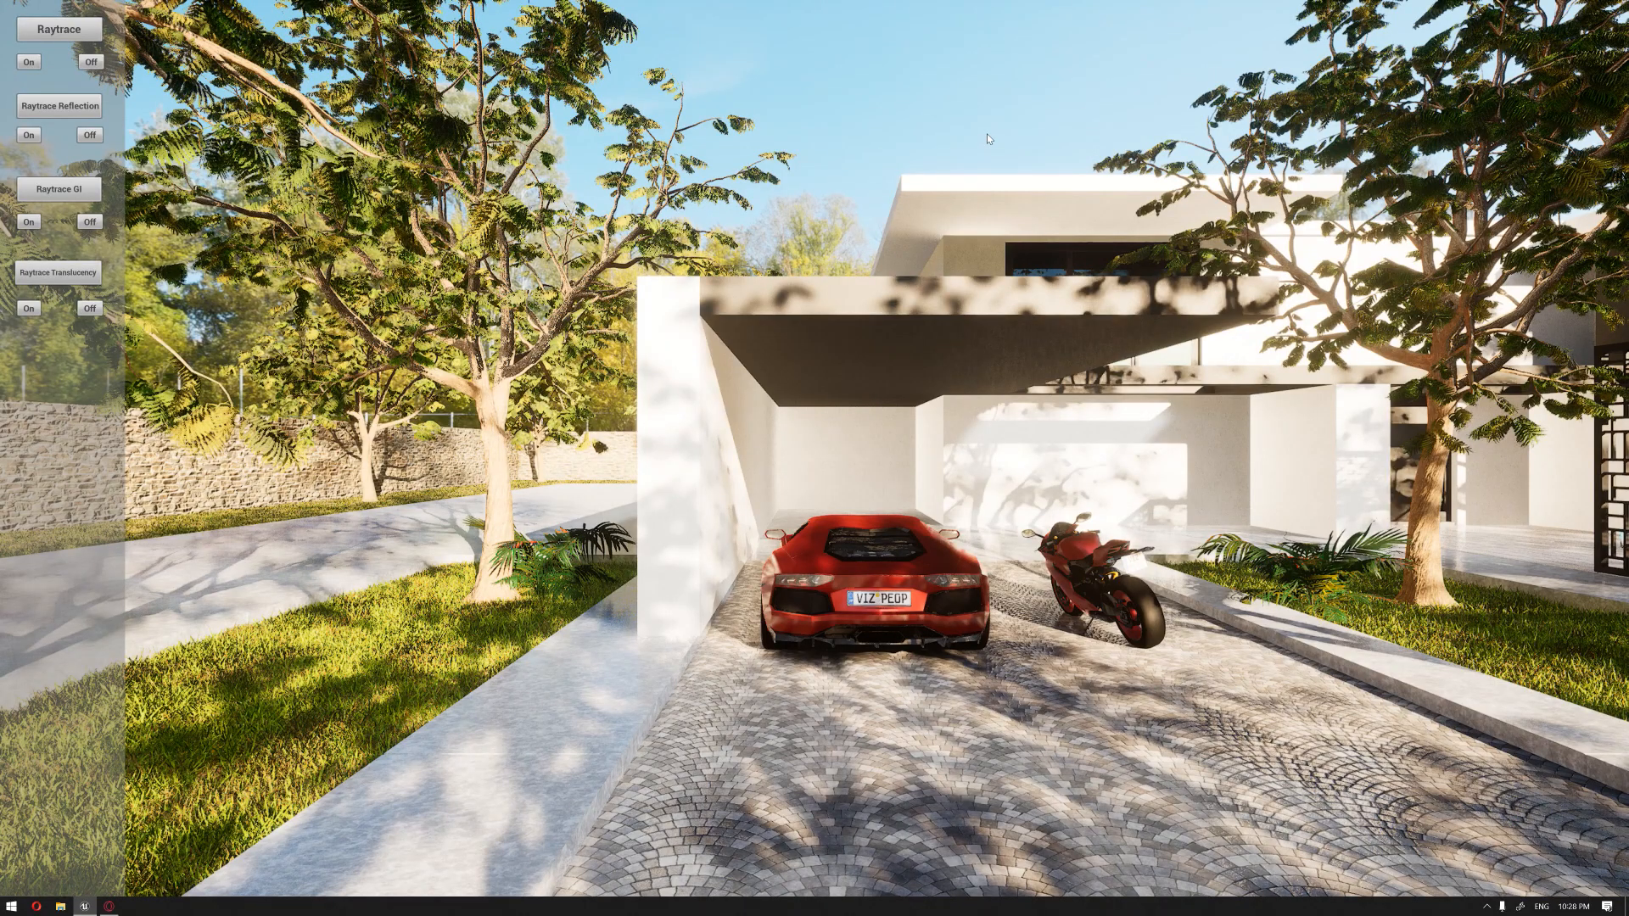
mouse_move(870, 161)
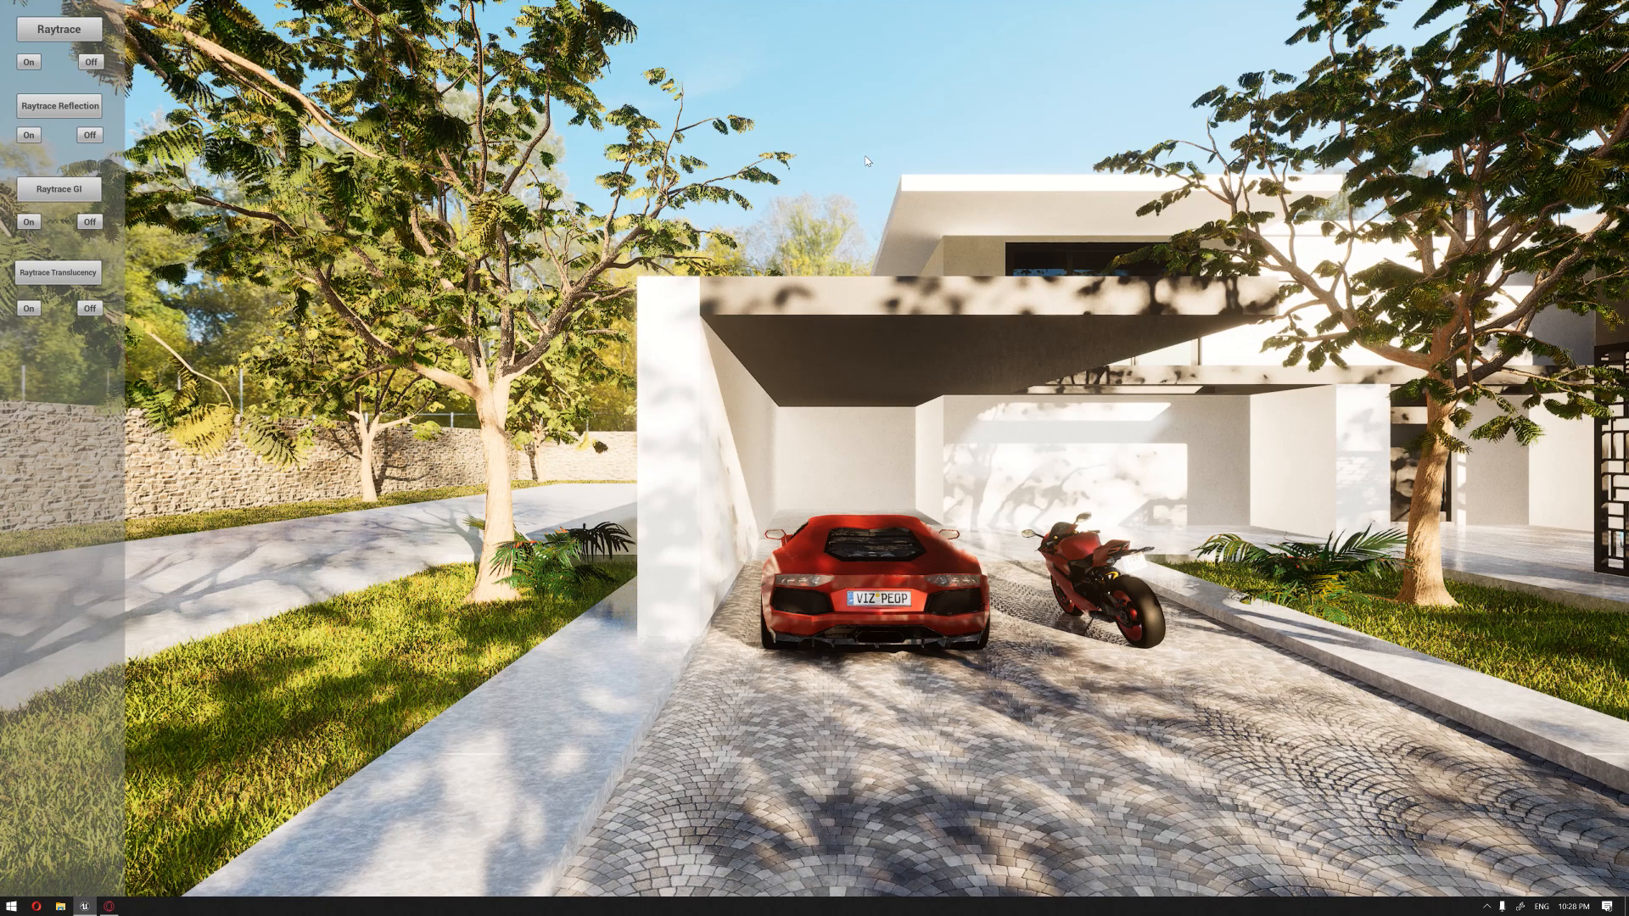
mouse_move(851, 156)
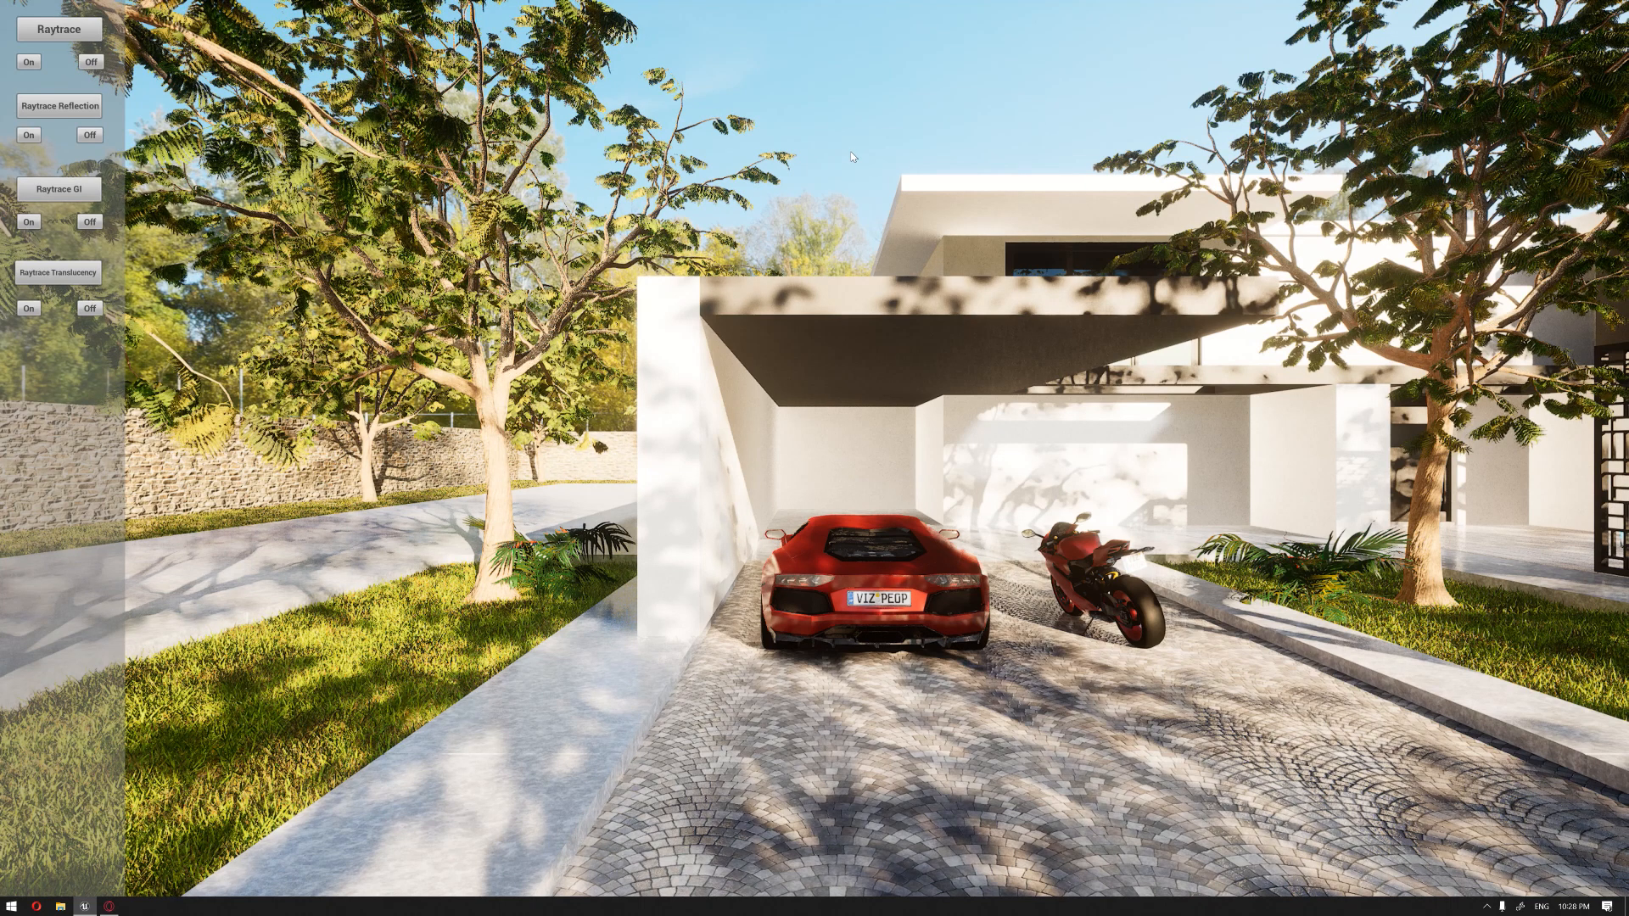